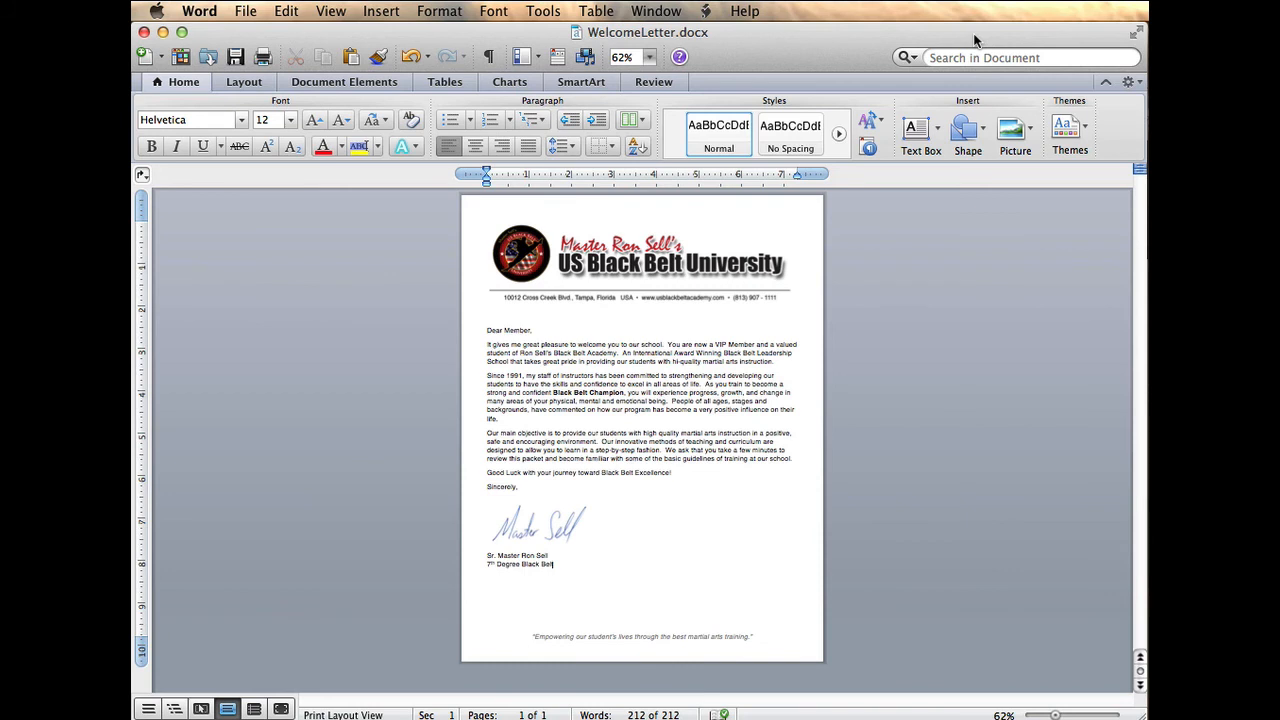
mouse_move(1035, 297)
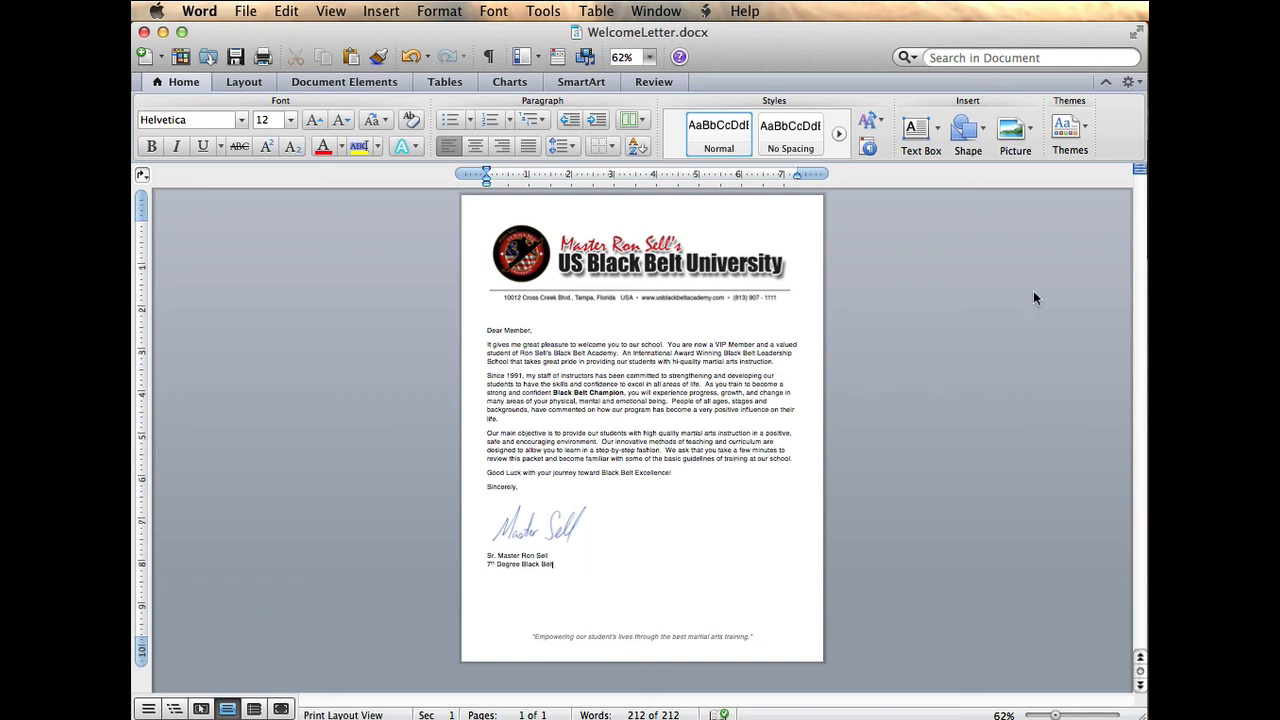
mouse_move(1045, 328)
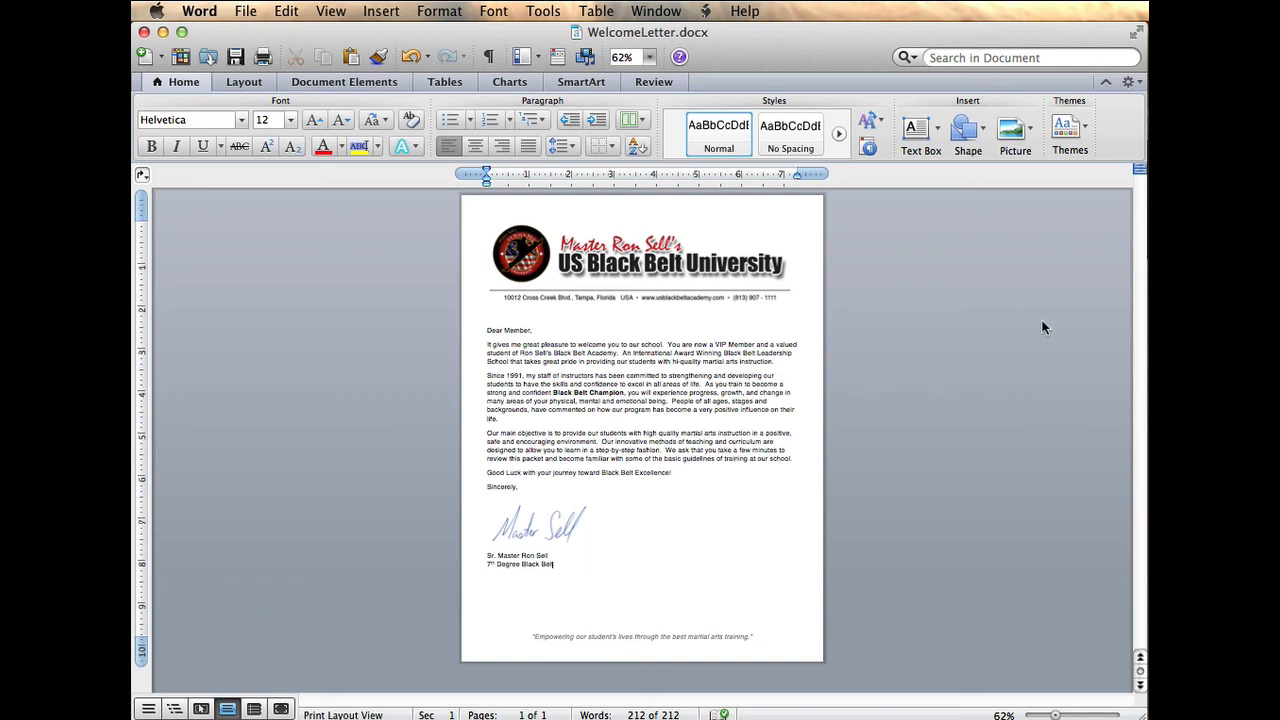
mouse_move(1031, 614)
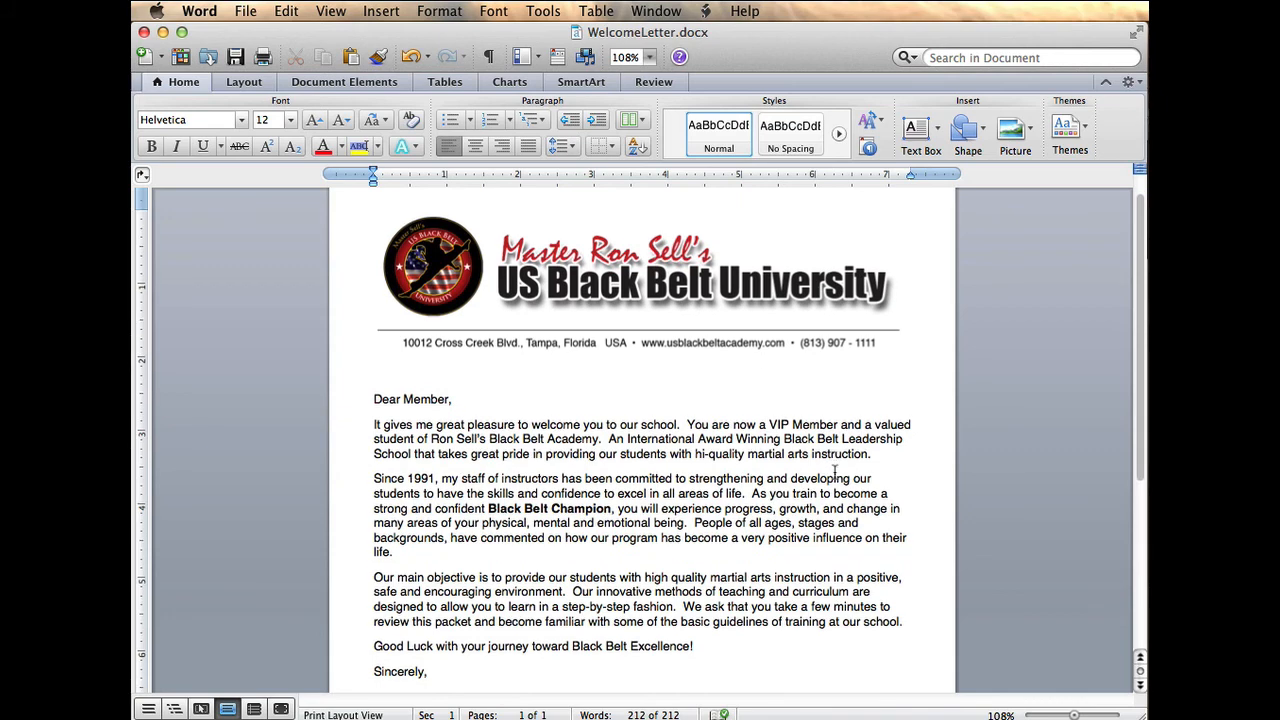
Insert a TodaysDate MergeField on its own line above 'Dear Member'
scroll("down", 3)
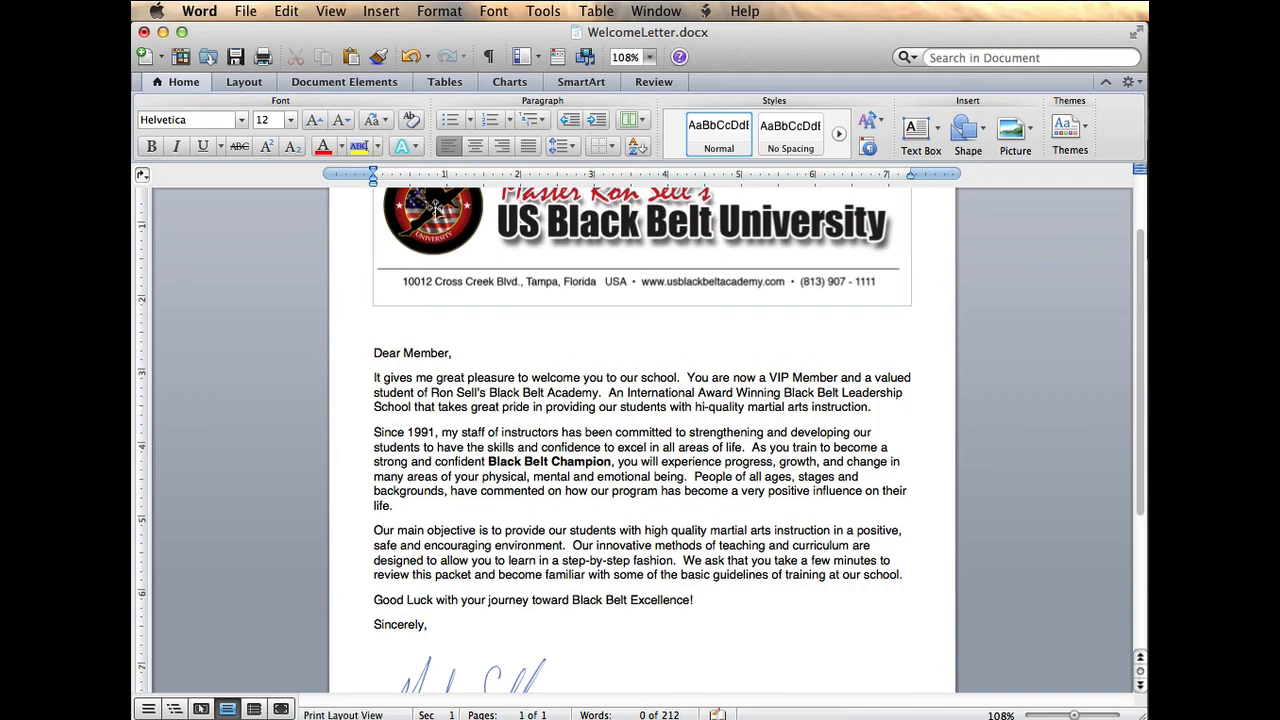
left_click(381, 11)
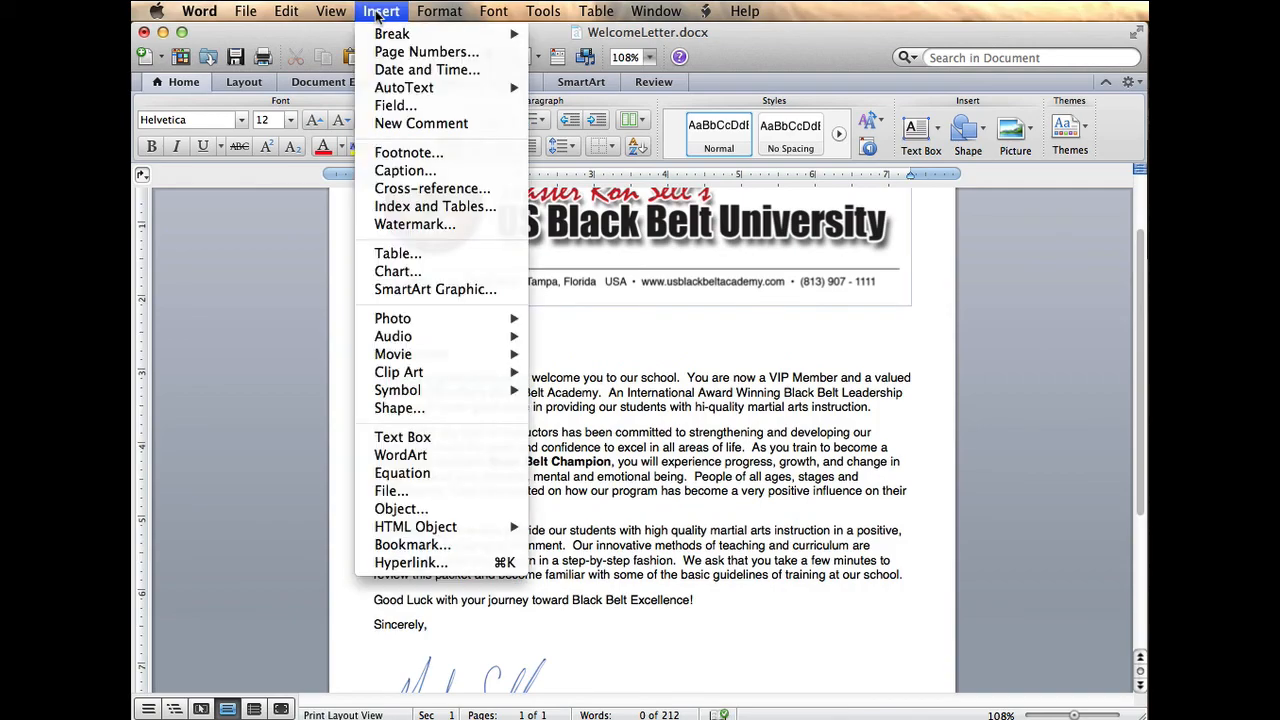
left_click(395, 105)
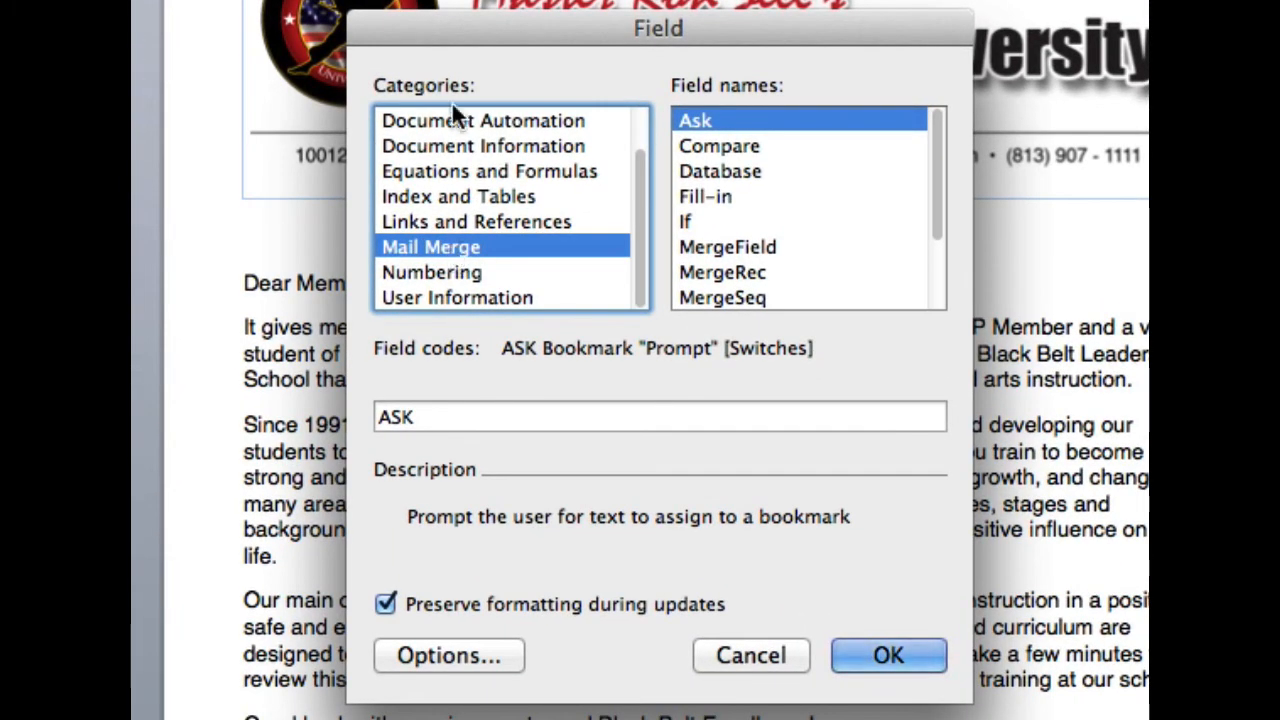
mouse_move(725, 125)
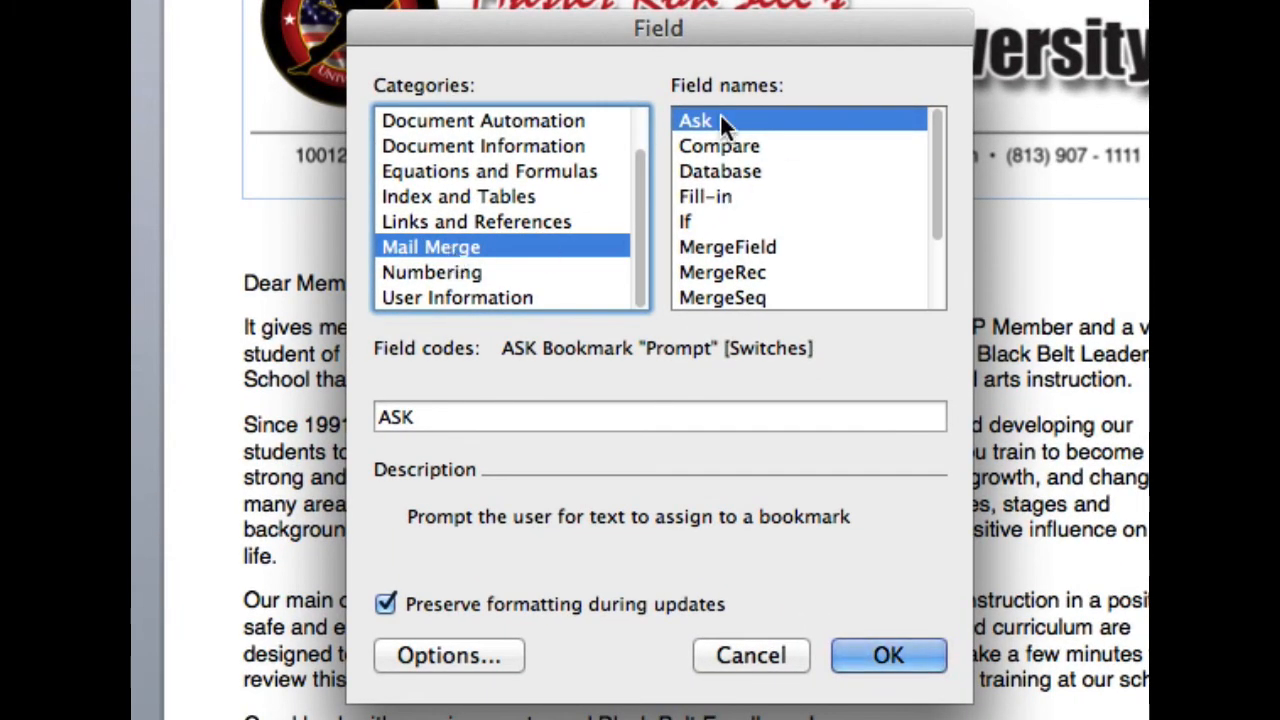
left_click(728, 247)
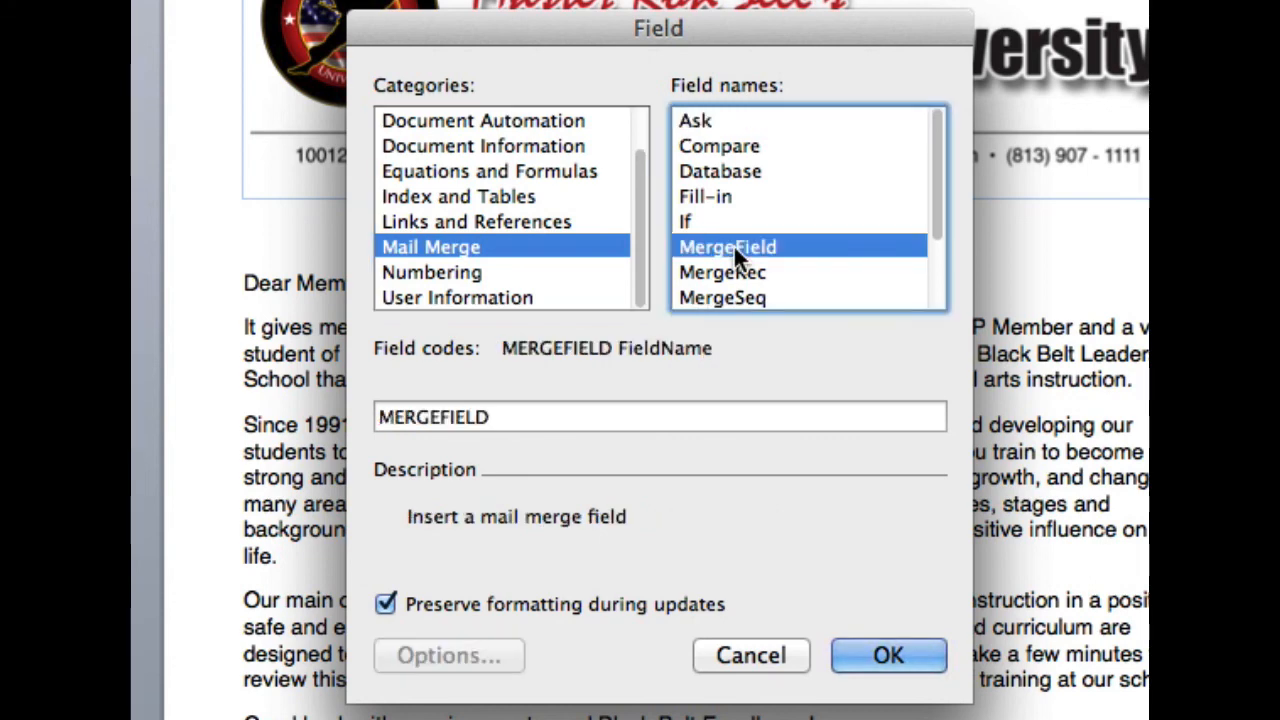
left_click(632, 417)
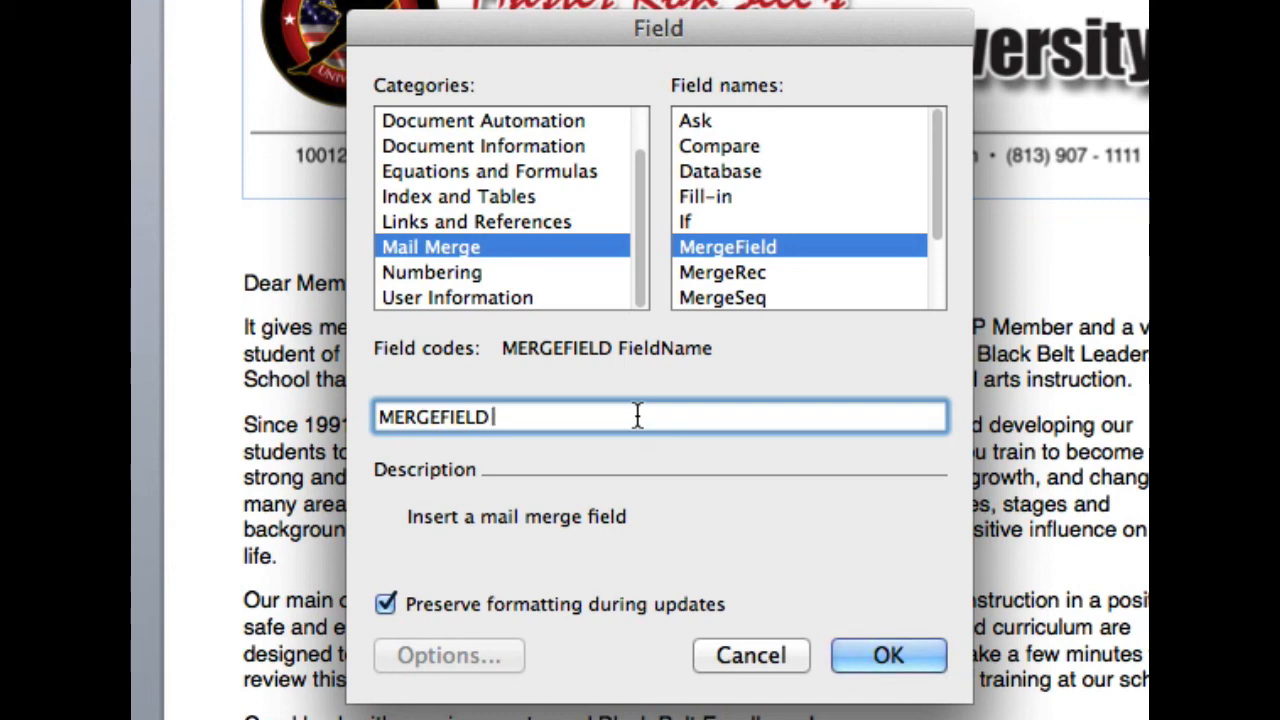
type("TodaysD")
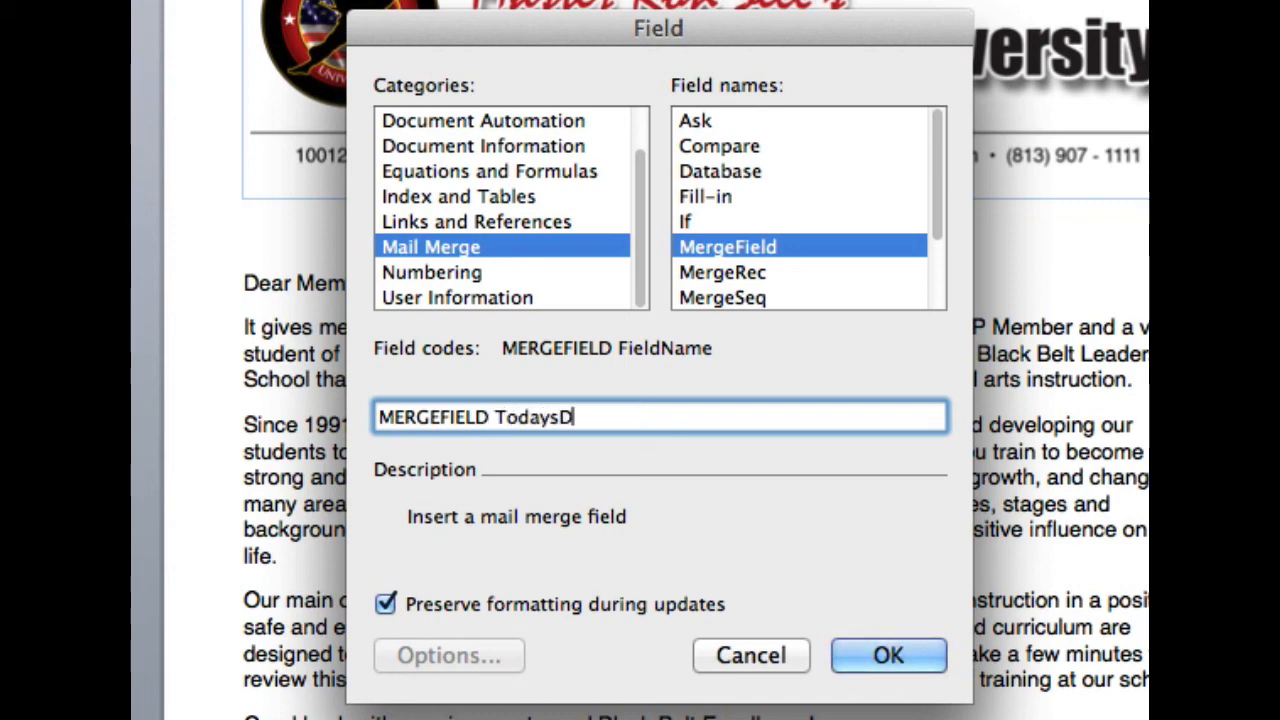
type("ate")
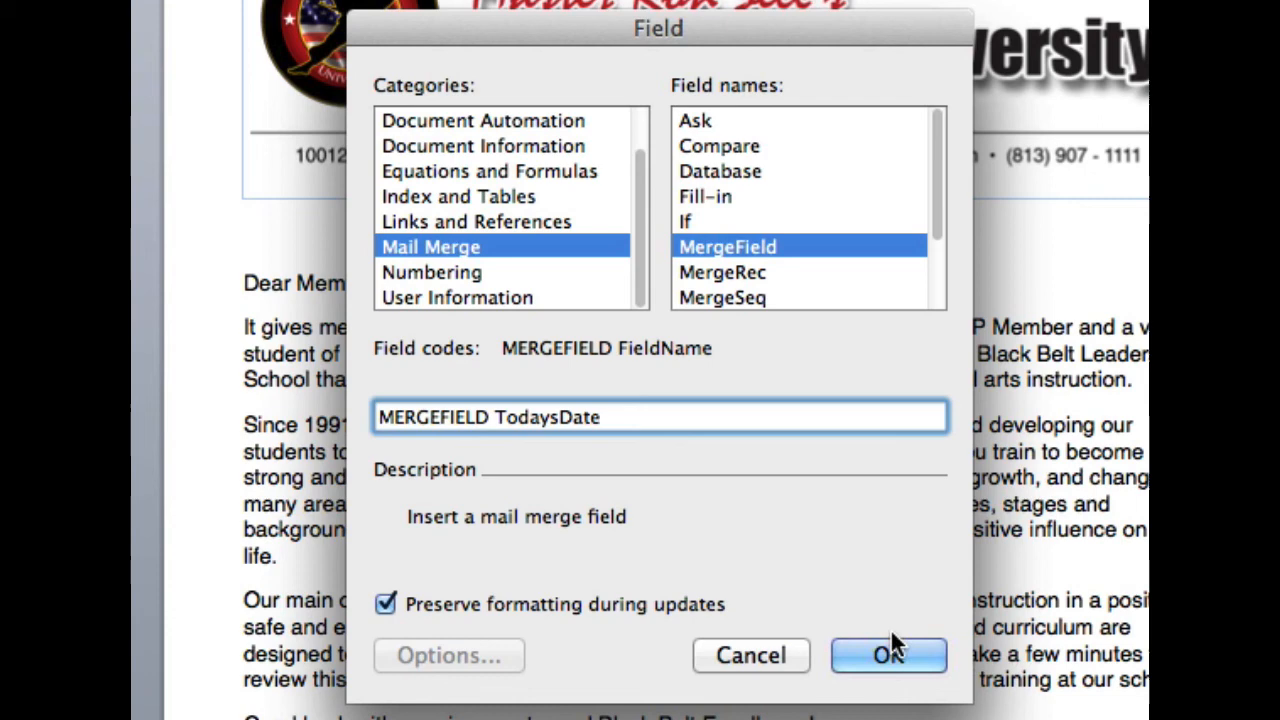
left_click(887, 655)
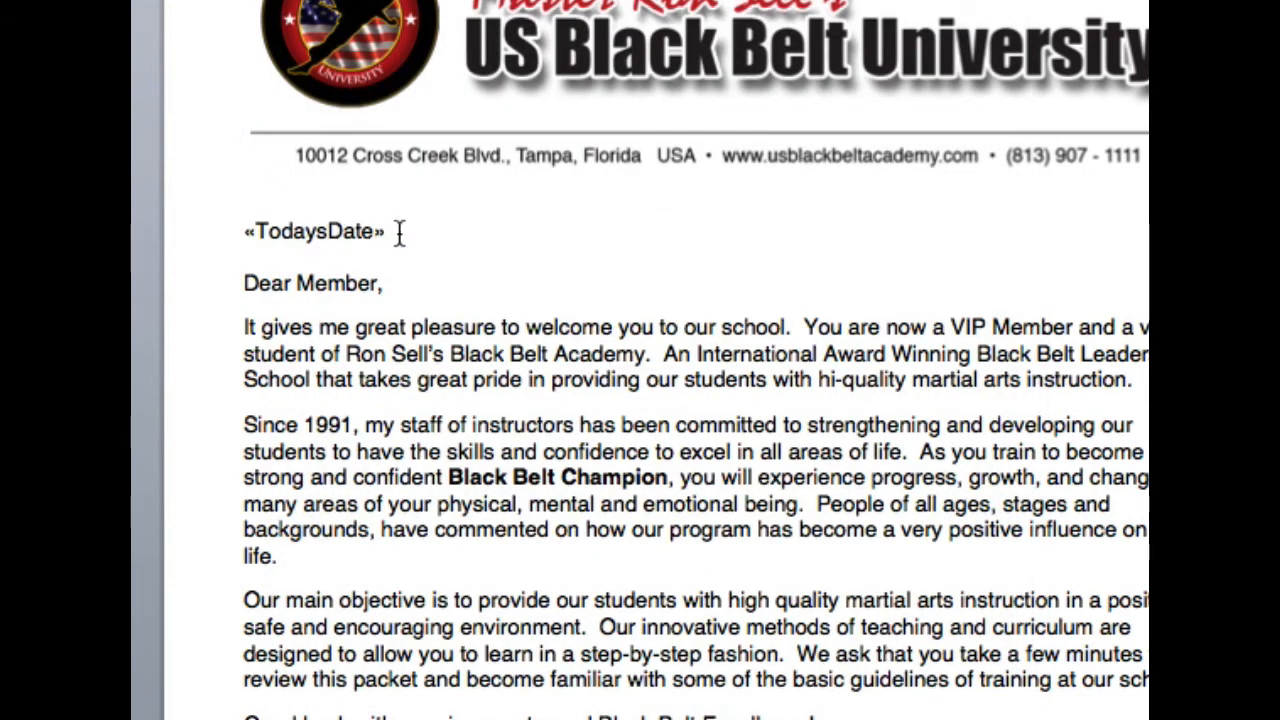
Add a new line below the date and insert the Address_1 merge field
key("enter")
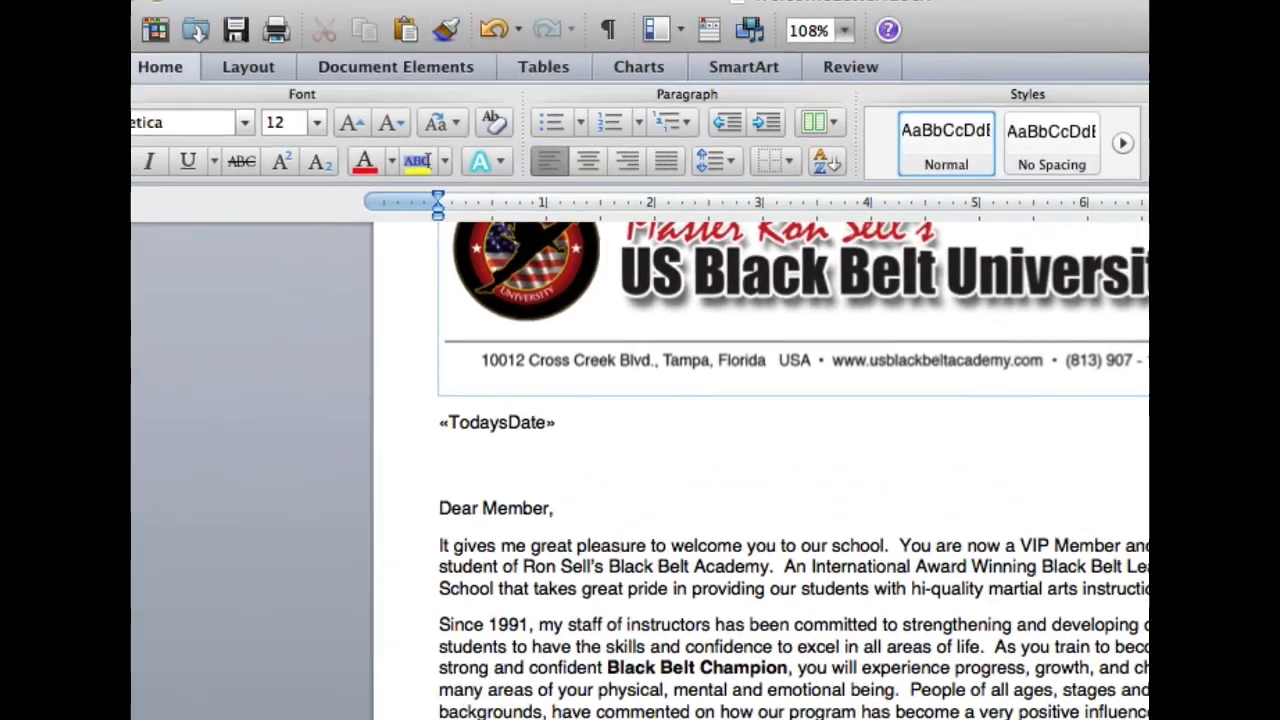
left_click(485, 14)
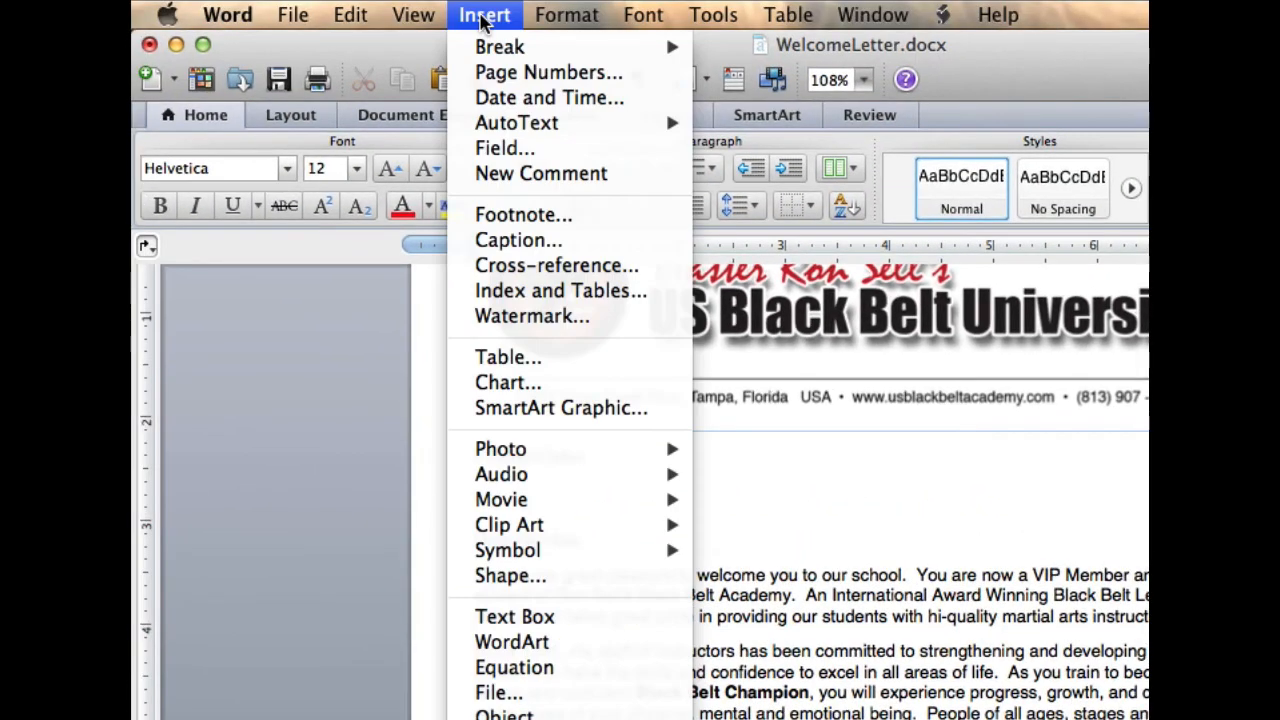
left_click(505, 148)
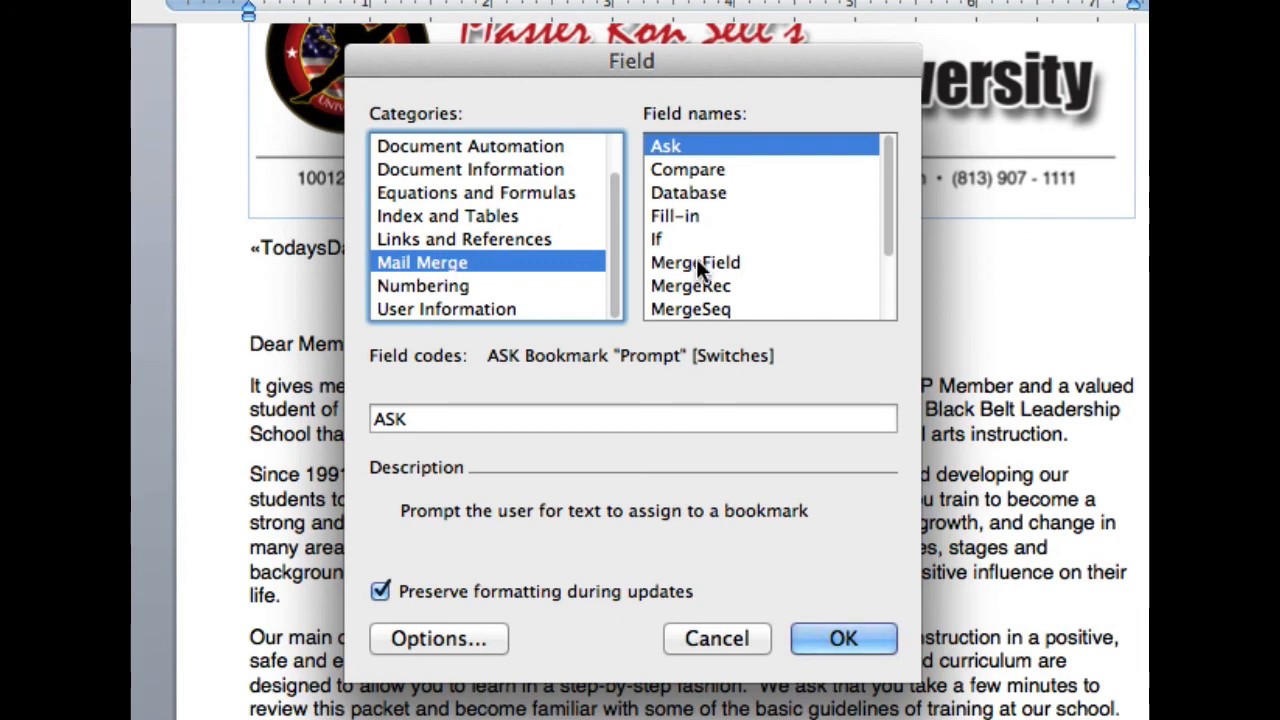
left_click(695, 262)
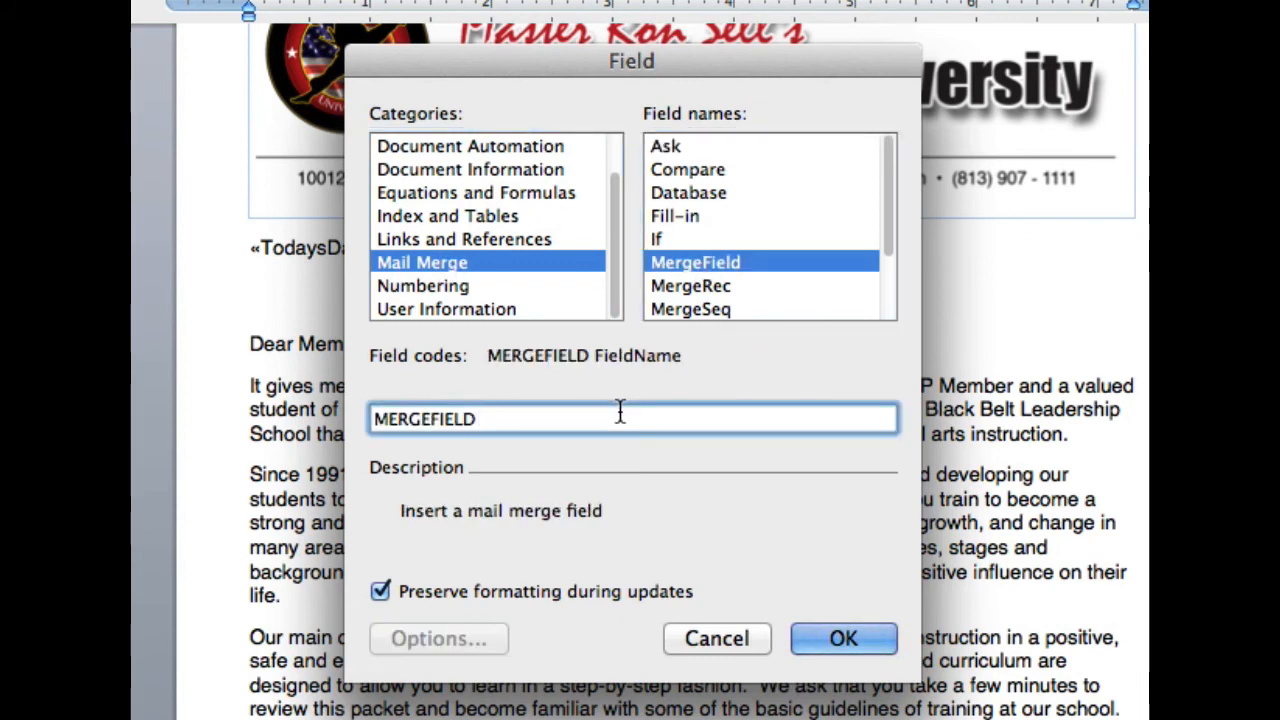
type("Address")
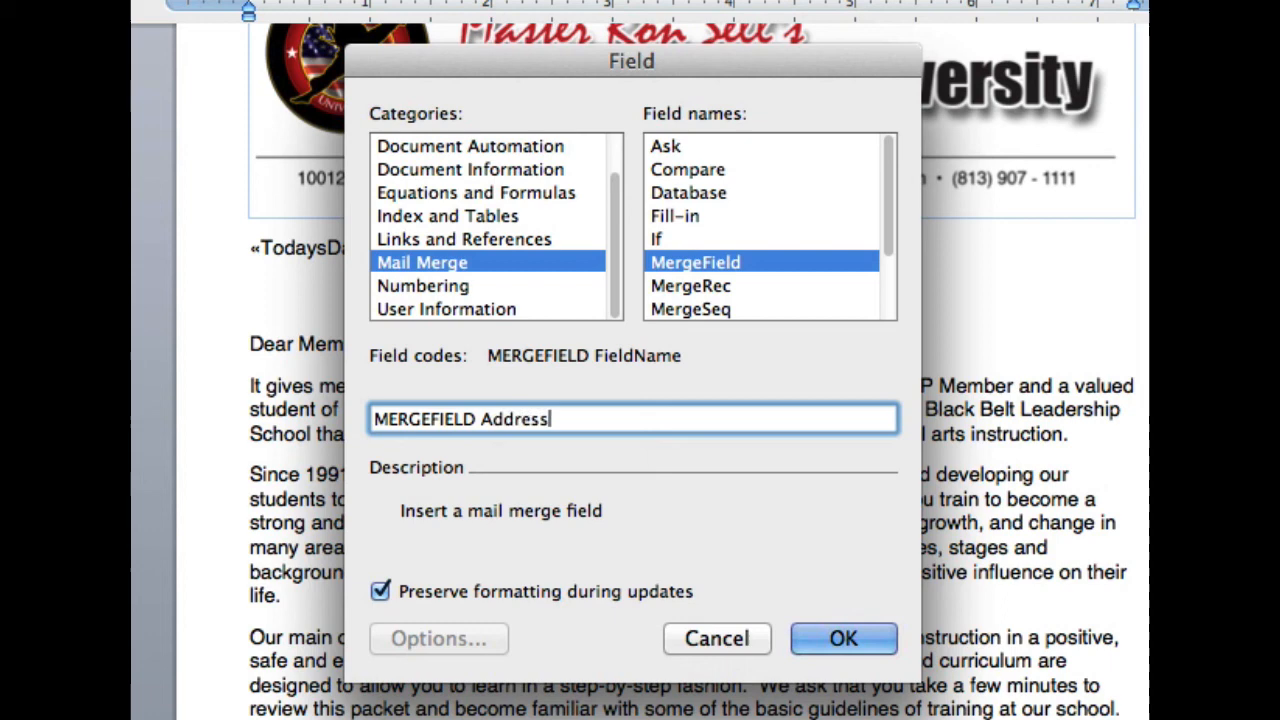
left_click(843, 638)
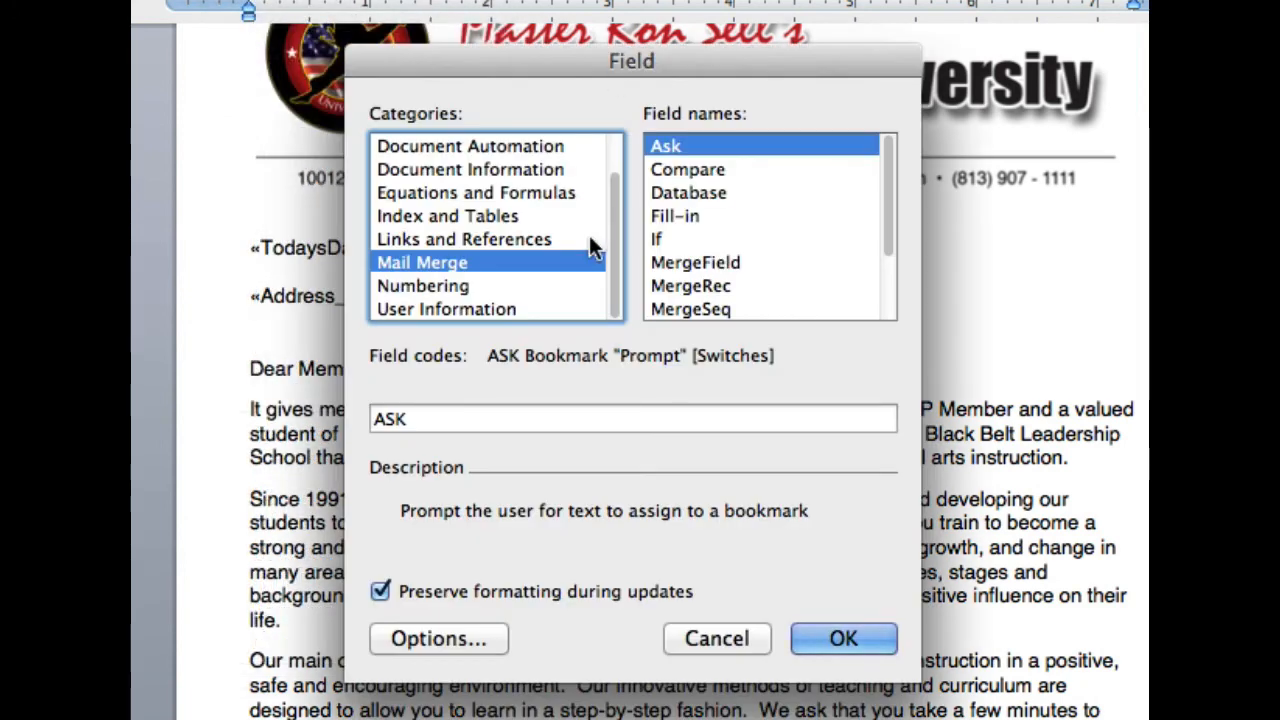
Insert the Address_2 and City merge fields on separate lines
left_click(695, 262)
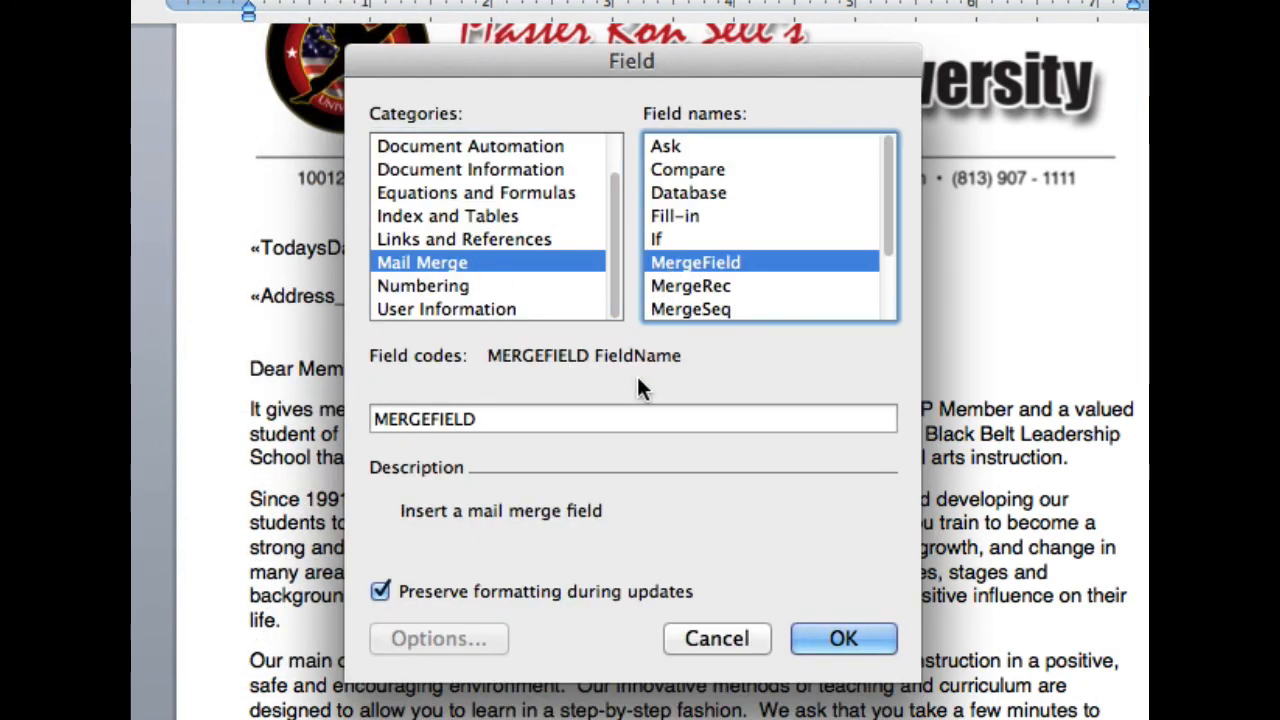
type("Add")
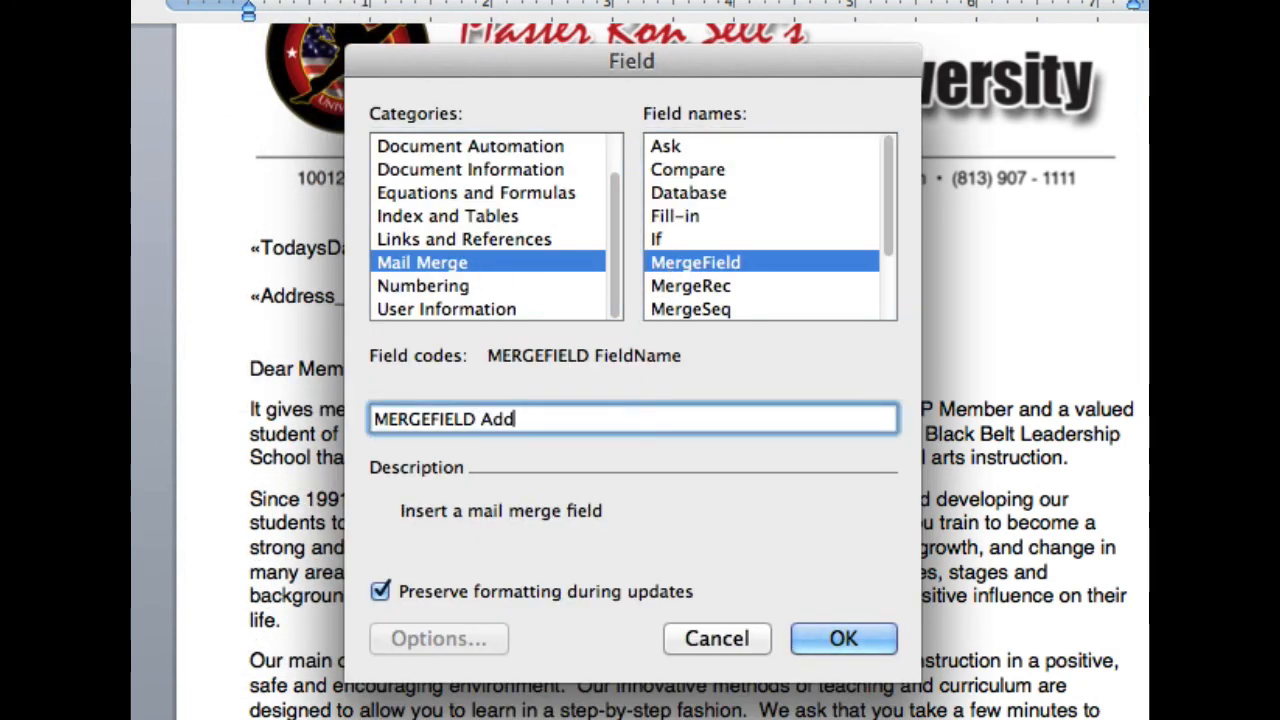
type("ress_2")
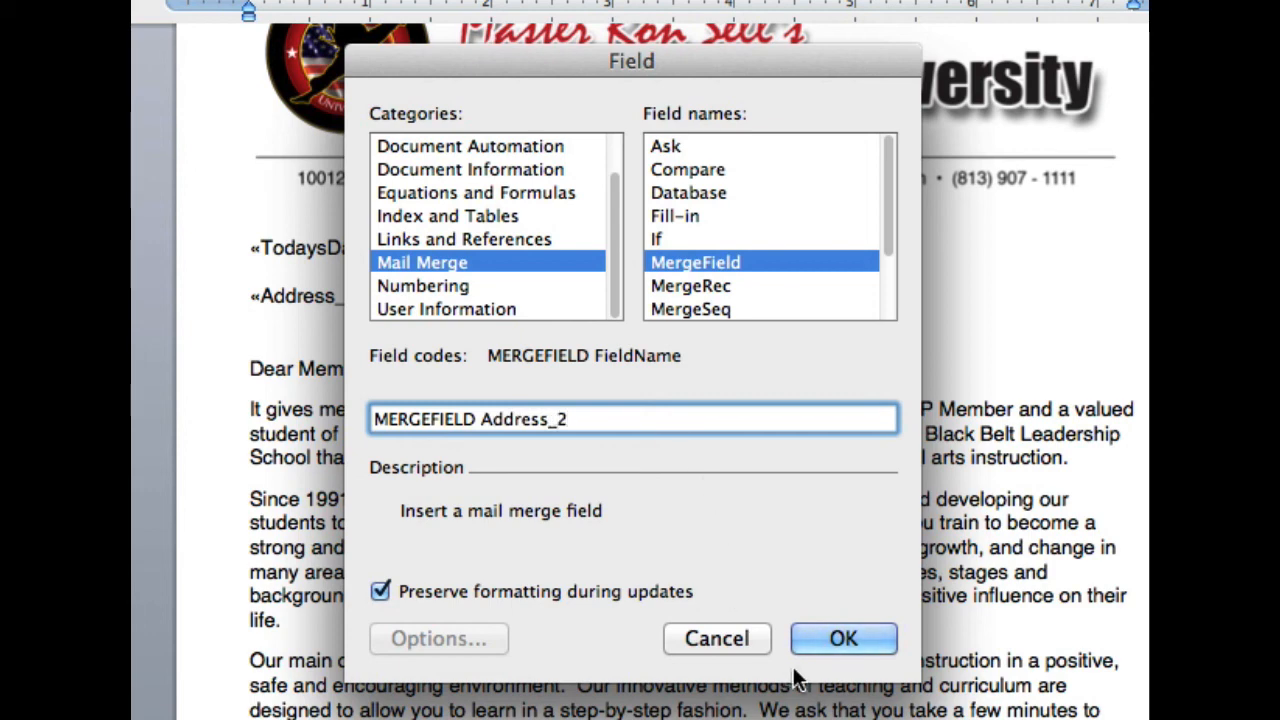
left_click(843, 638)
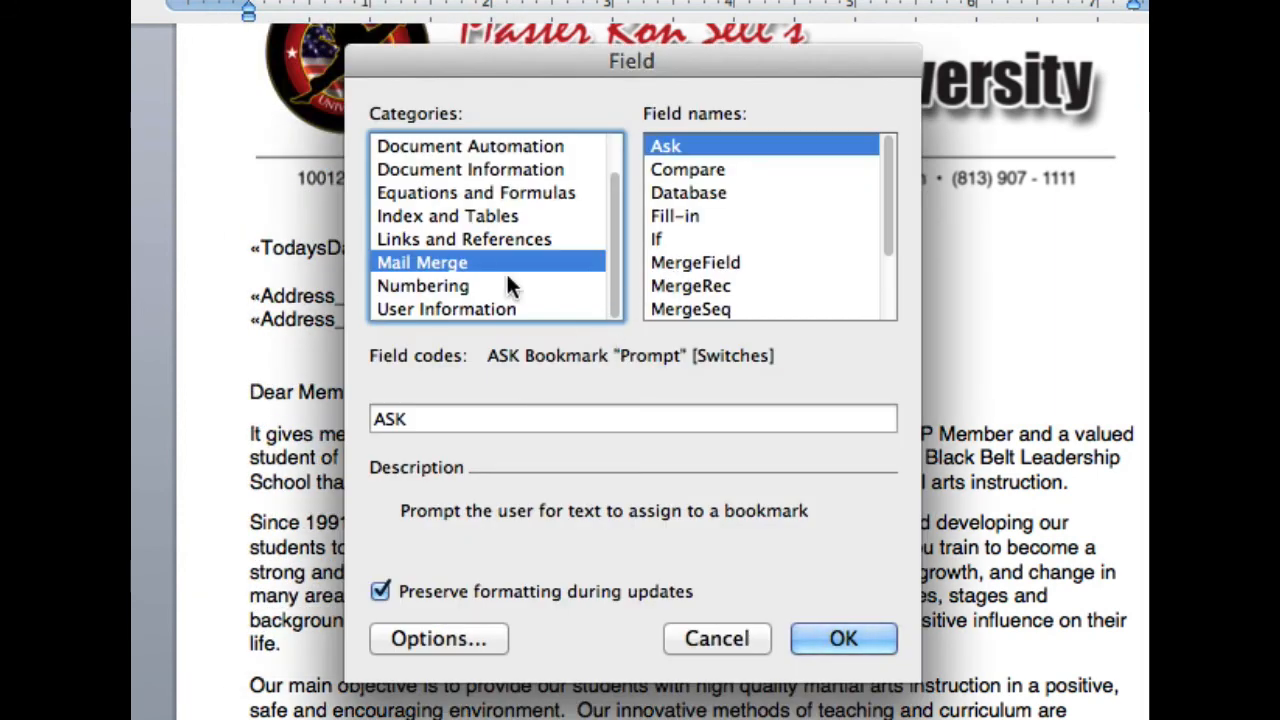
left_click(695, 262)
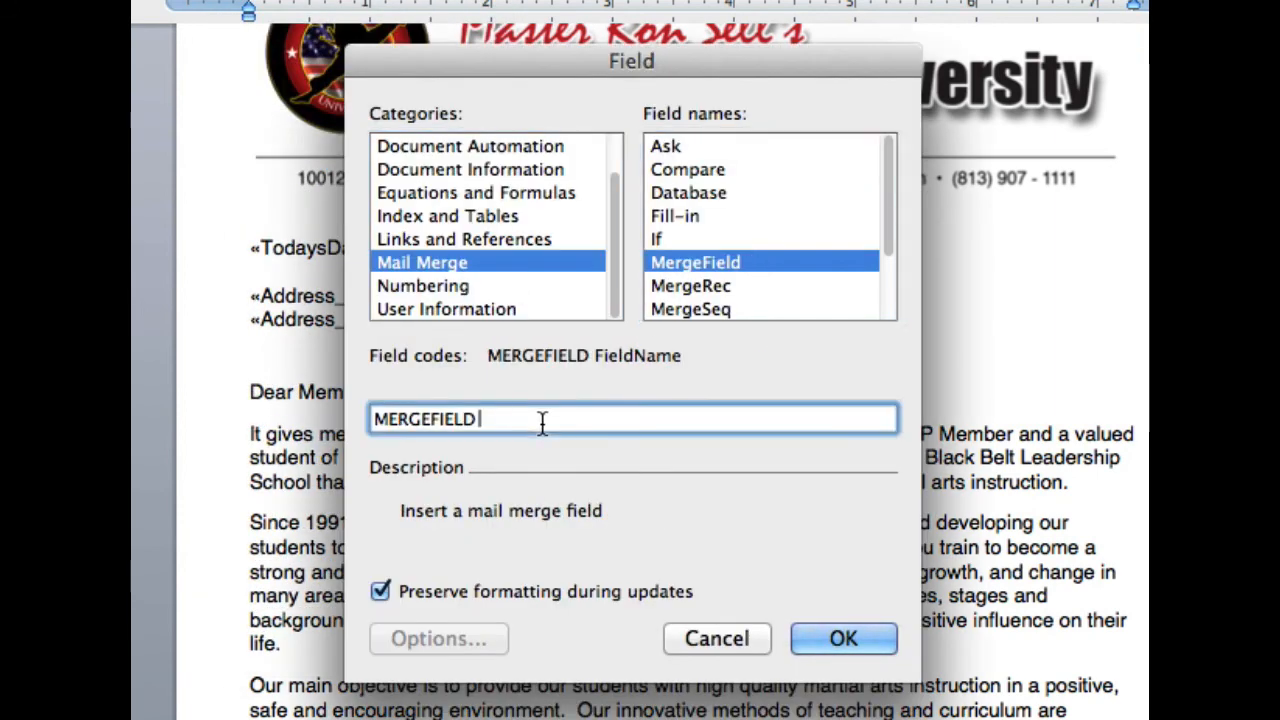
type("City")
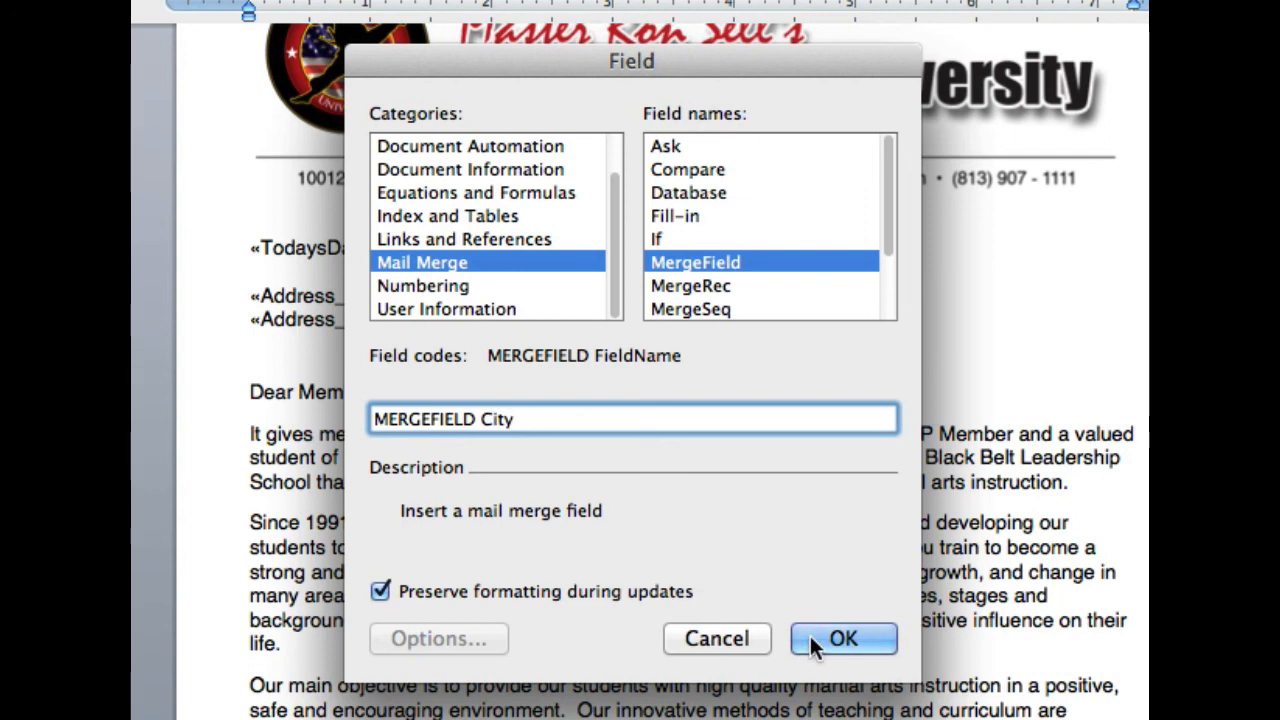
left_click(842, 638)
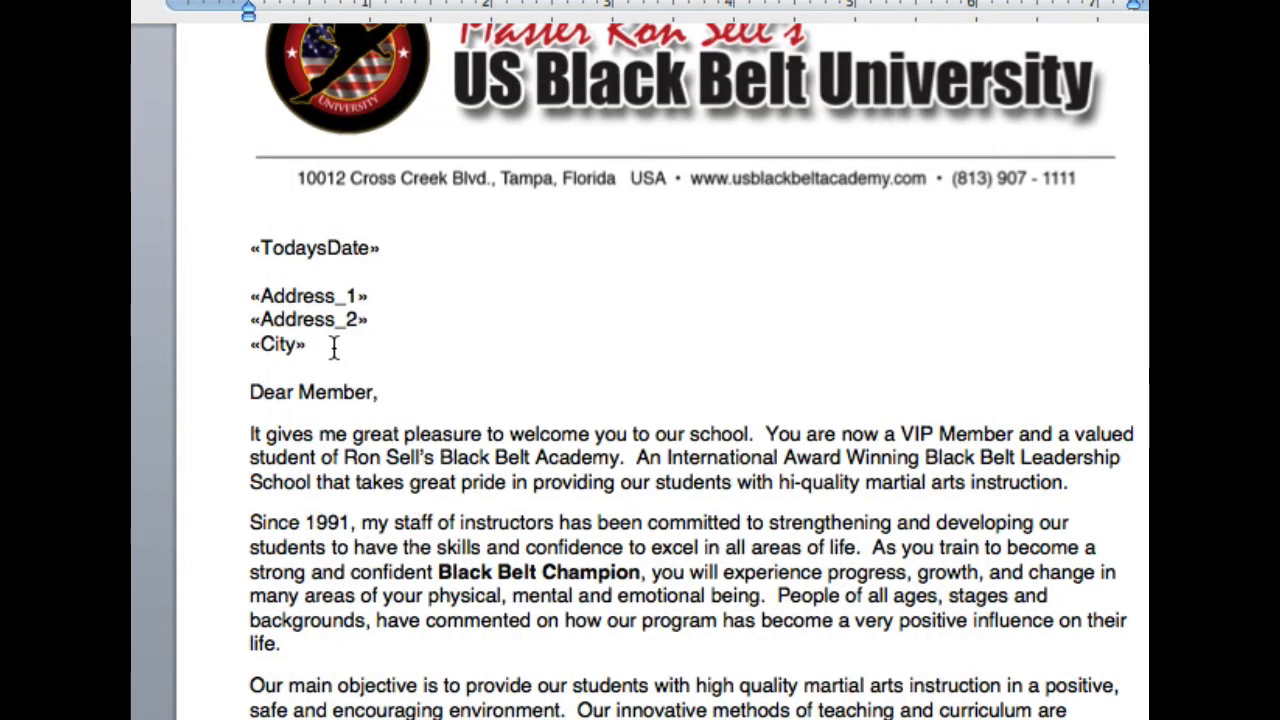
Type a comma after City, then insert the State and Zip merge fields
type(",")
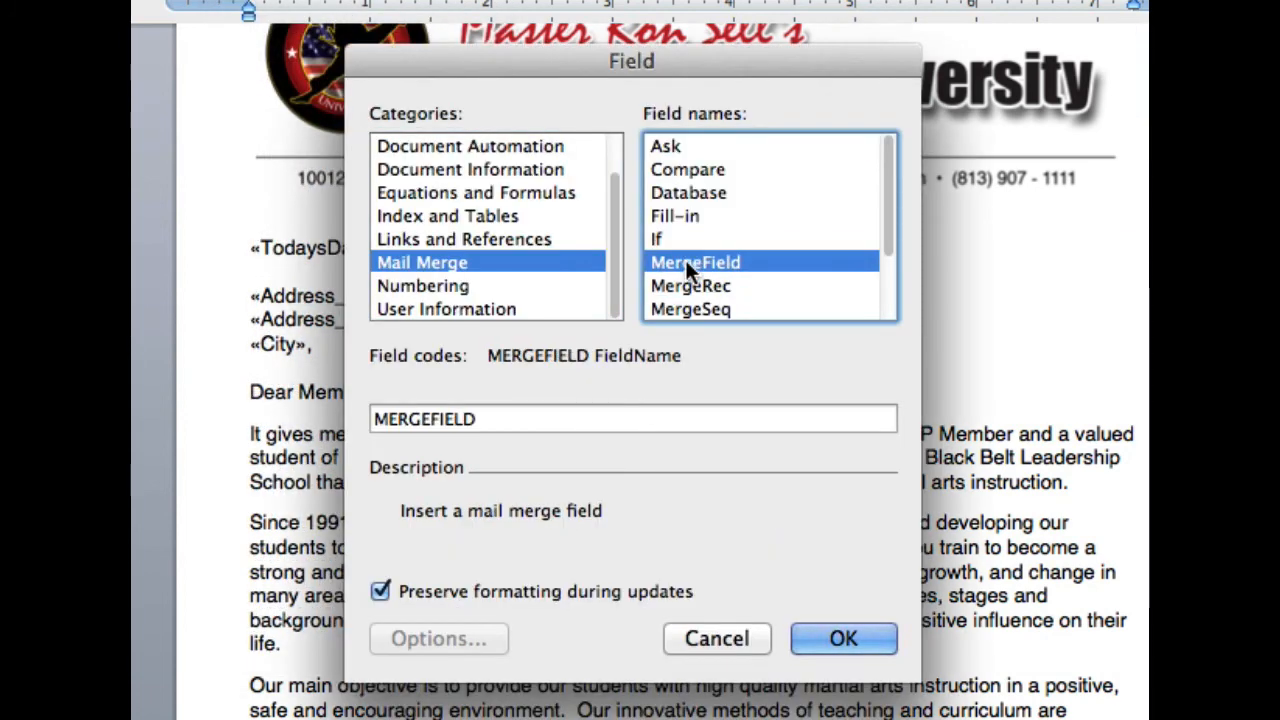
type("Stat")
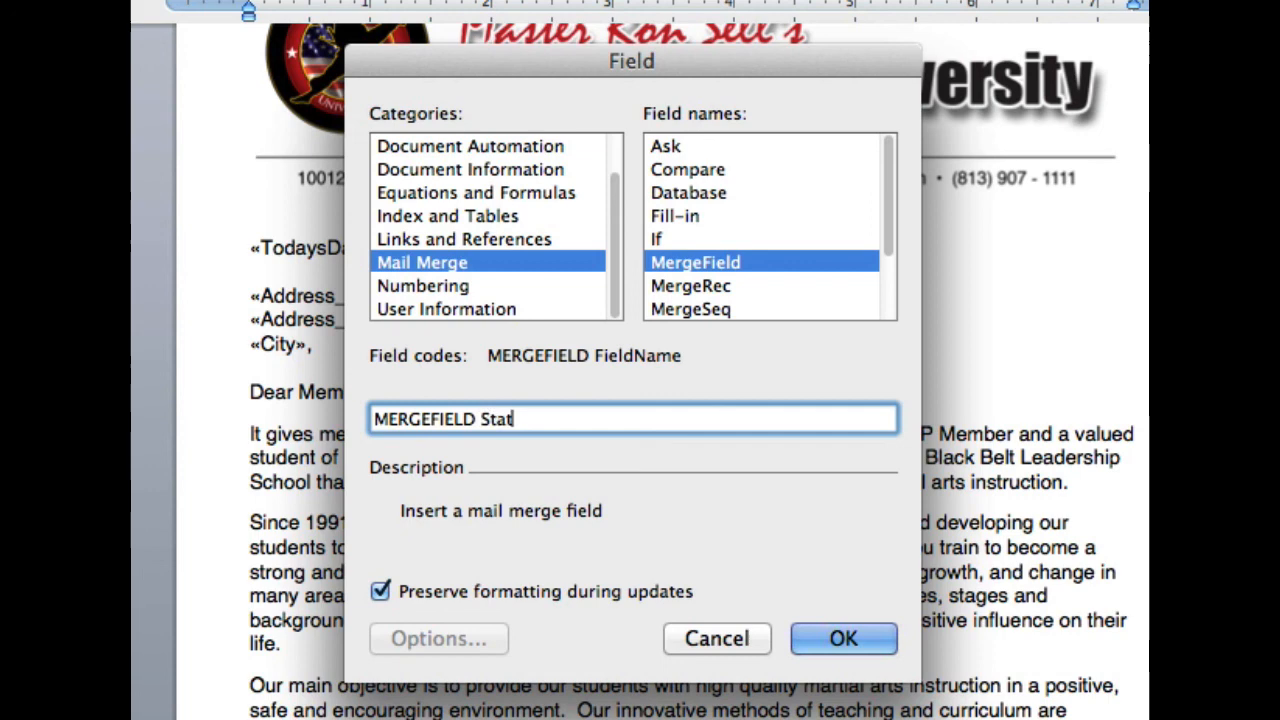
left_click(843, 638)
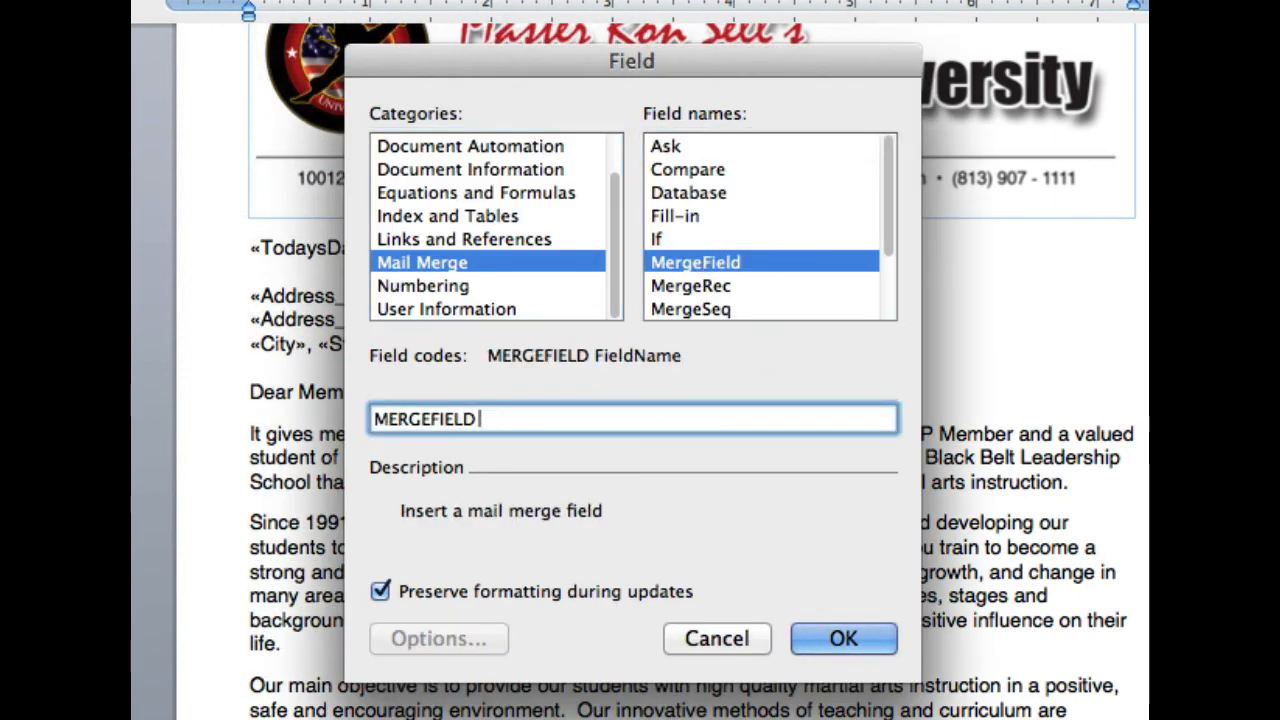
type("Zip")
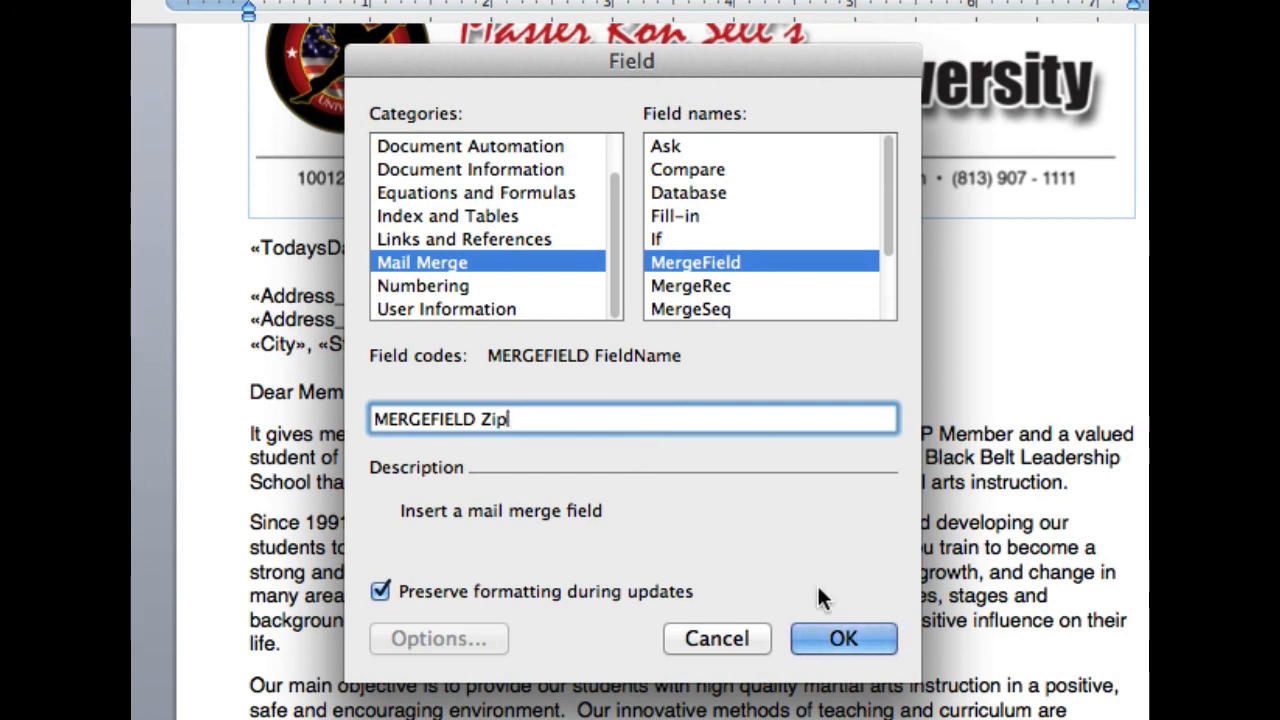
left_click(843, 638)
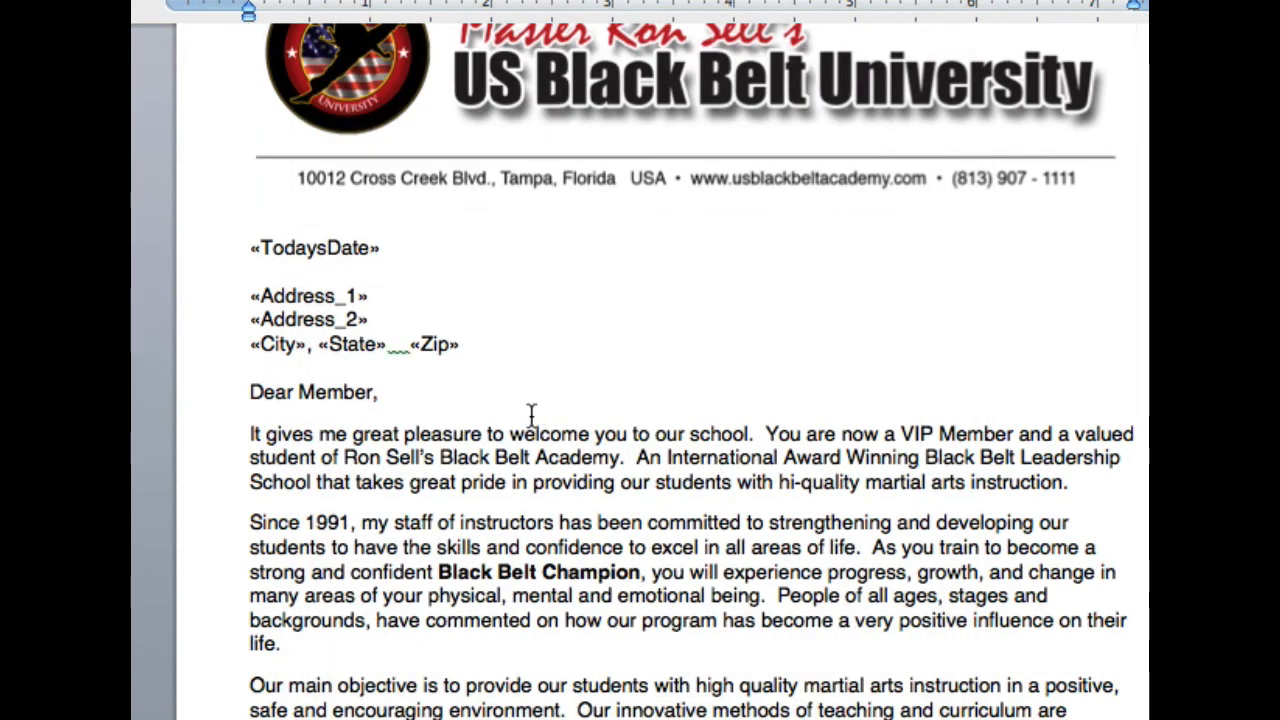
Delete 'Member' from the greeting and insert a FirstName merge field there
double_click(335, 392)
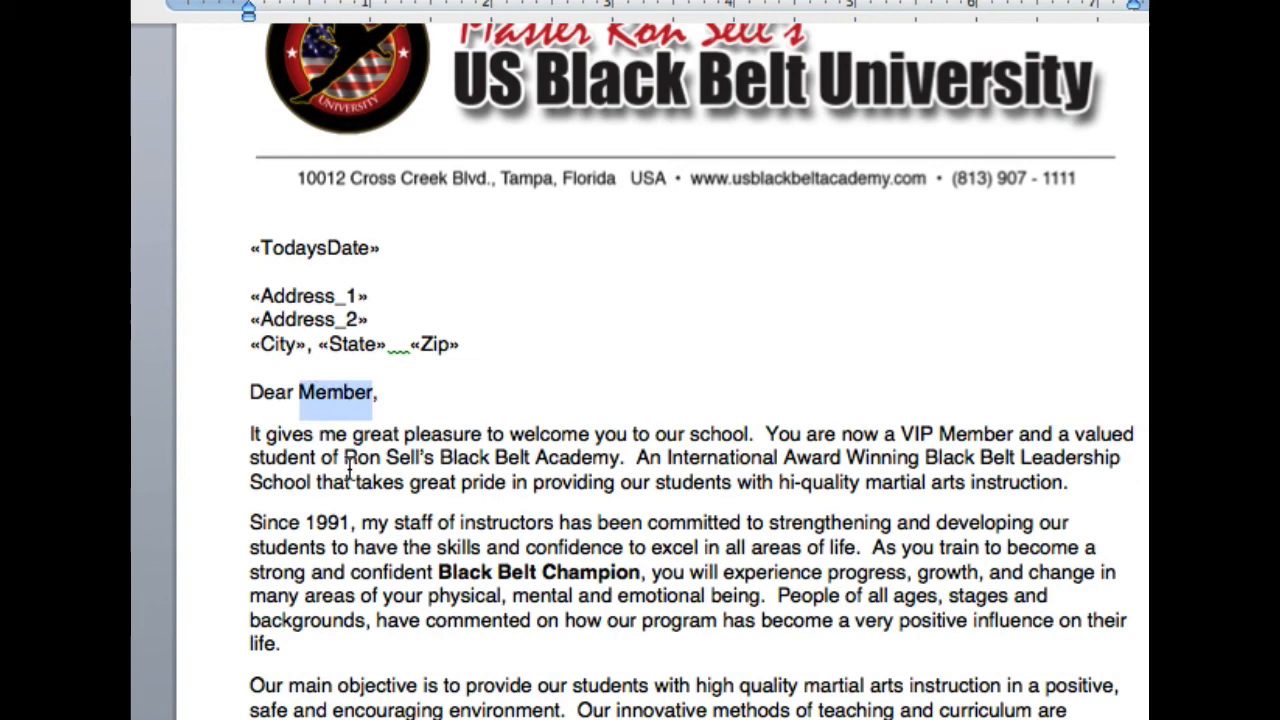
key("Delete")
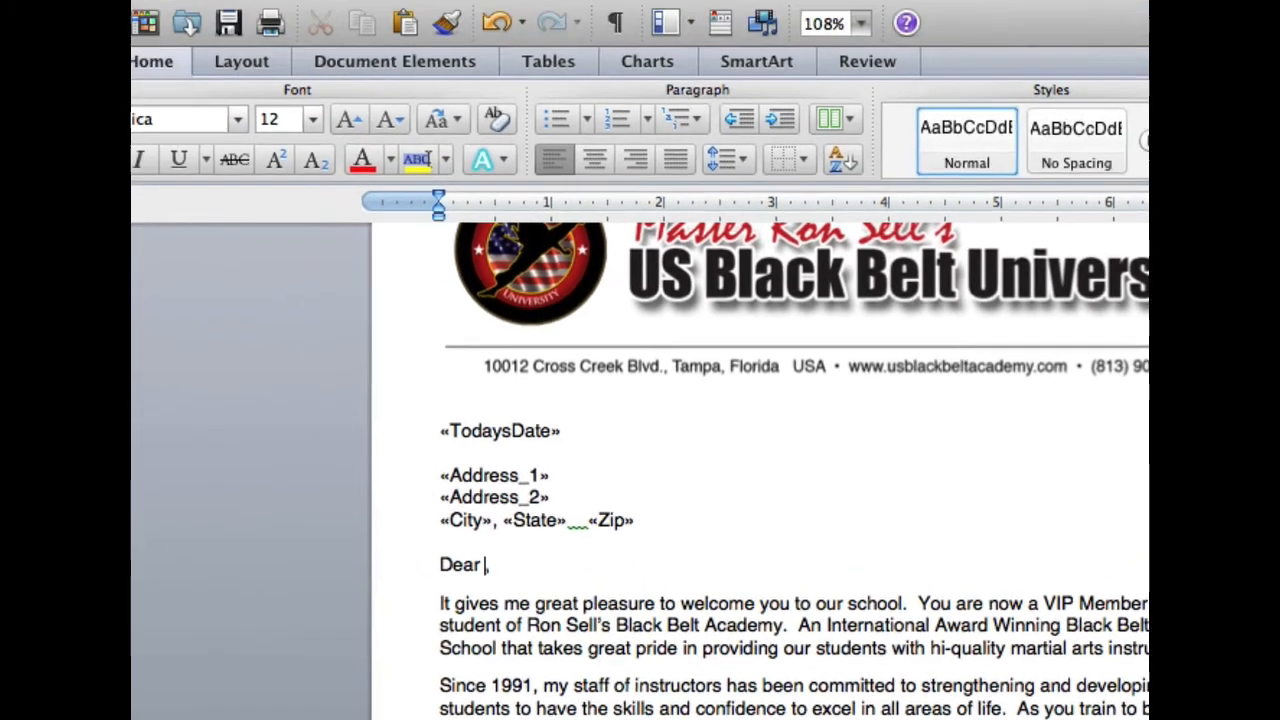
left_click(504, 15)
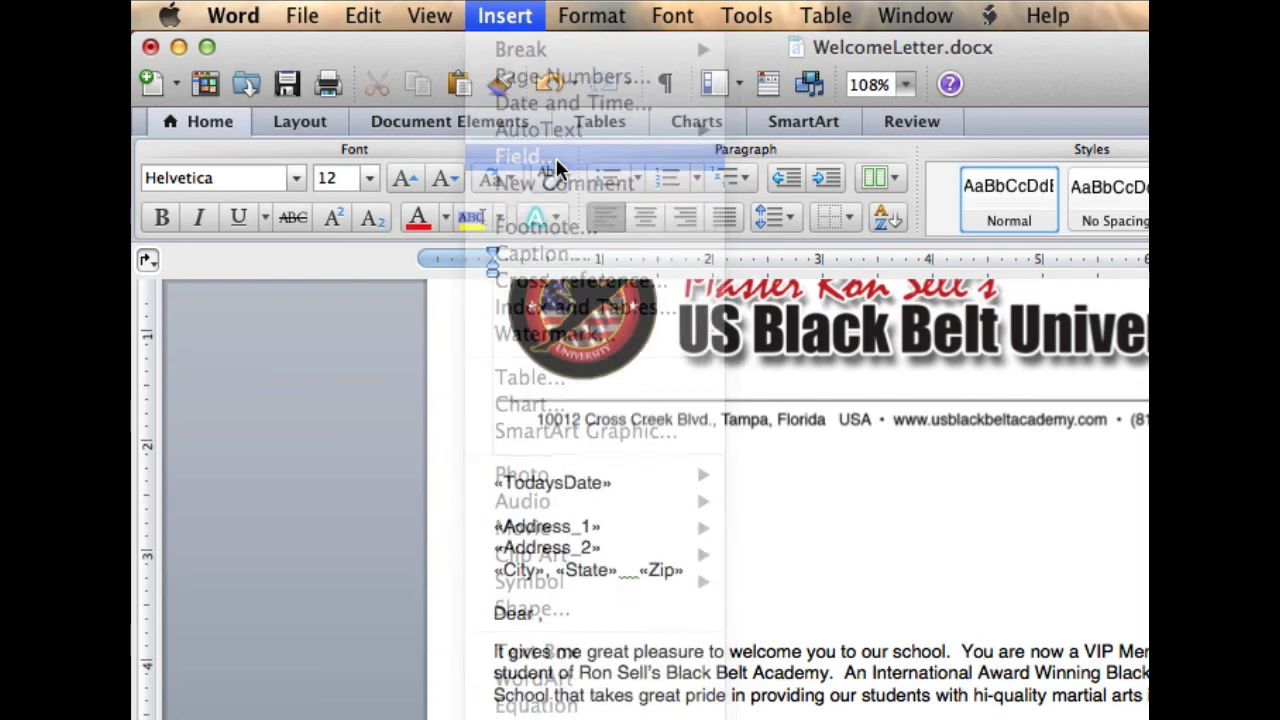
left_click(522, 156)
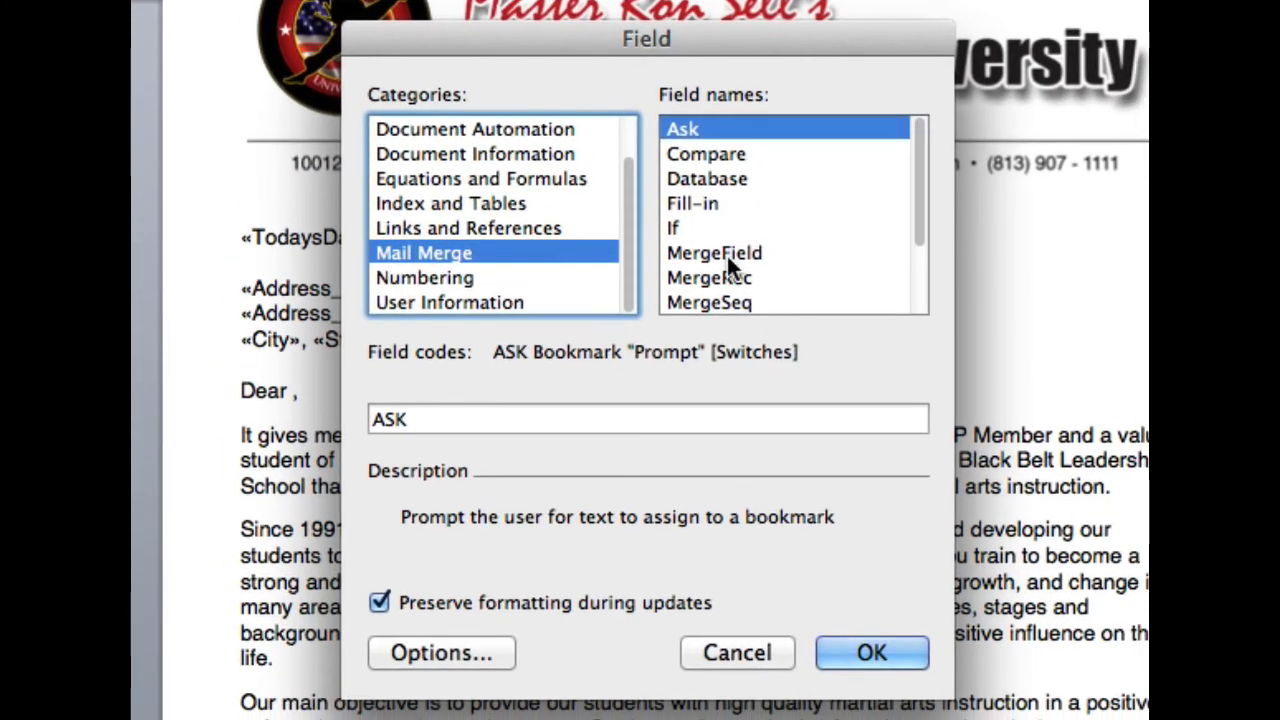
left_click(714, 252)
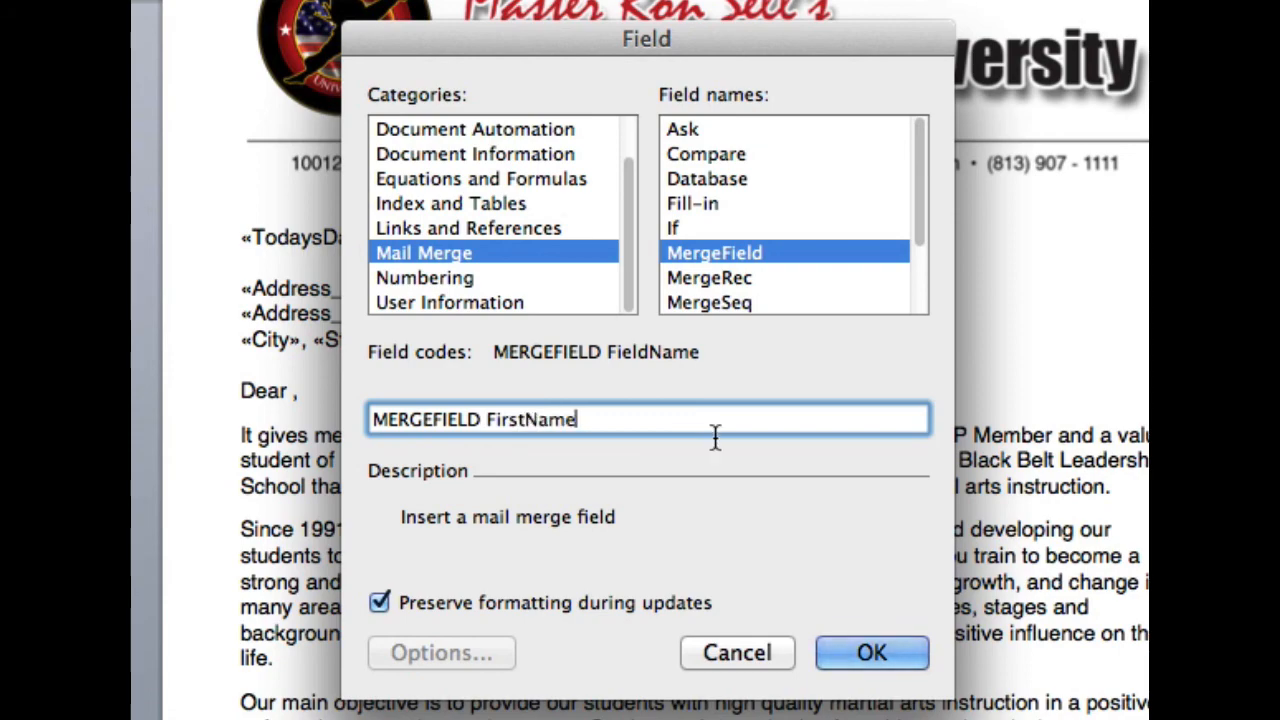
left_click(870, 652)
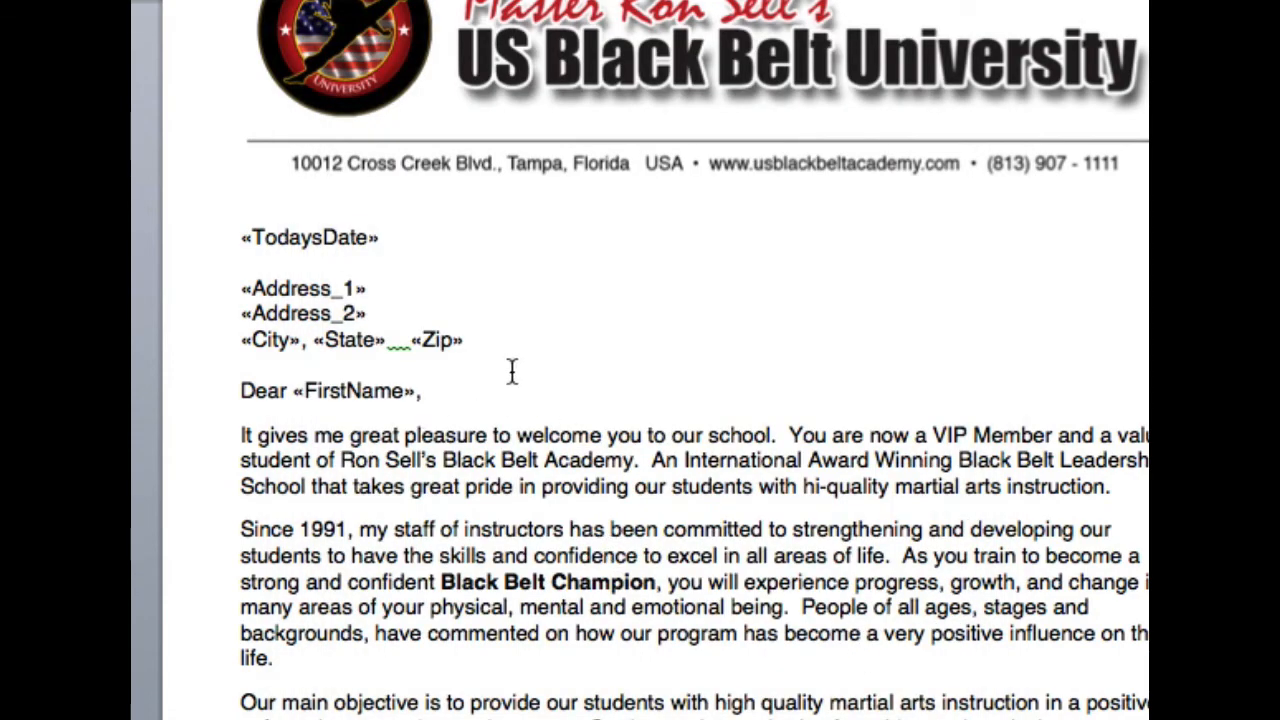
scroll("down", 3)
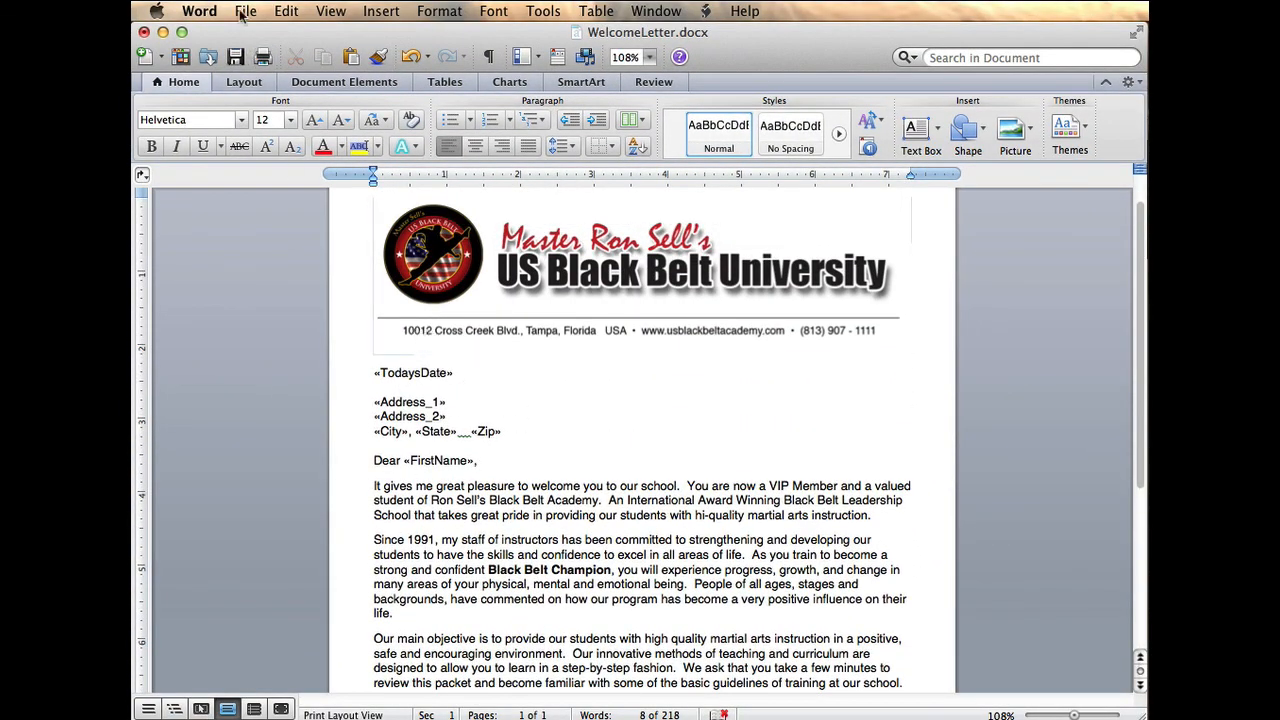
Save the letter through Save As as WelcomeLetter in Desktop
left_click(245, 11)
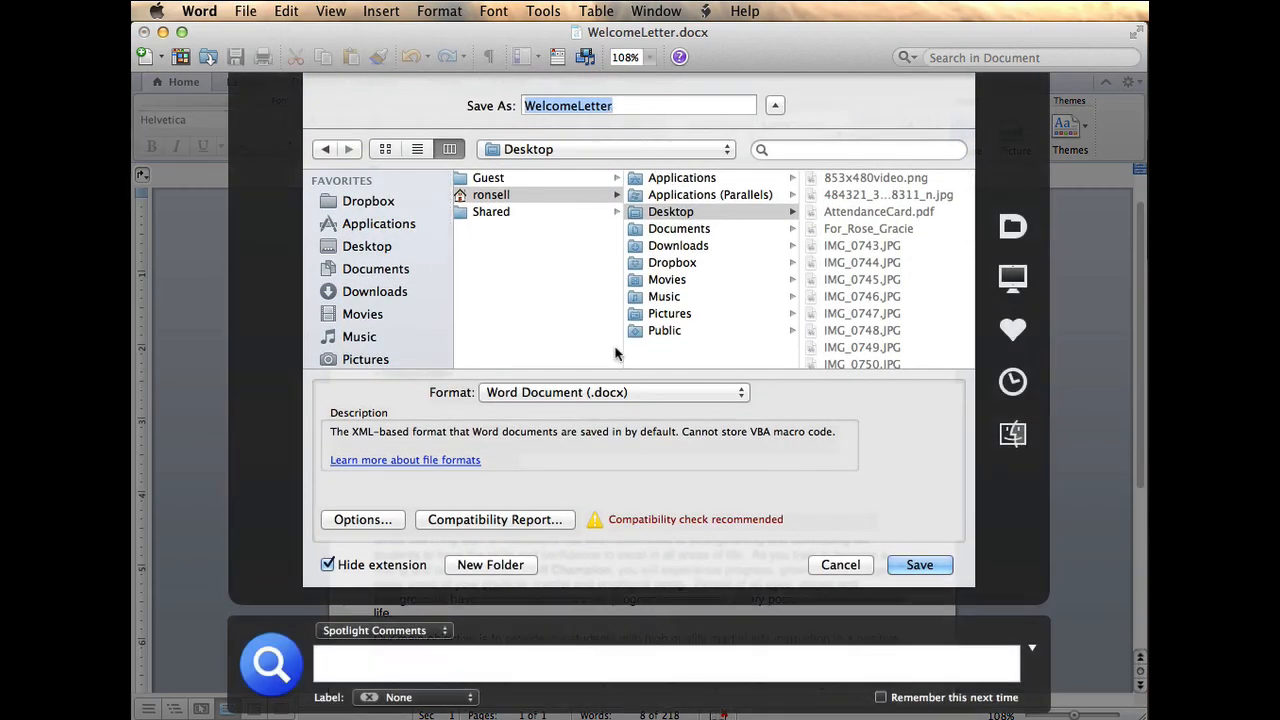
left_click(919, 564)
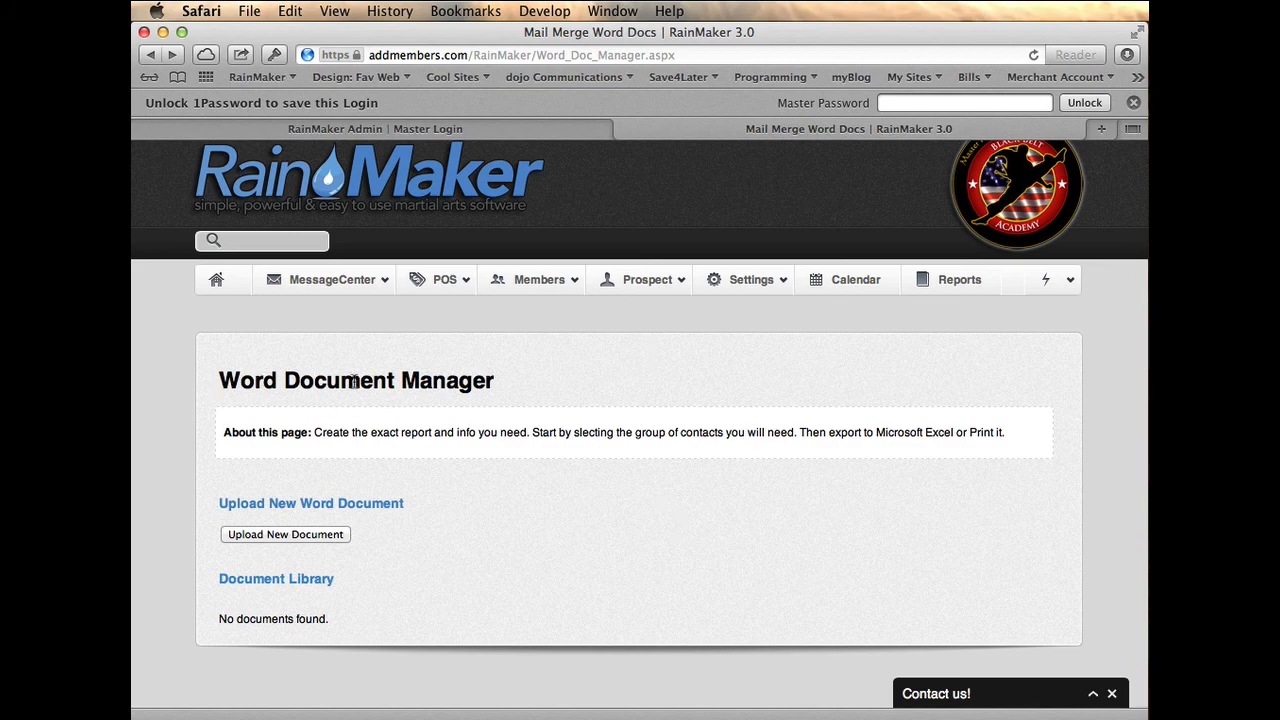
mouse_move(497, 363)
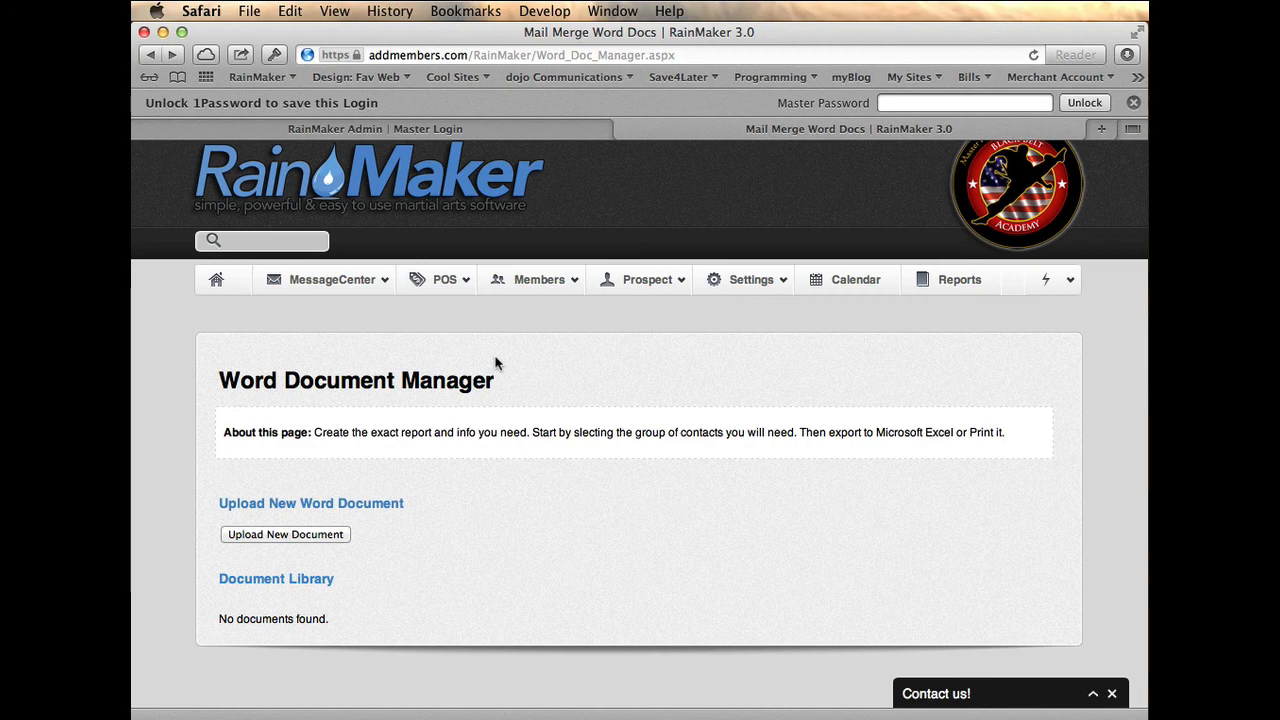
Upload the WelcomeLetter file from the Desktop as a new document
left_click(285, 534)
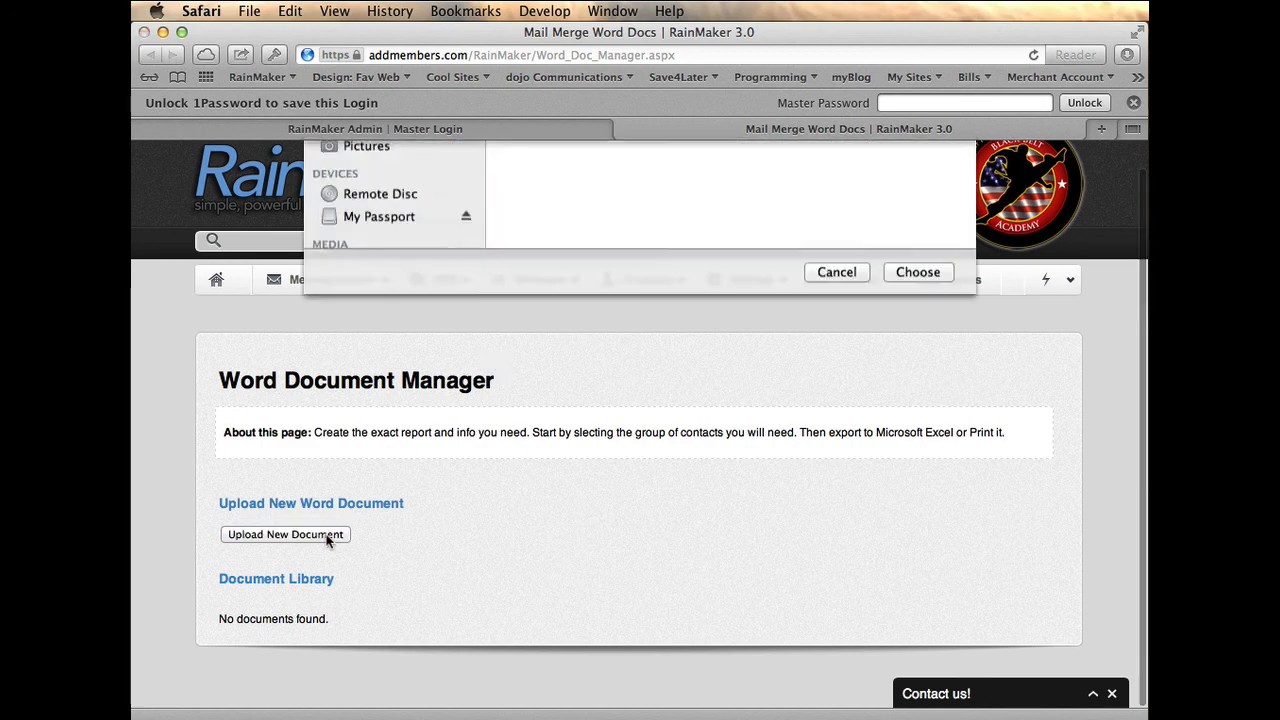
left_click(552, 487)
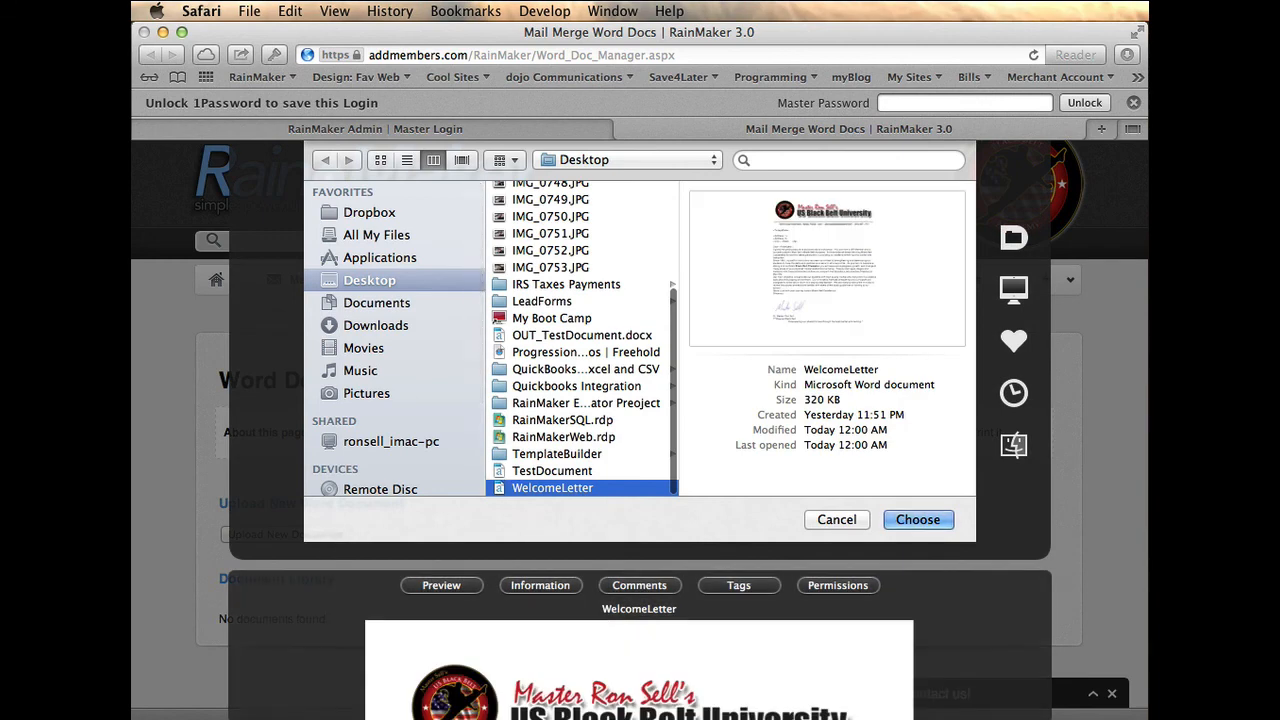
left_click(916, 519)
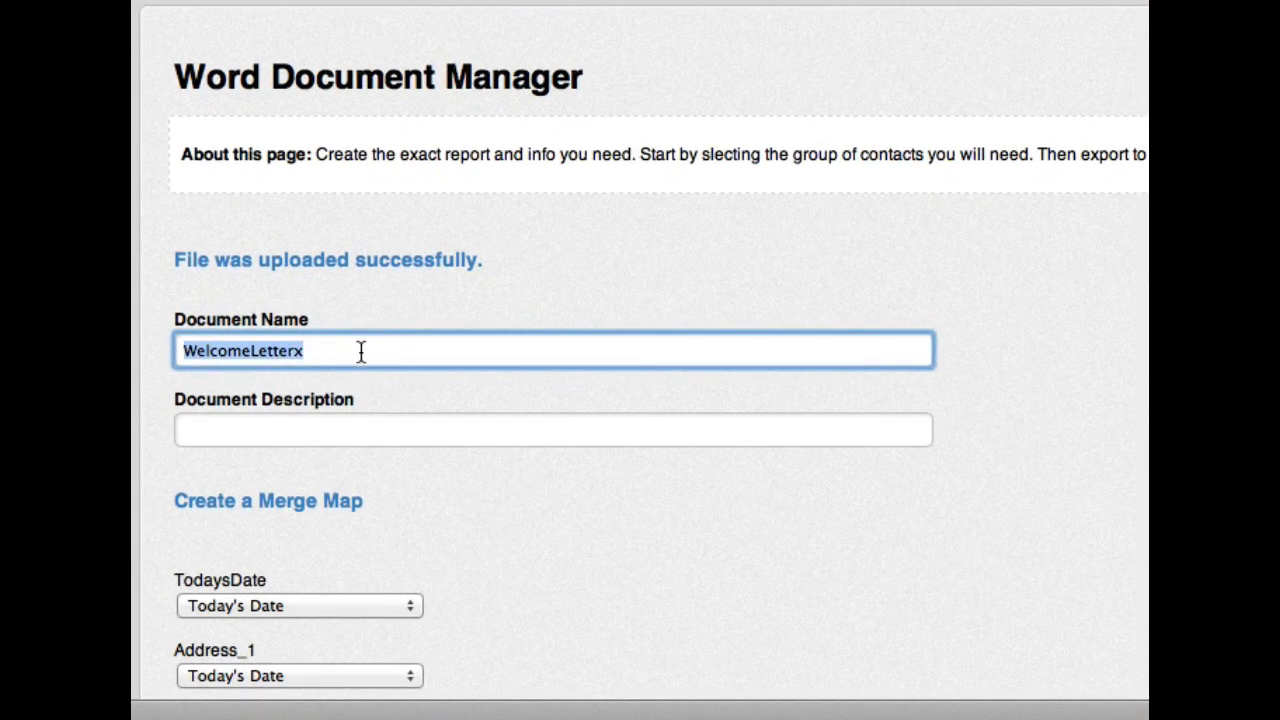
Name the document 'Welcome Letter' with description 'Sent to all new member'
type("Welcome L")
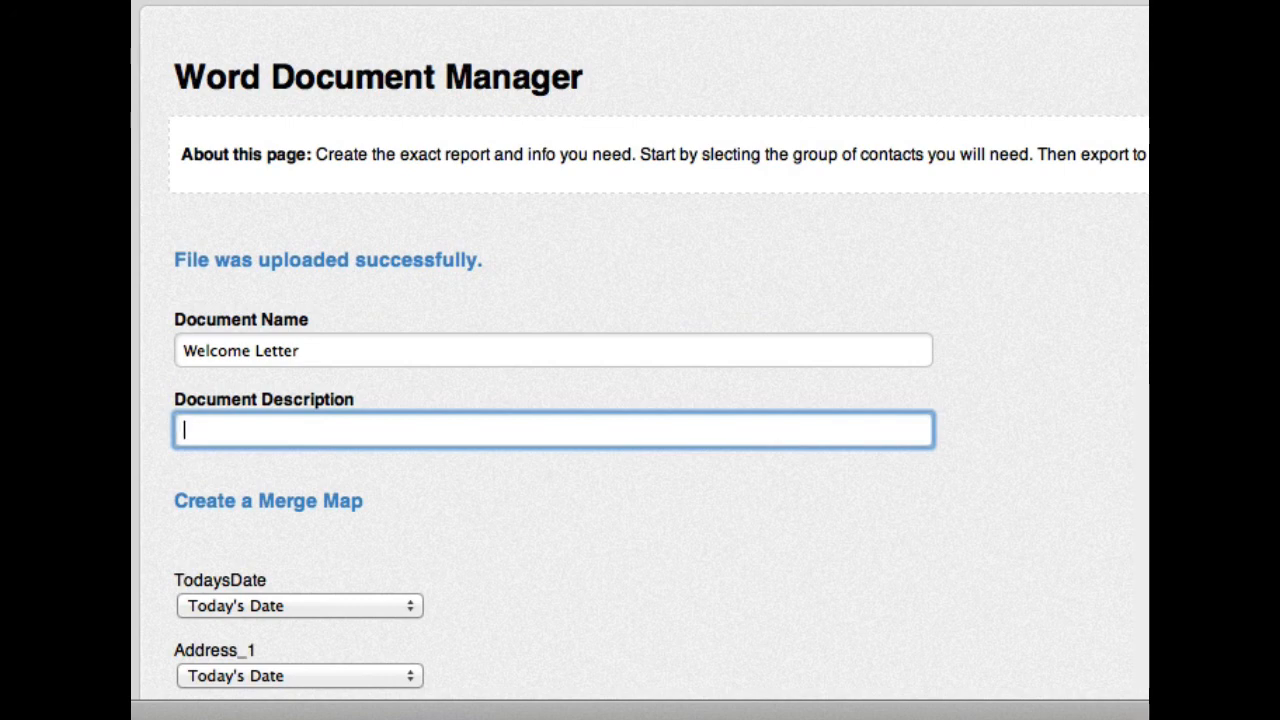
type("Sent to all ne")
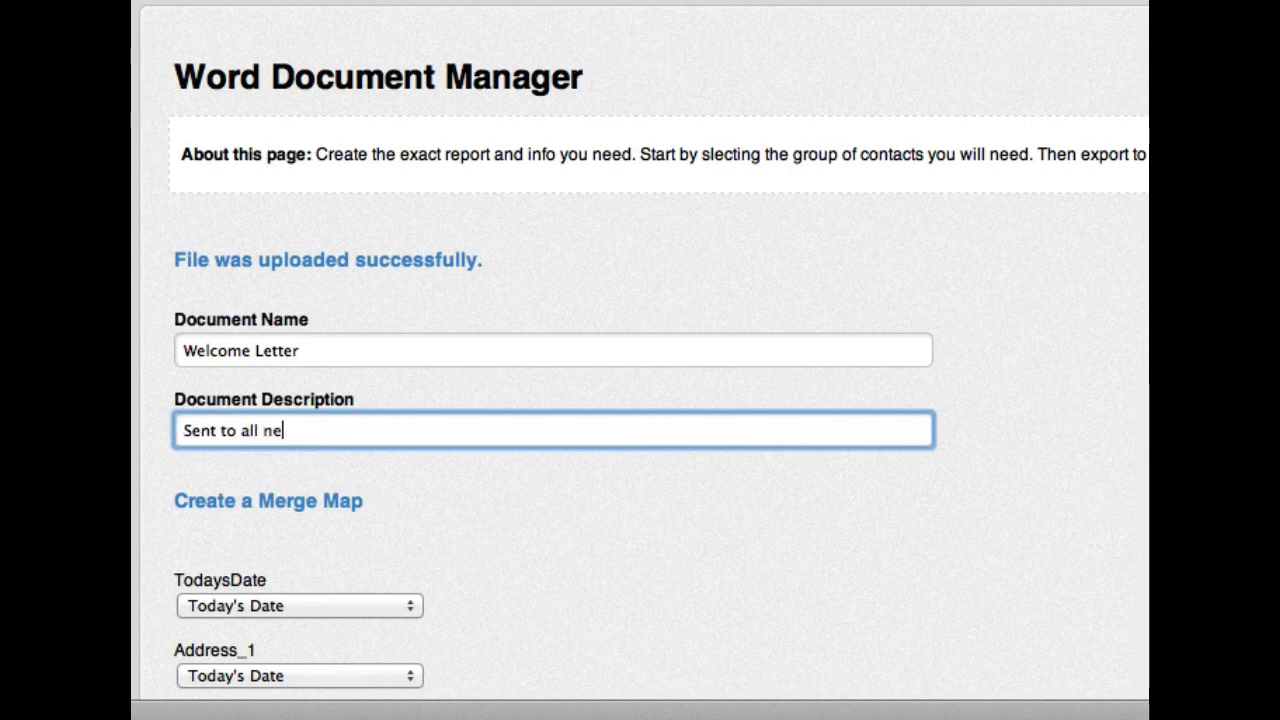
type("w member")
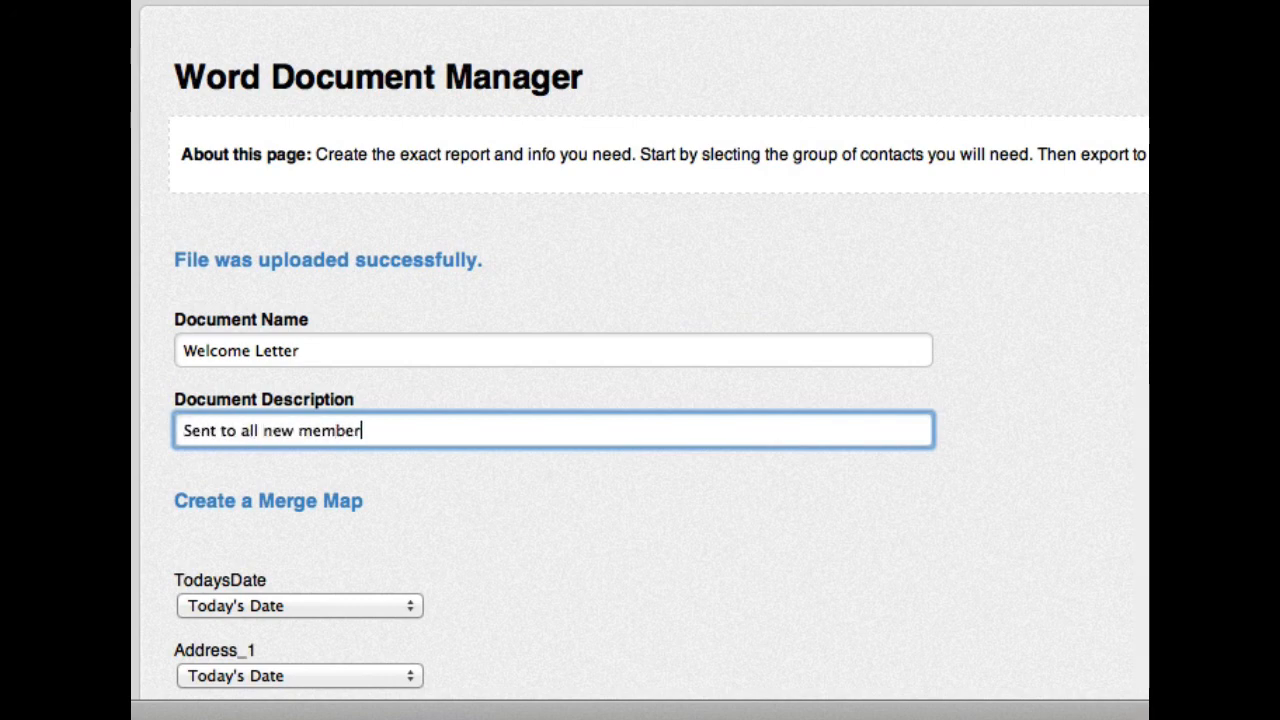
scroll("down", 3)
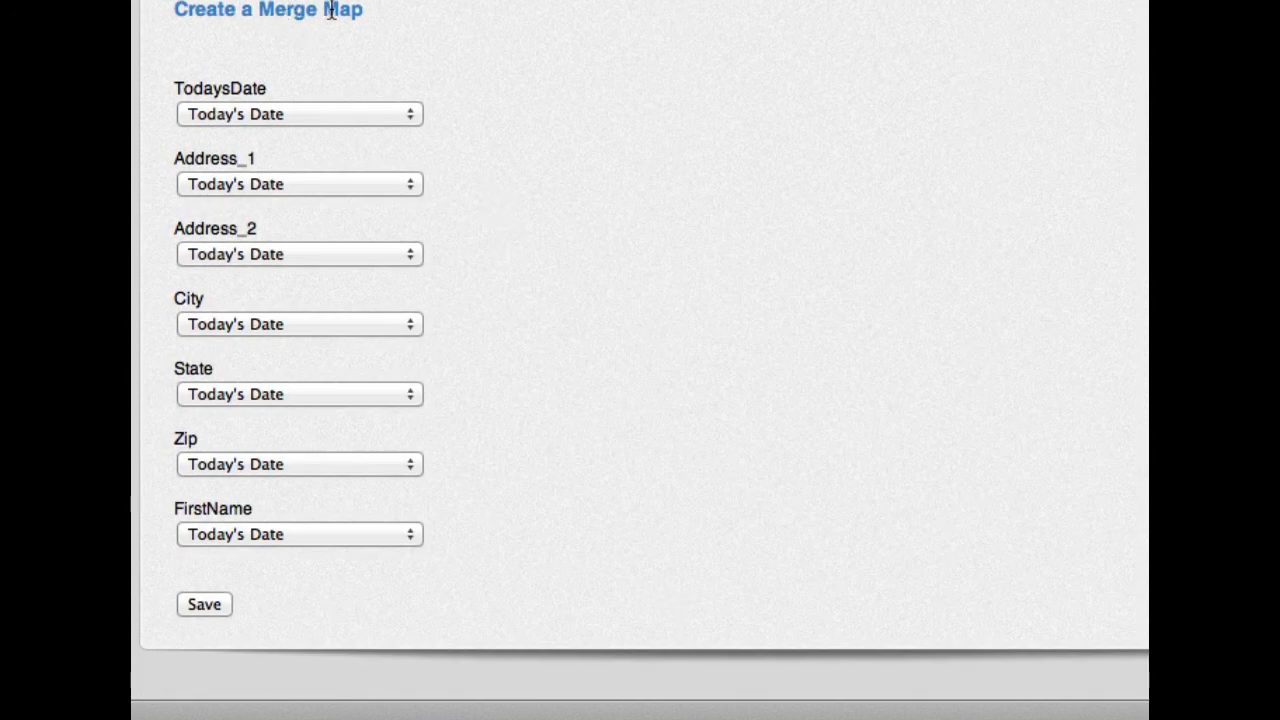
Keep Today's Date for TodaysDate and map Address_1 to Address Line 1
double_click(219, 88)
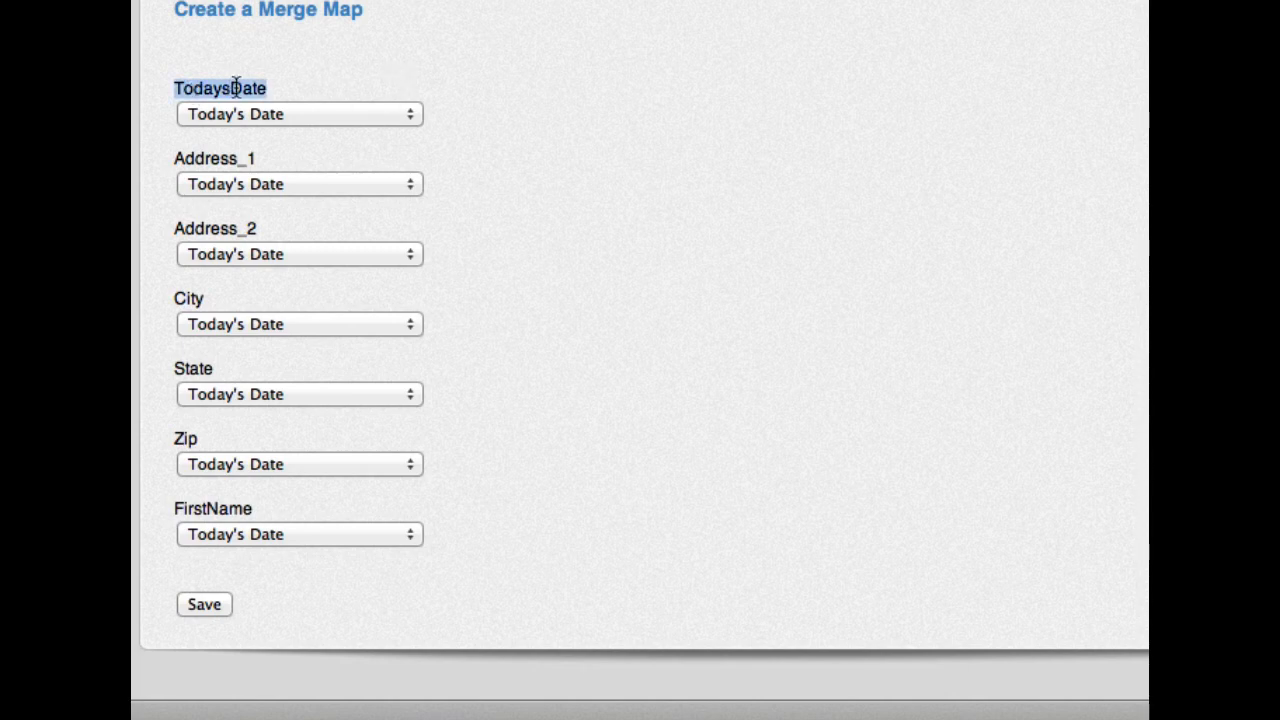
left_click(299, 113)
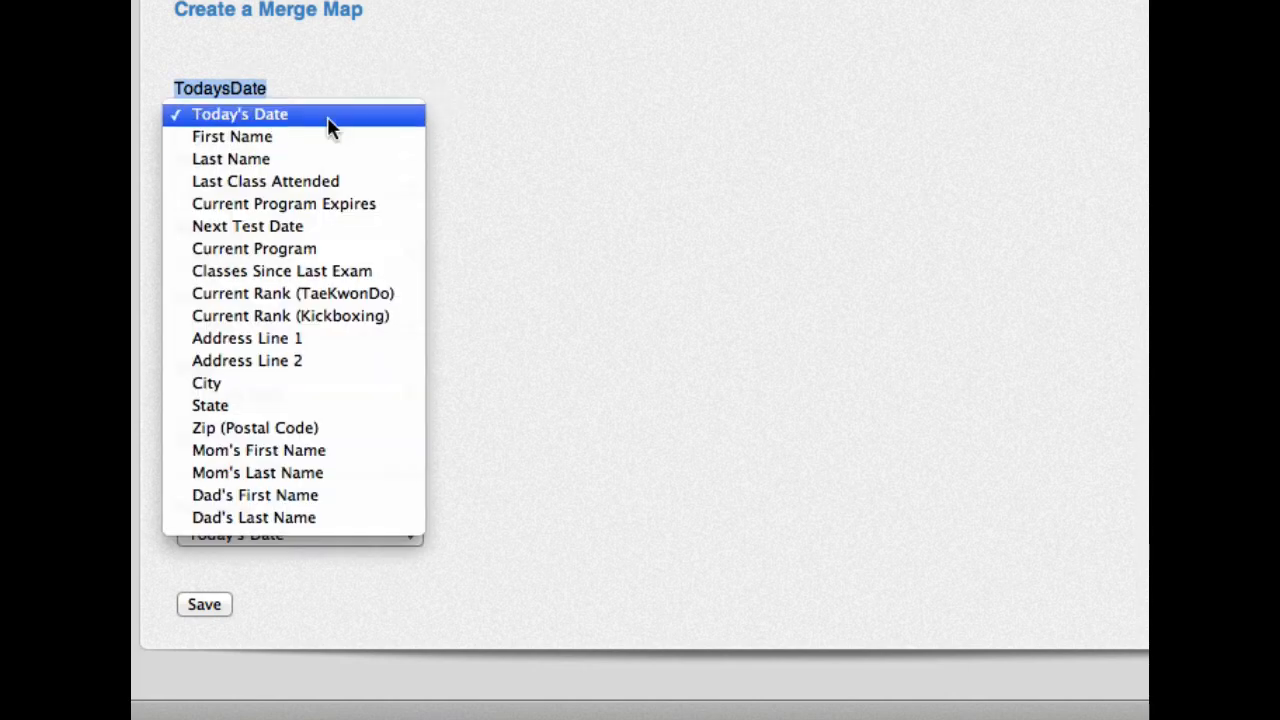
mouse_move(280, 517)
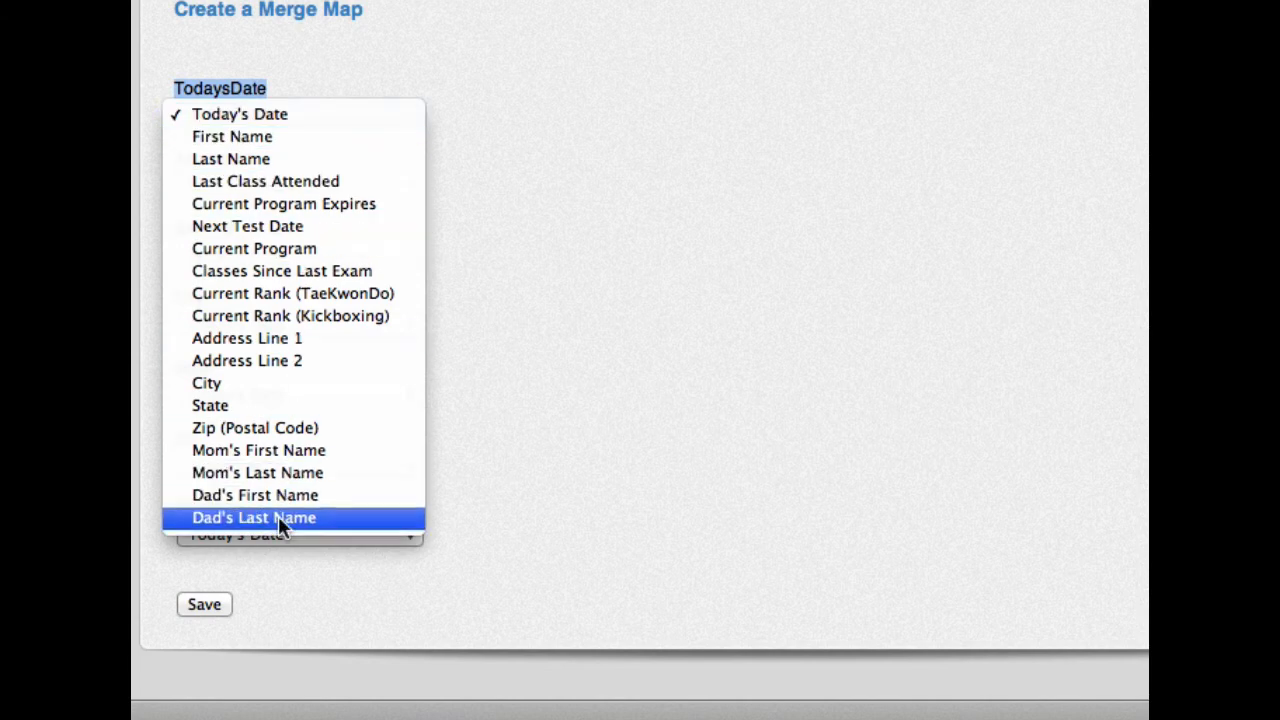
mouse_move(240, 114)
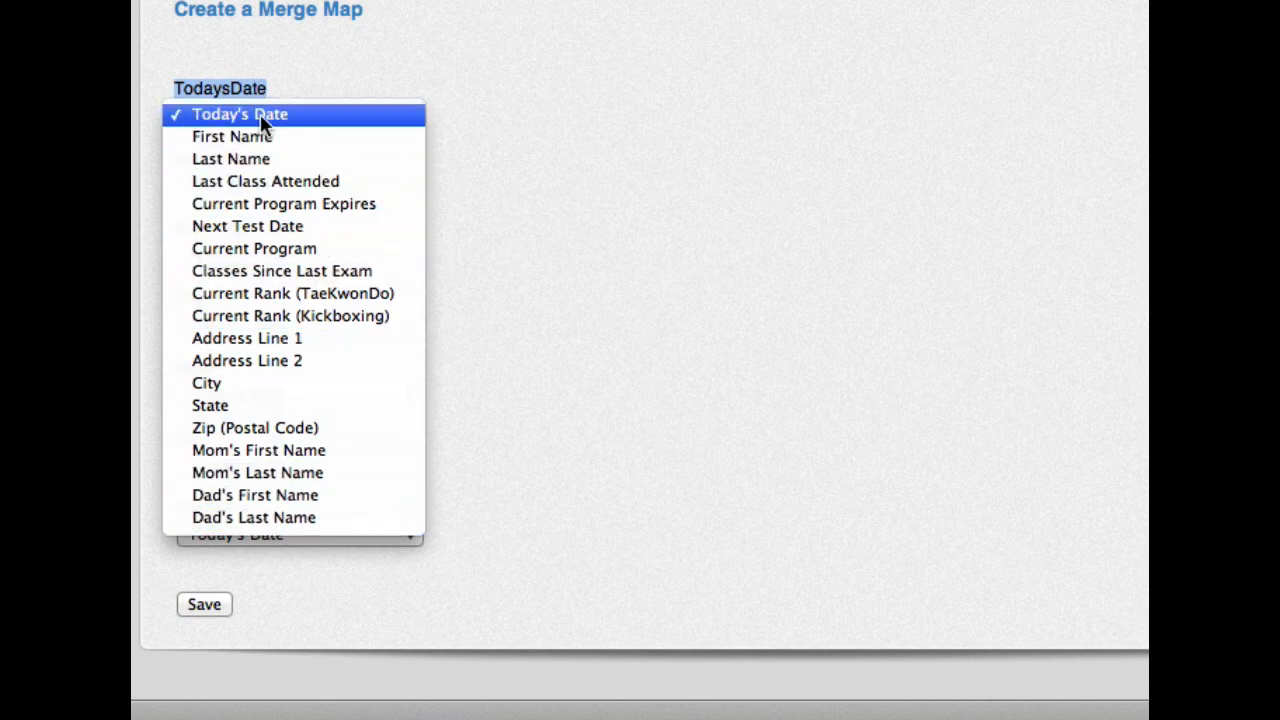
left_click(240, 113)
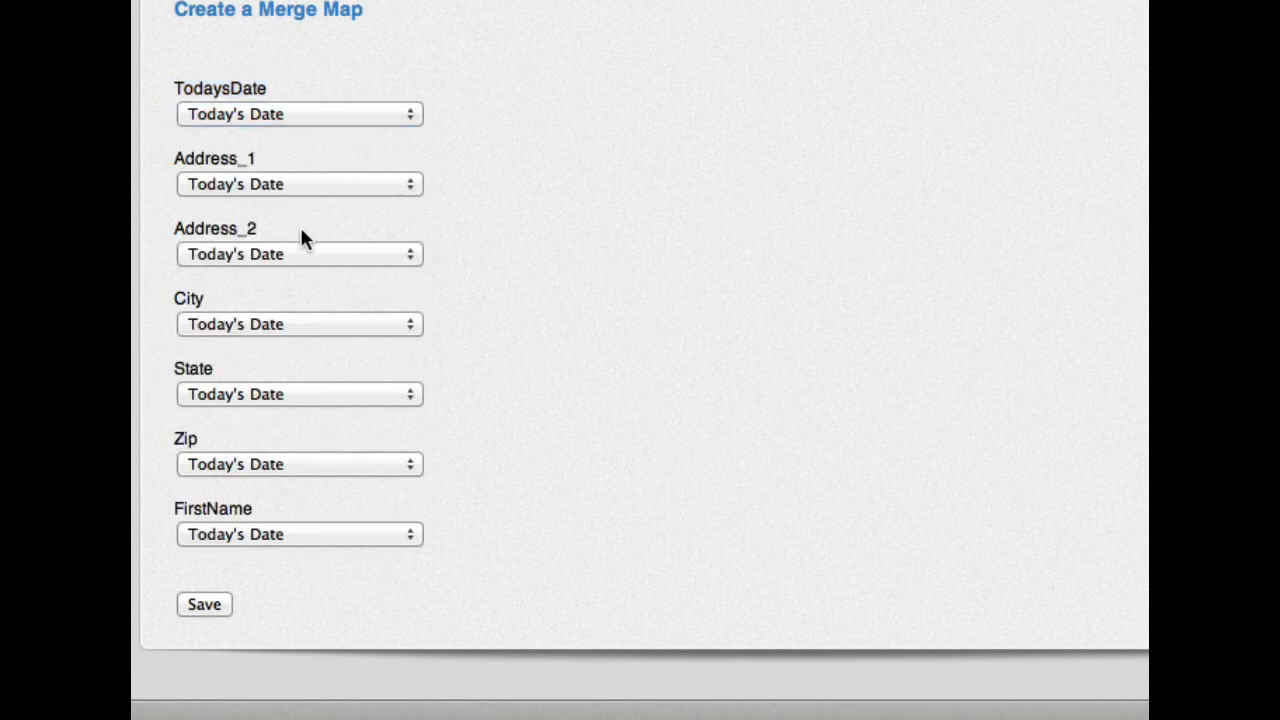
left_click(299, 184)
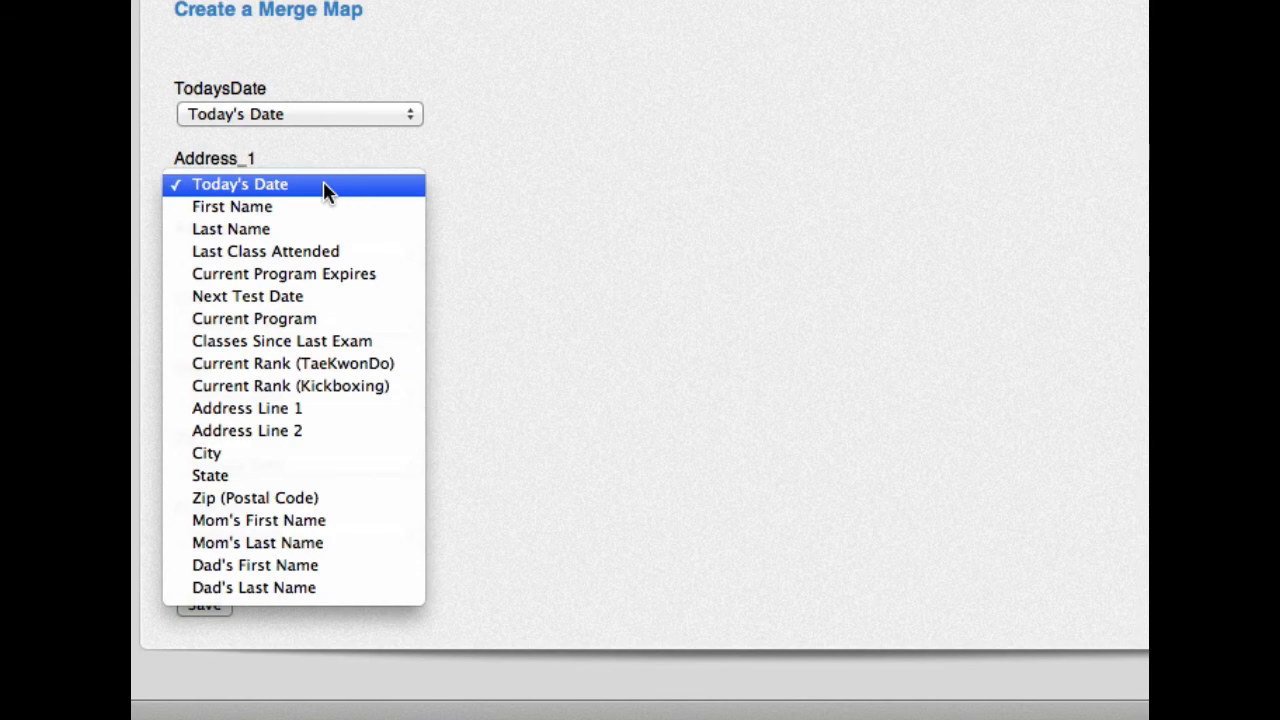
left_click(239, 184)
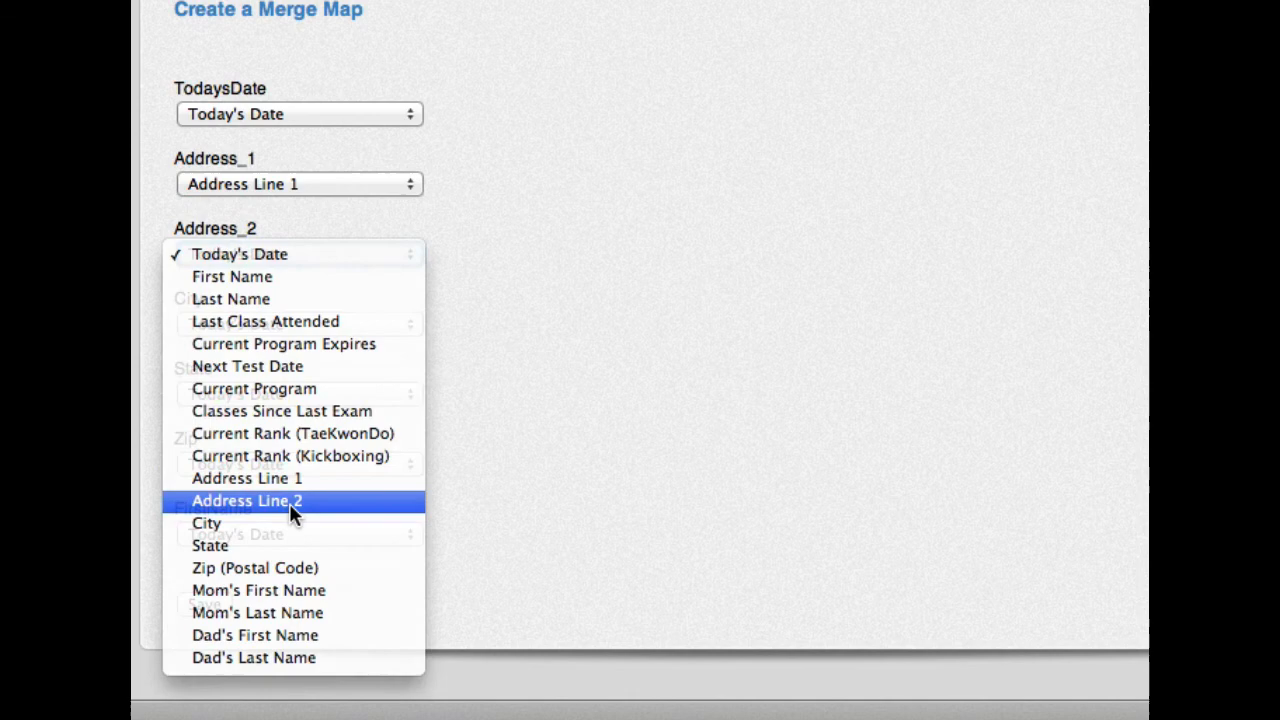
Map Address_2 to Address Line 2 and FirstName to First Name, then save the map
left_click(247, 500)
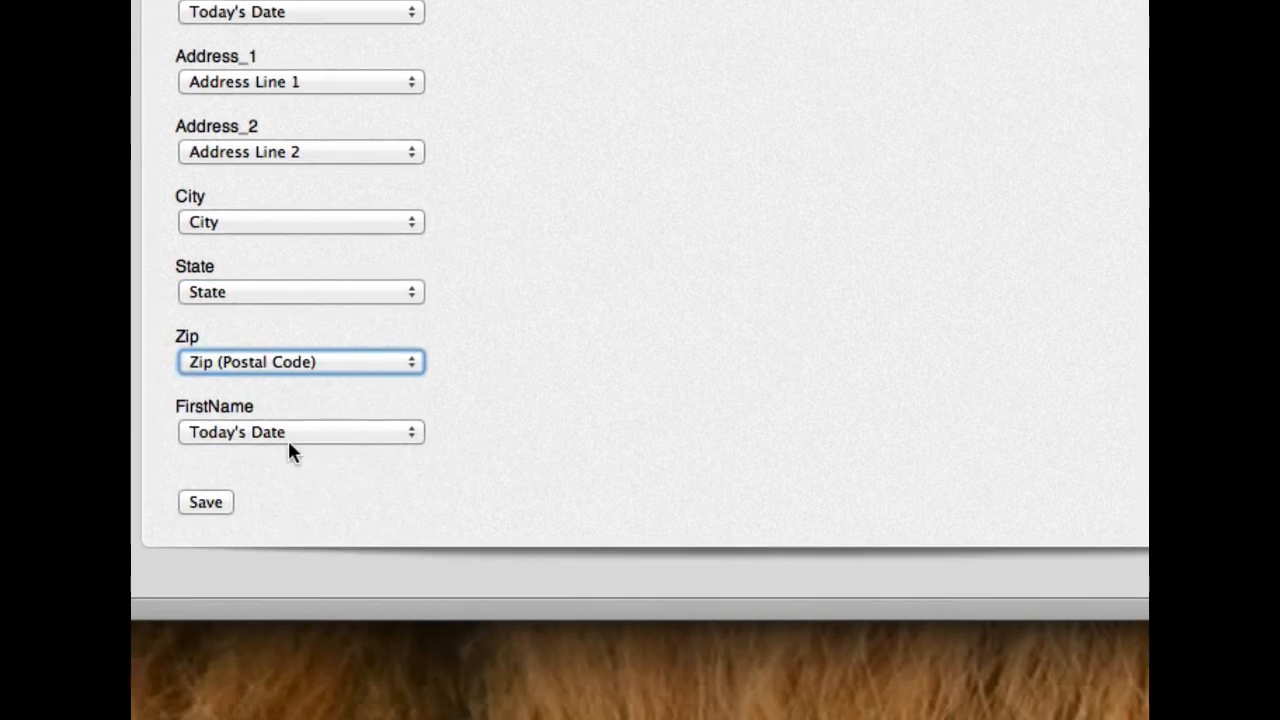
left_click(300, 432)
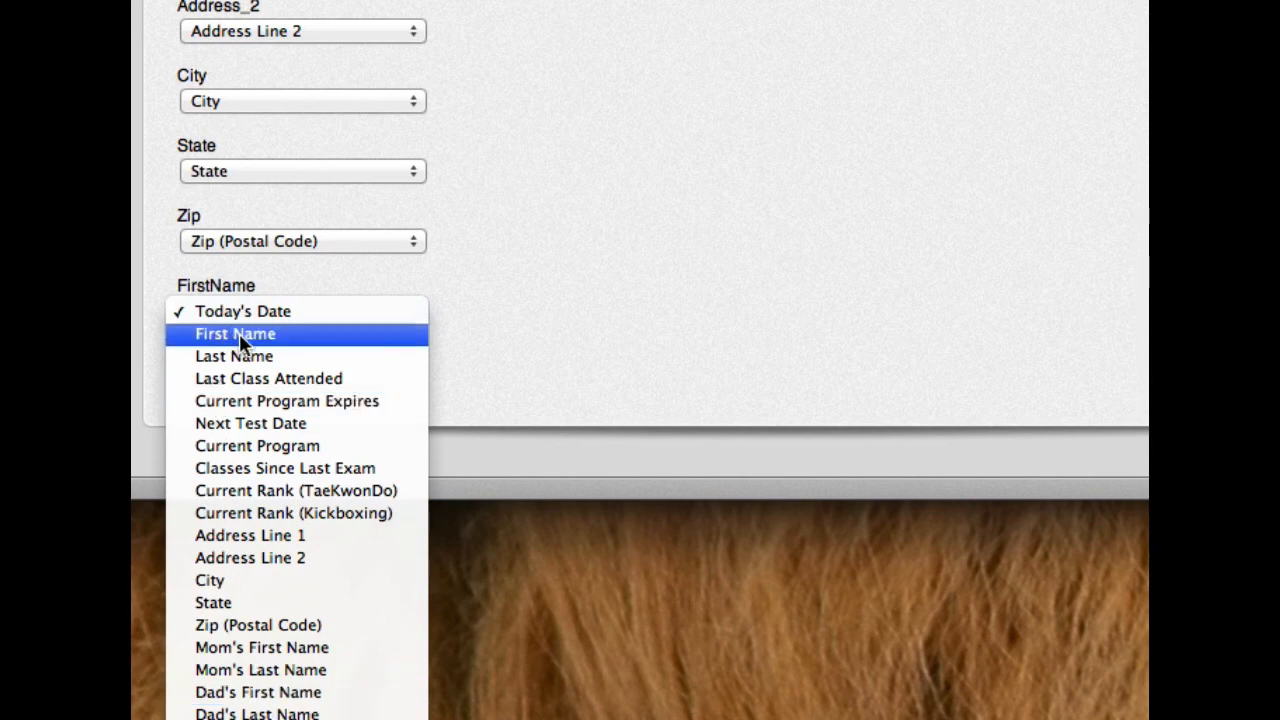
left_click(235, 333)
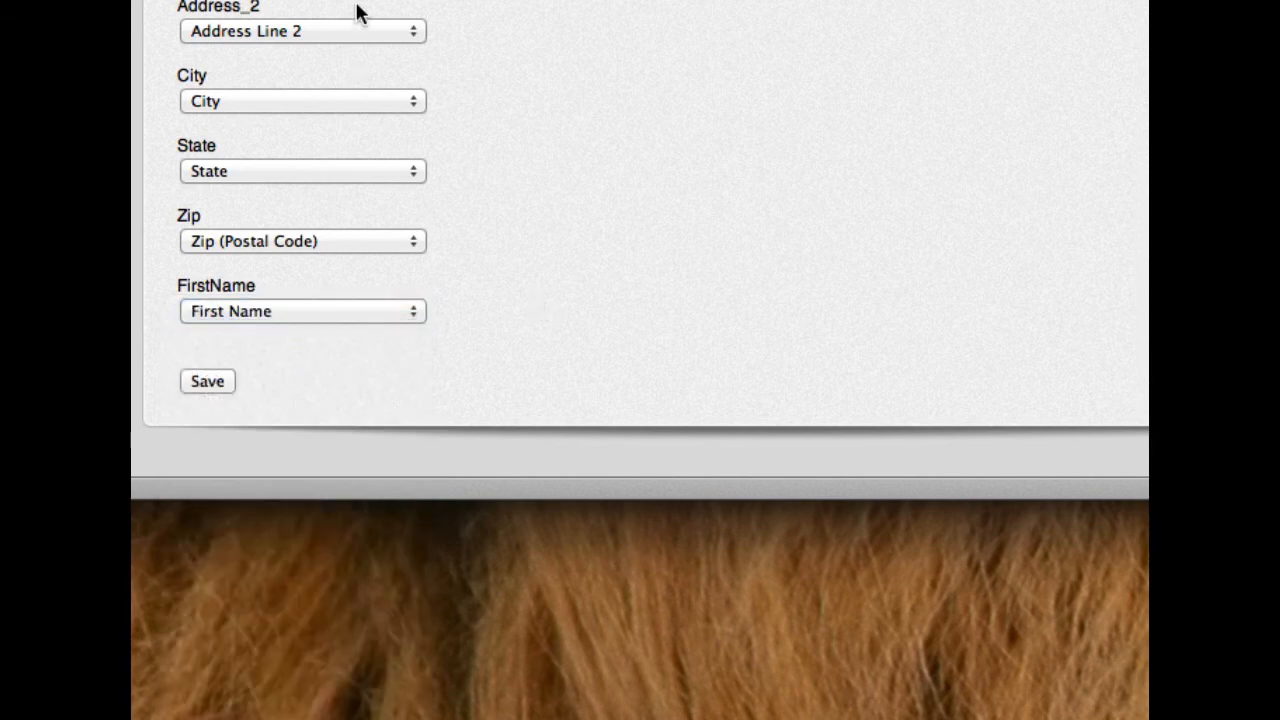
scroll("up", 3)
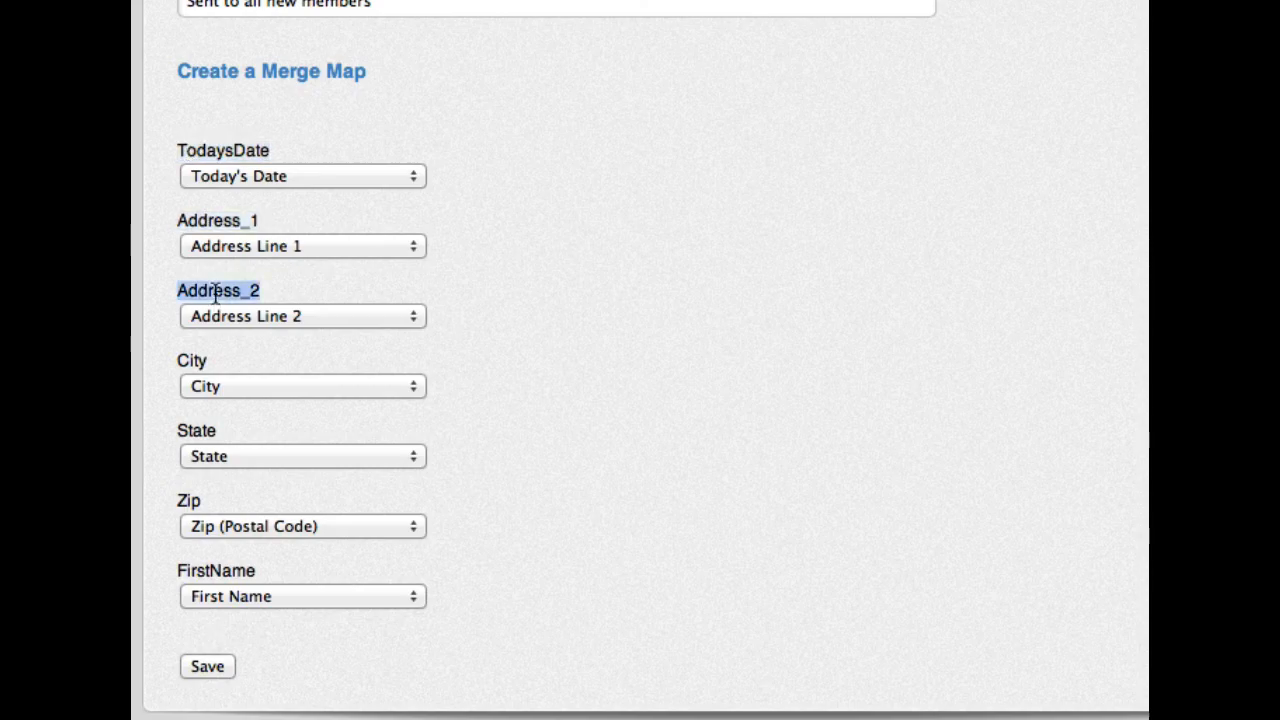
left_click(302, 176)
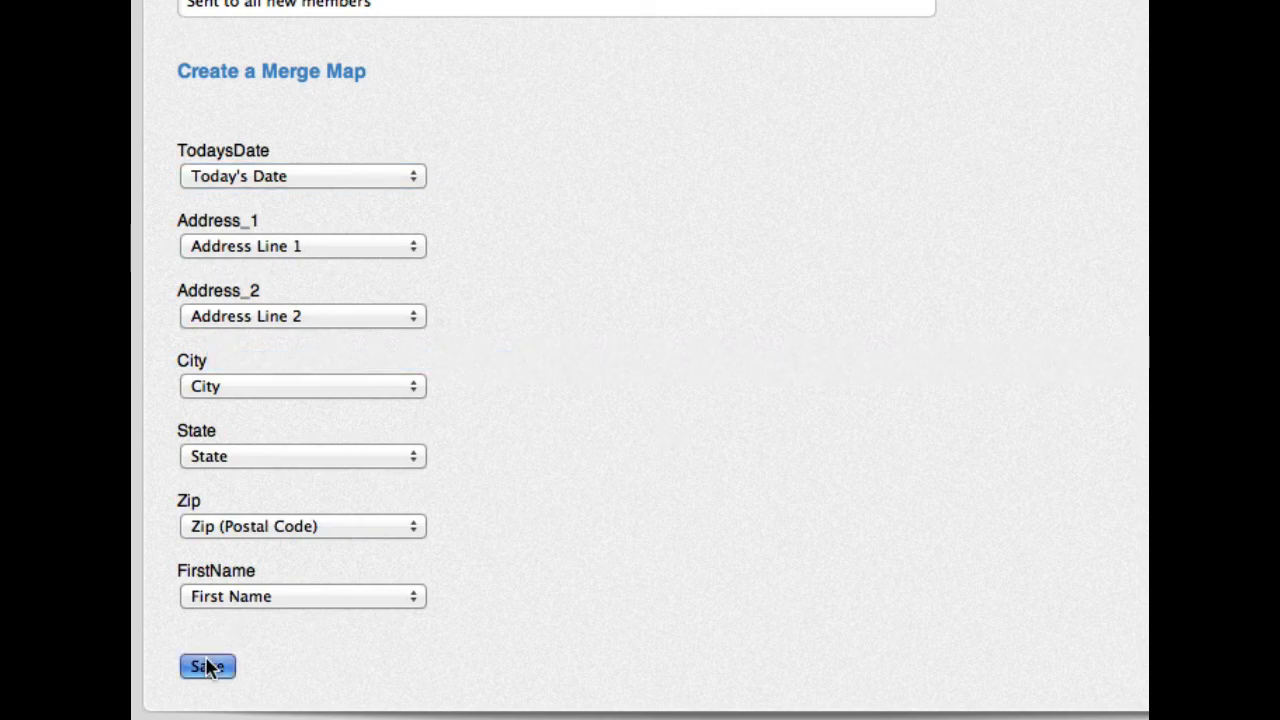
left_click(207, 666)
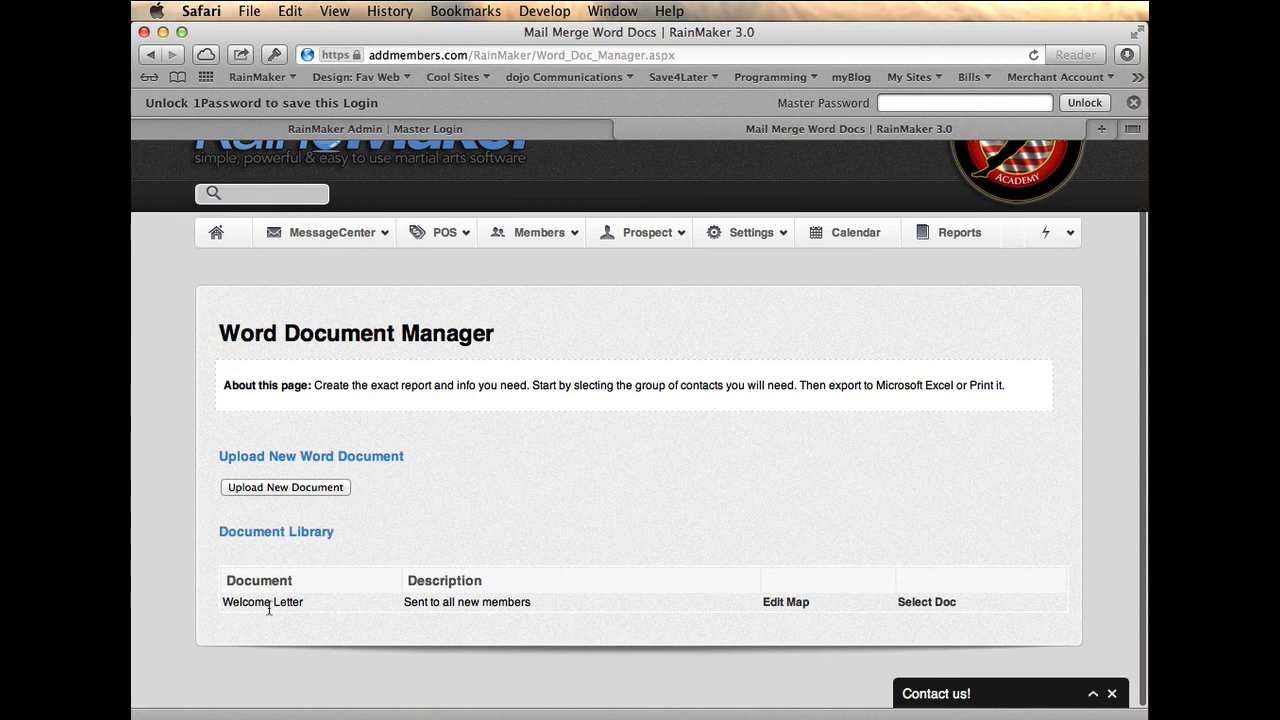
mouse_move(819, 528)
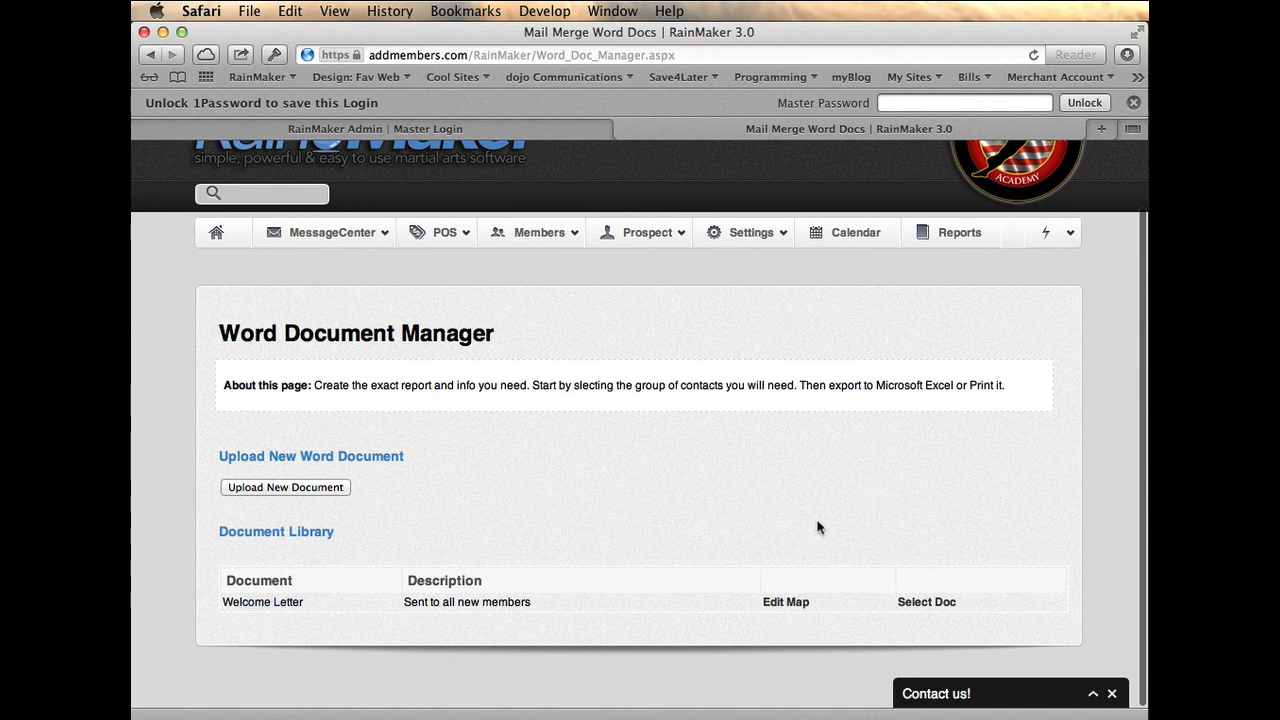
Pick Welcome Letter in the Document Library for merging
left_click(926, 601)
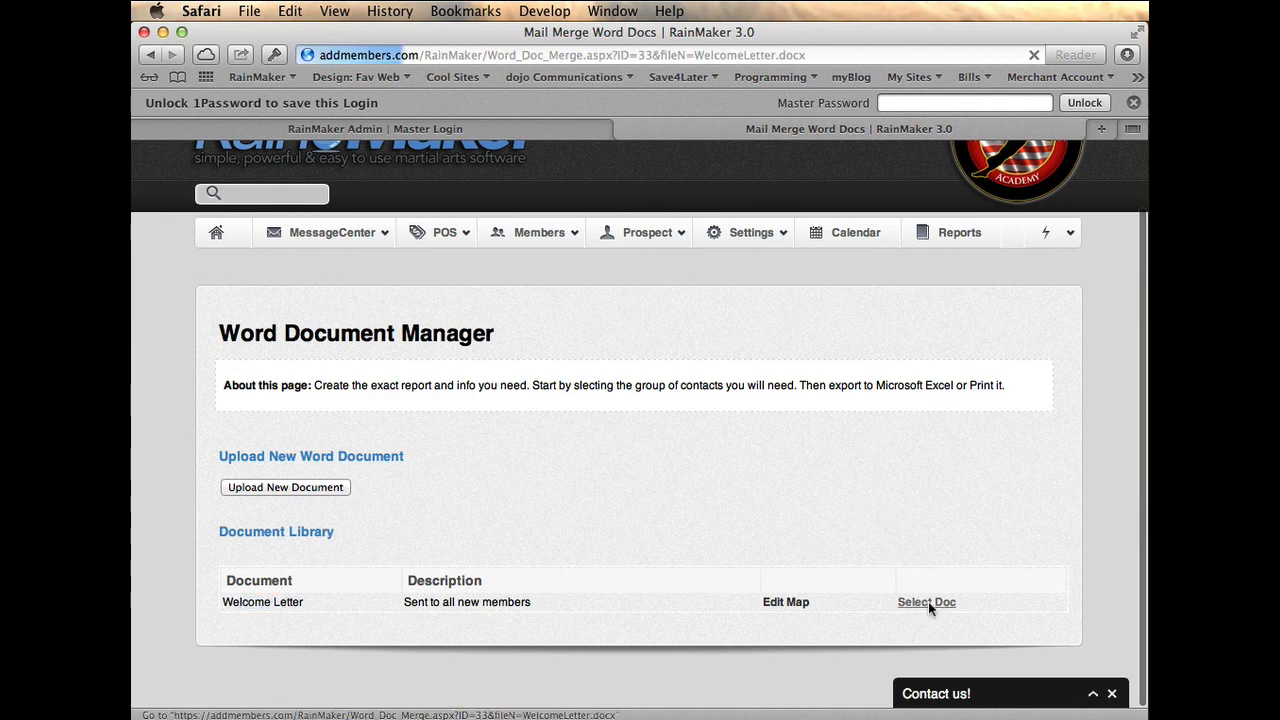
left_click(926, 601)
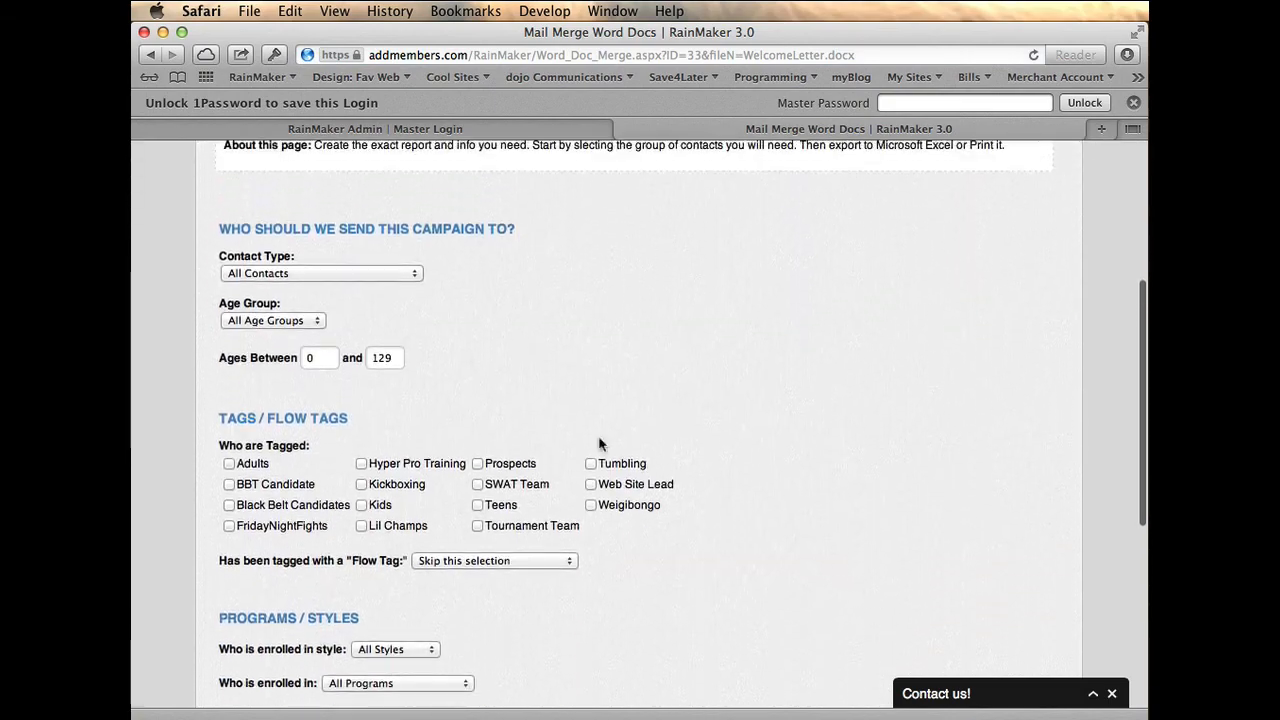
Filter recipients to TaeKwonDo White rank, merge the letter, and open the PDF
left_click(320, 273)
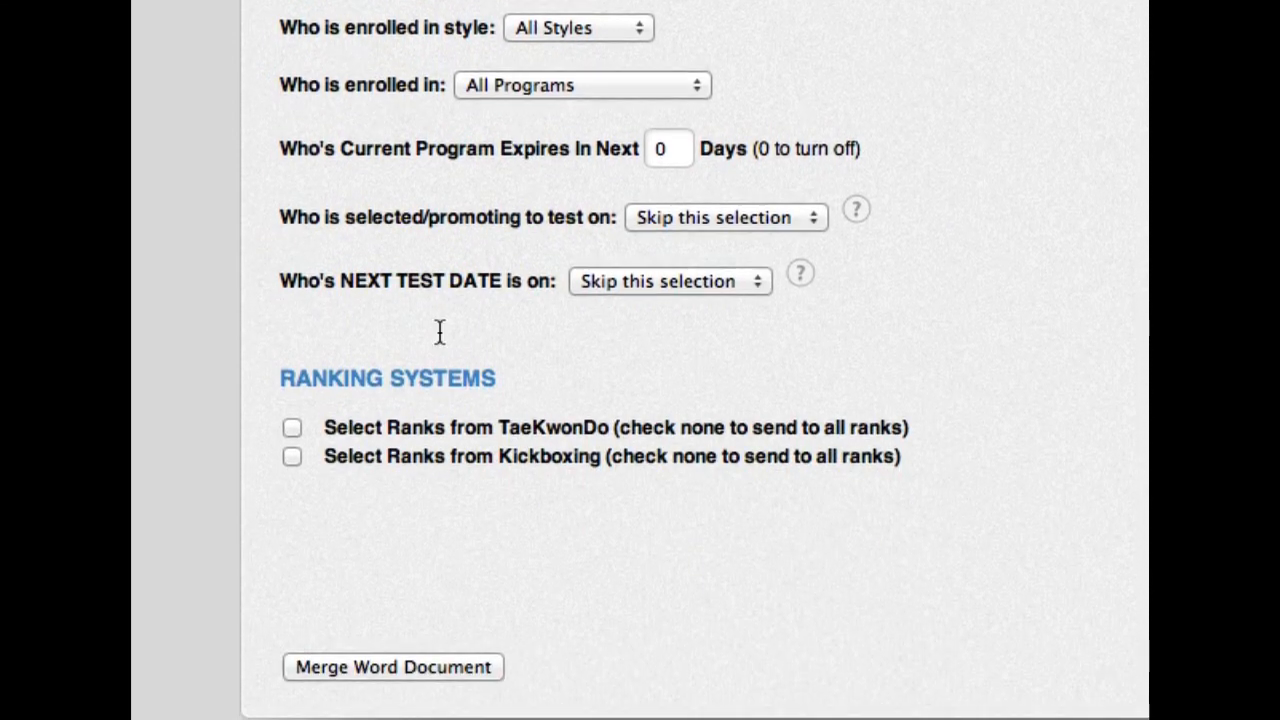
left_click(292, 427)
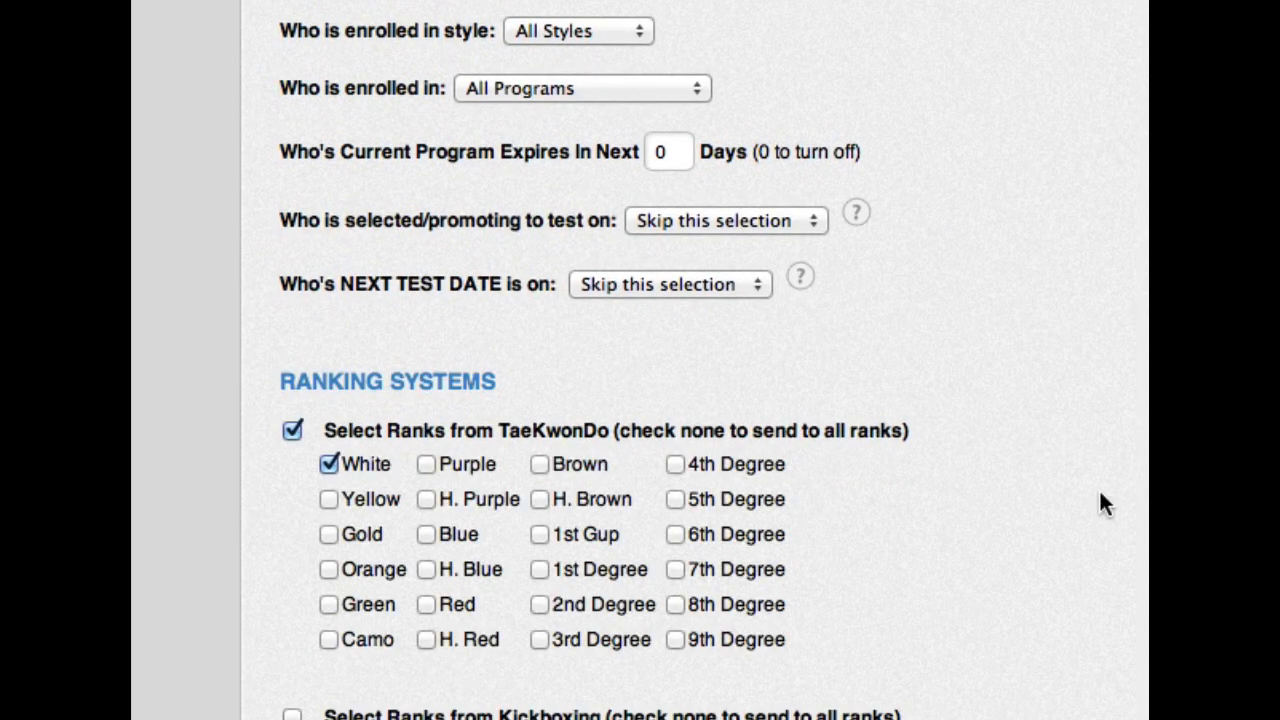
scroll("down", 3)
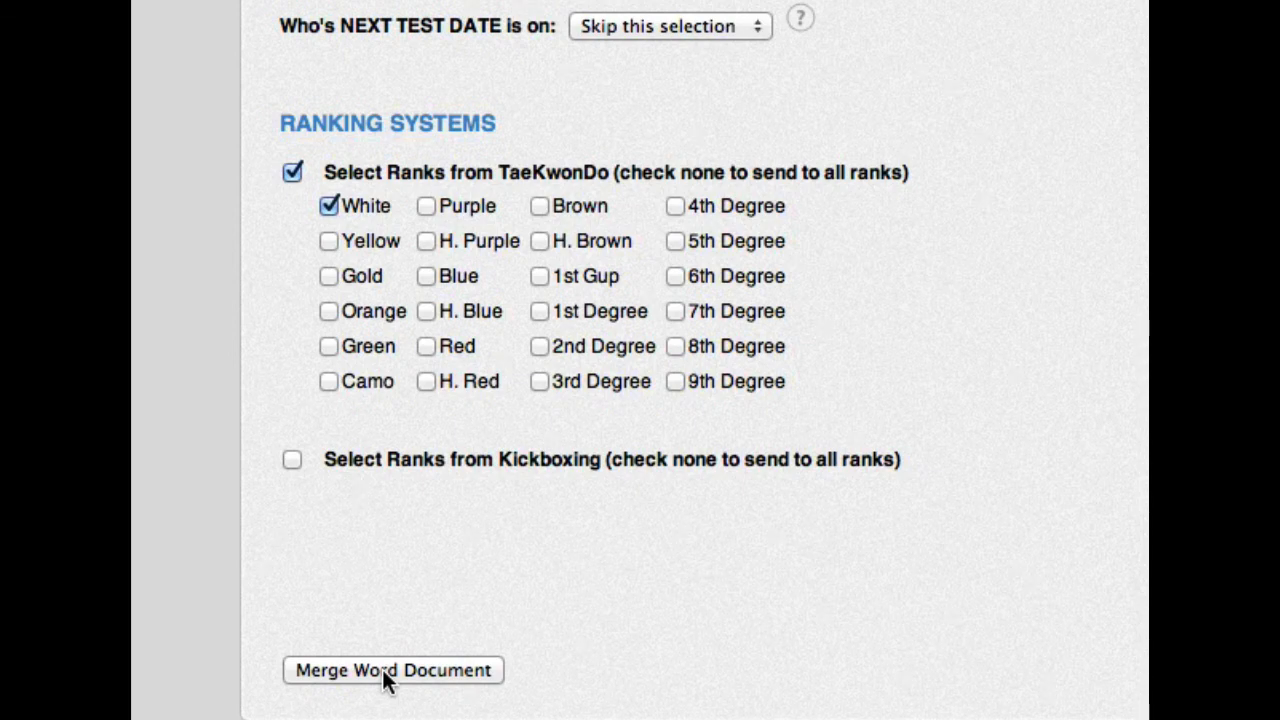
left_click(392, 670)
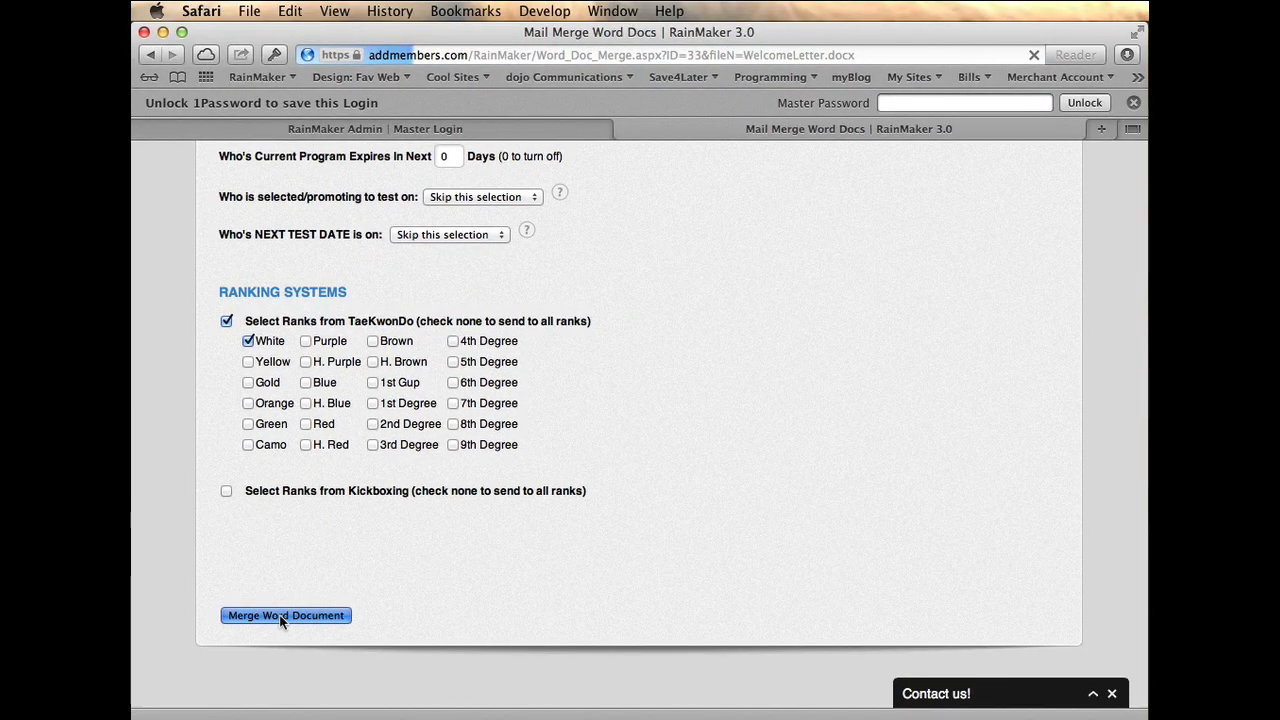
left_click(285, 615)
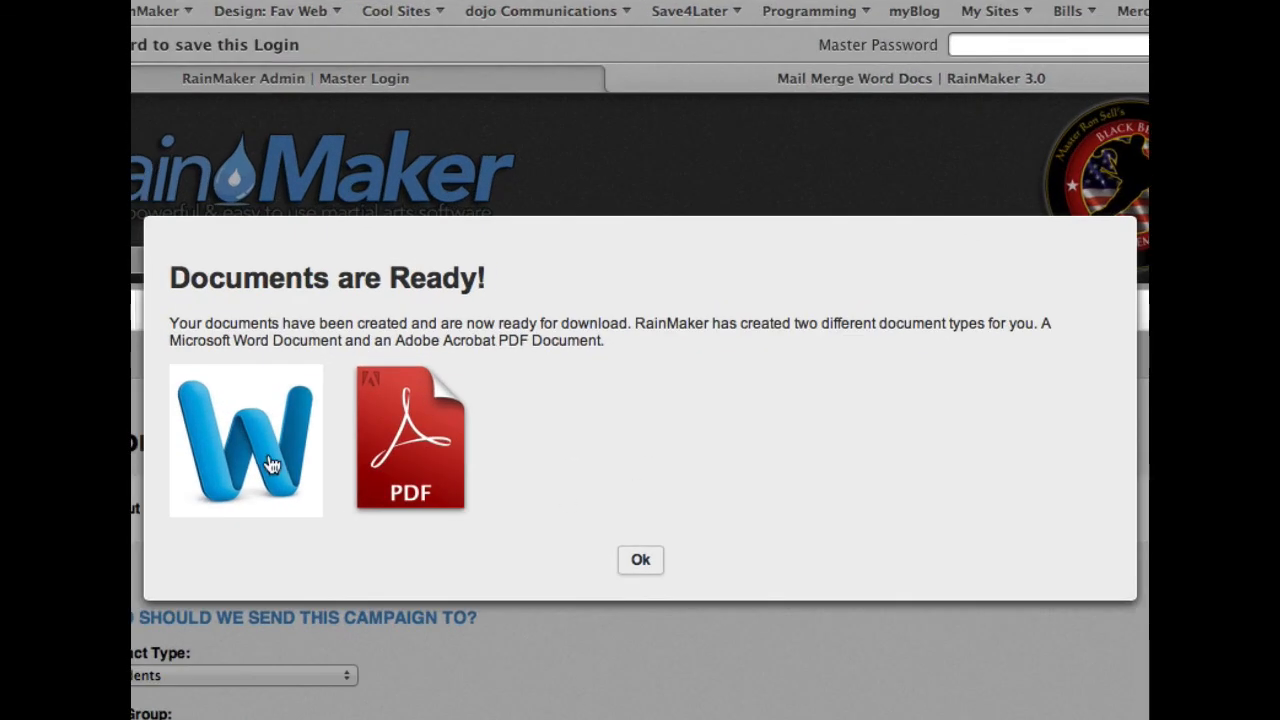
left_click(245, 440)
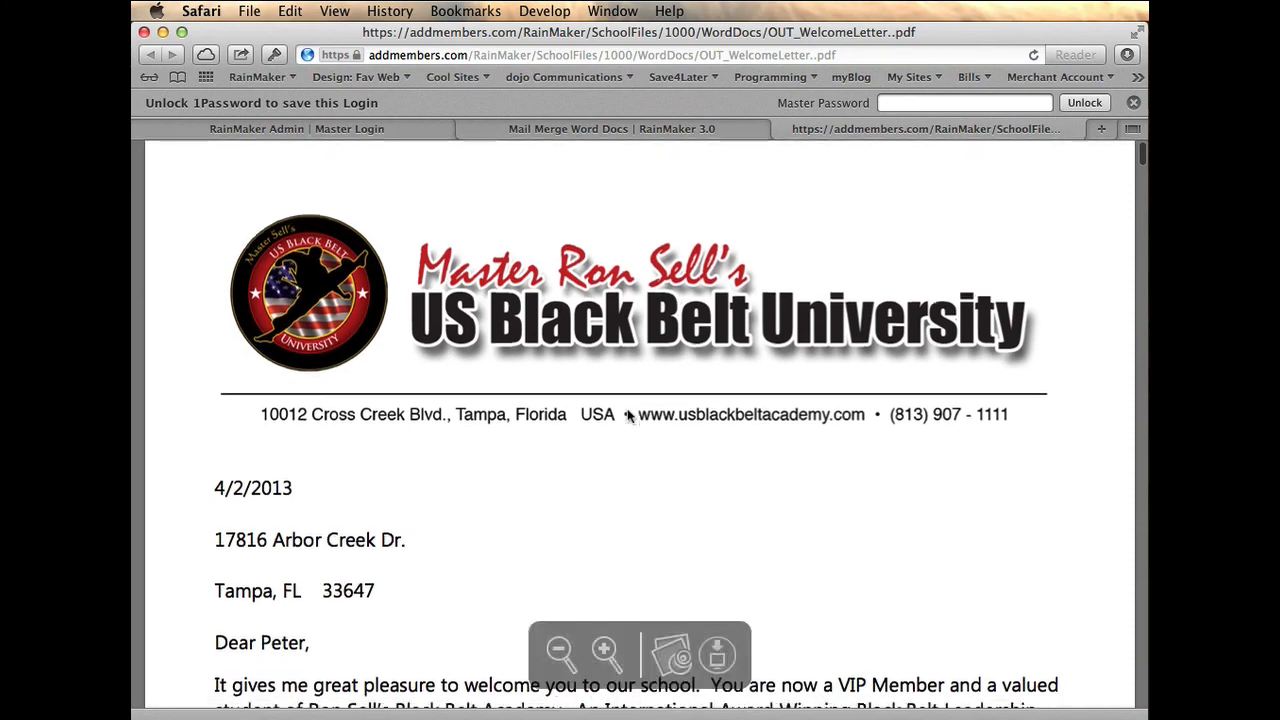
scroll("down", 3)
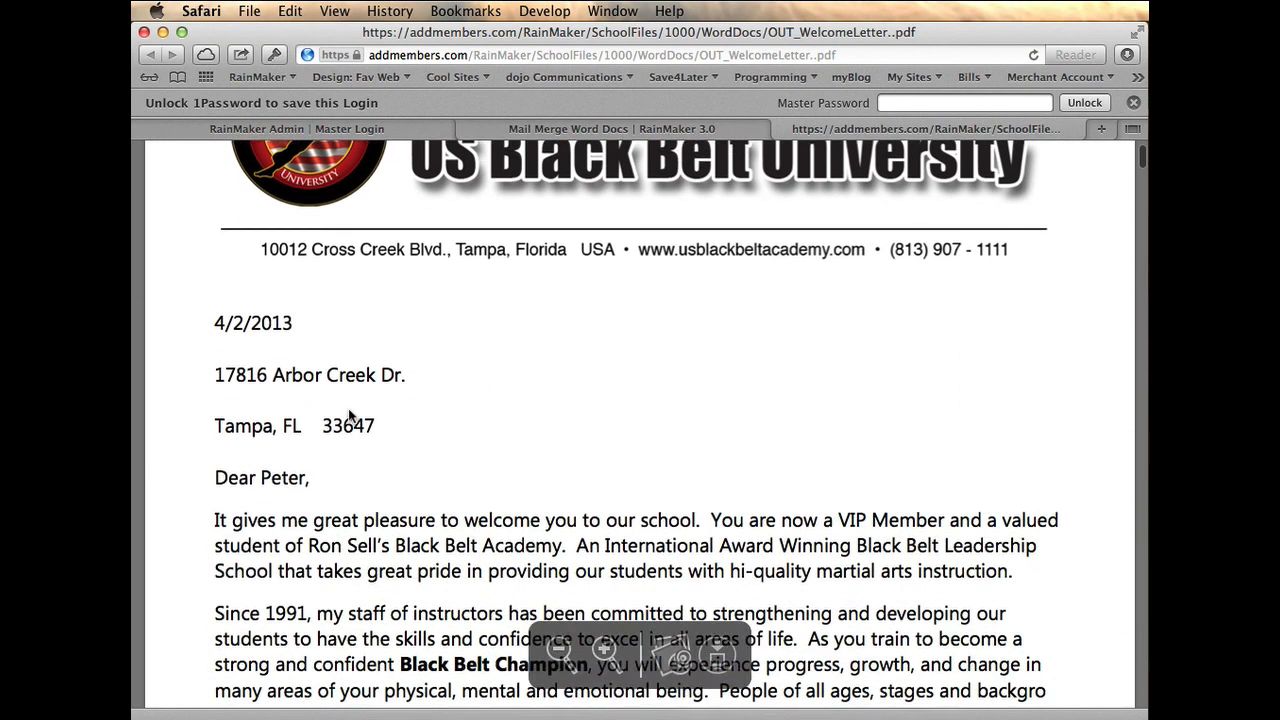
scroll("down", 3)
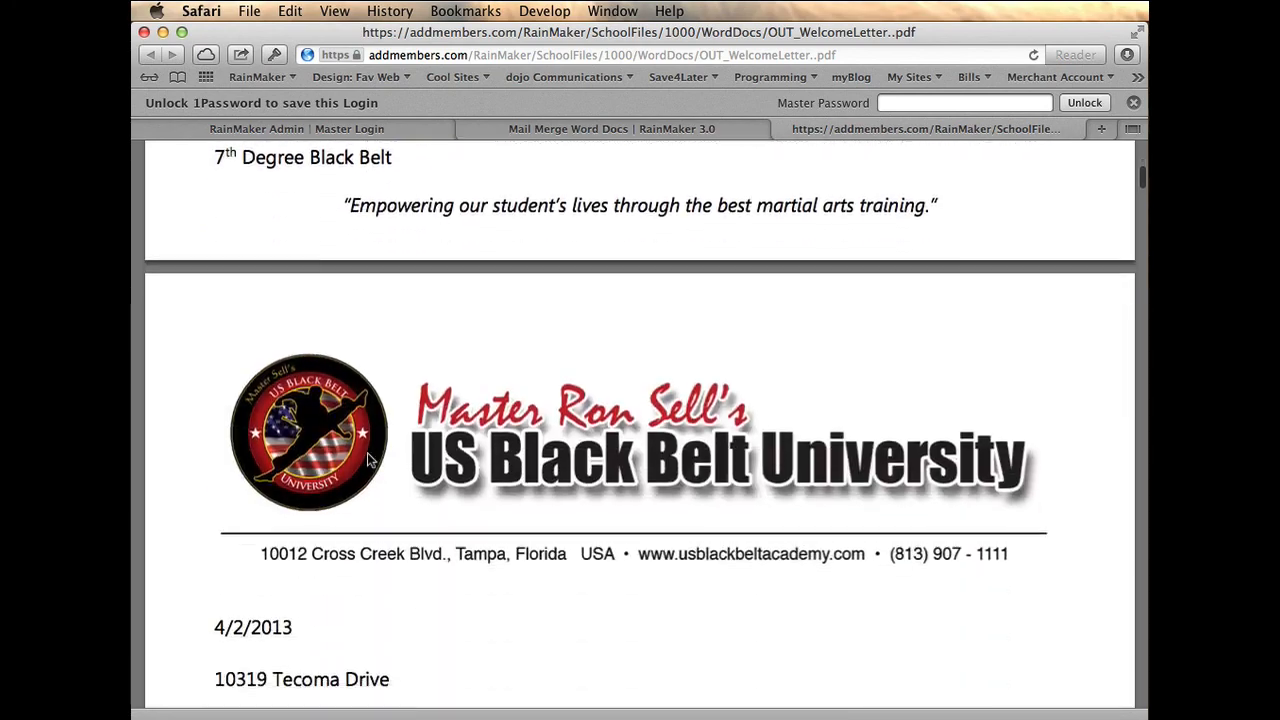
scroll("down", 3)
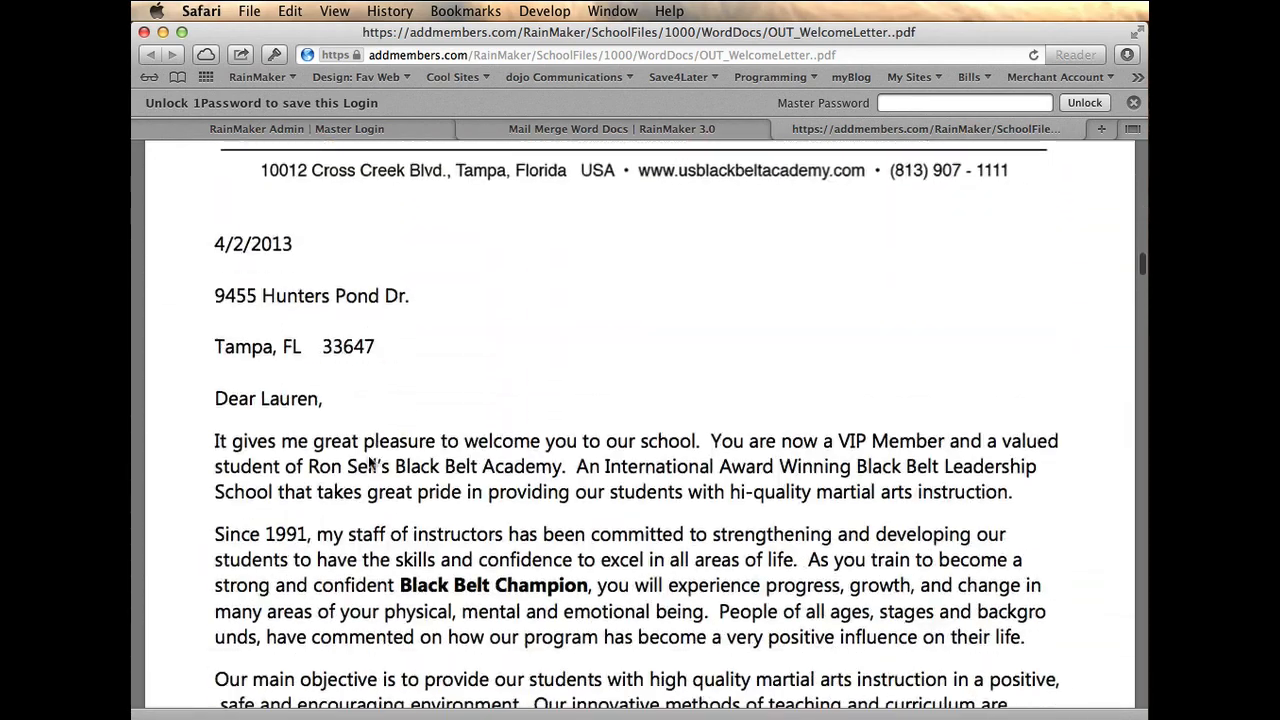
scroll("down", 3)
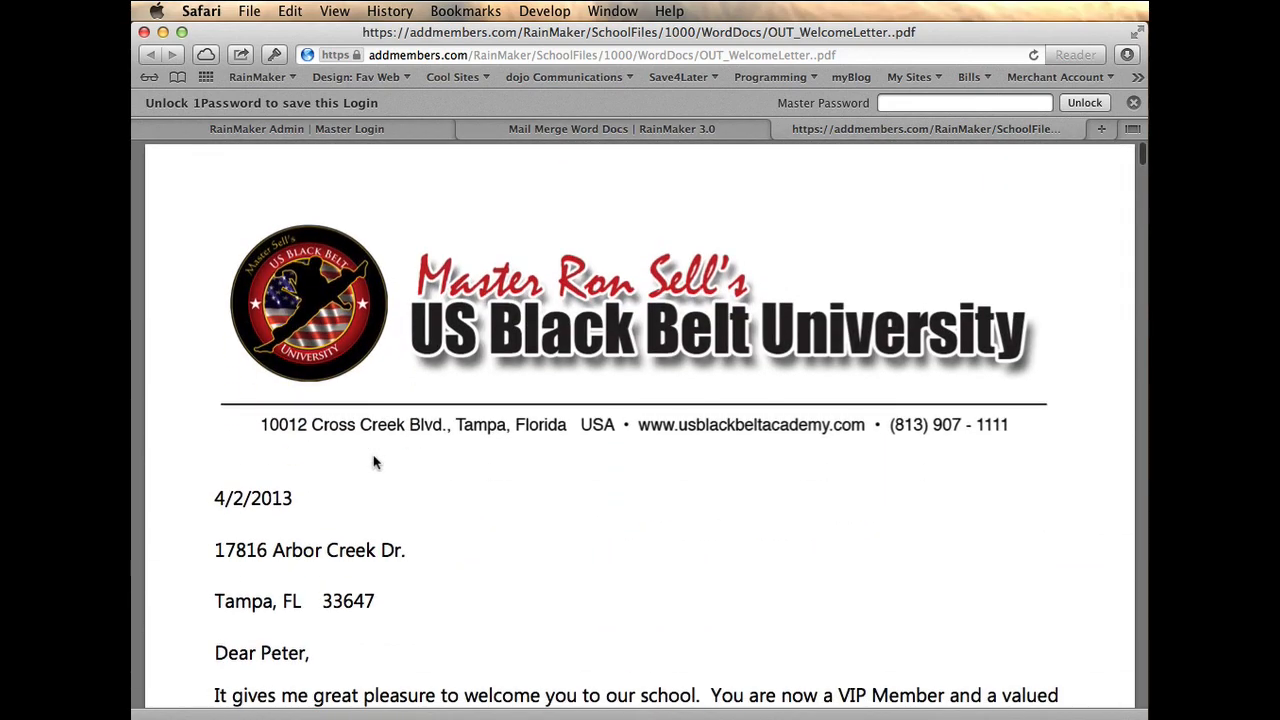
mouse_move(350, 338)
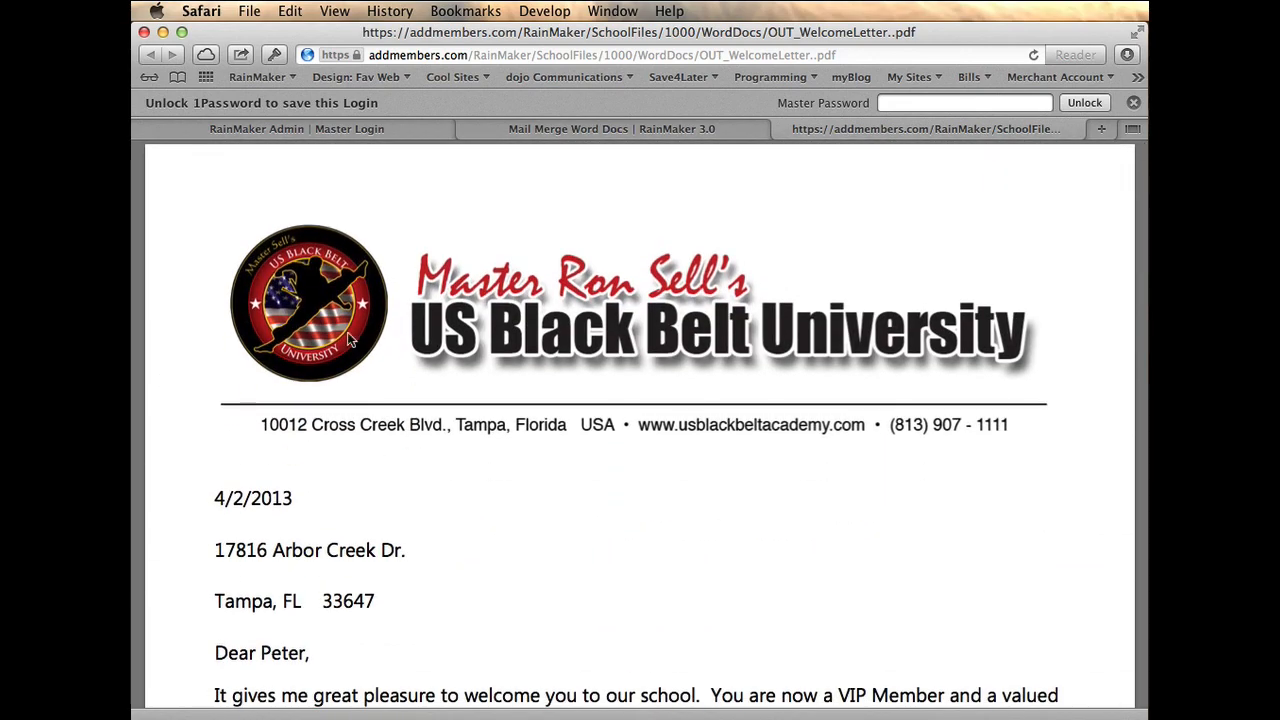
left_click(248, 11)
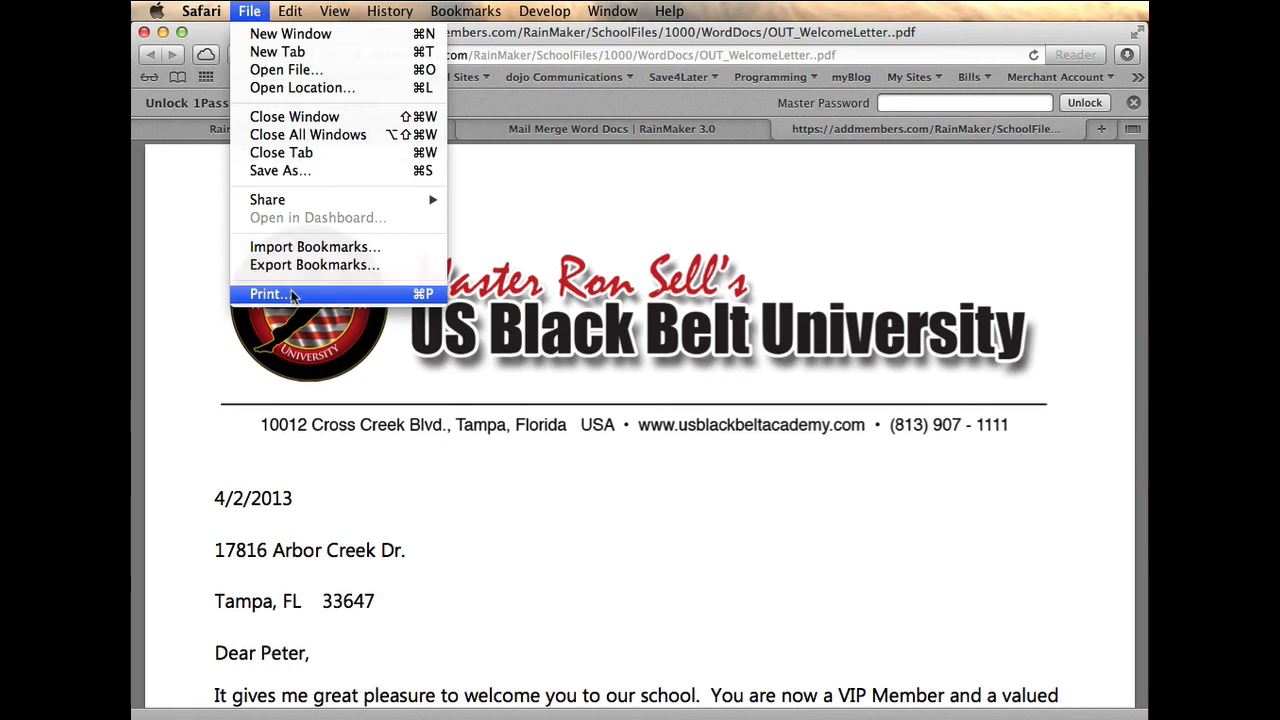
left_click(267, 293)
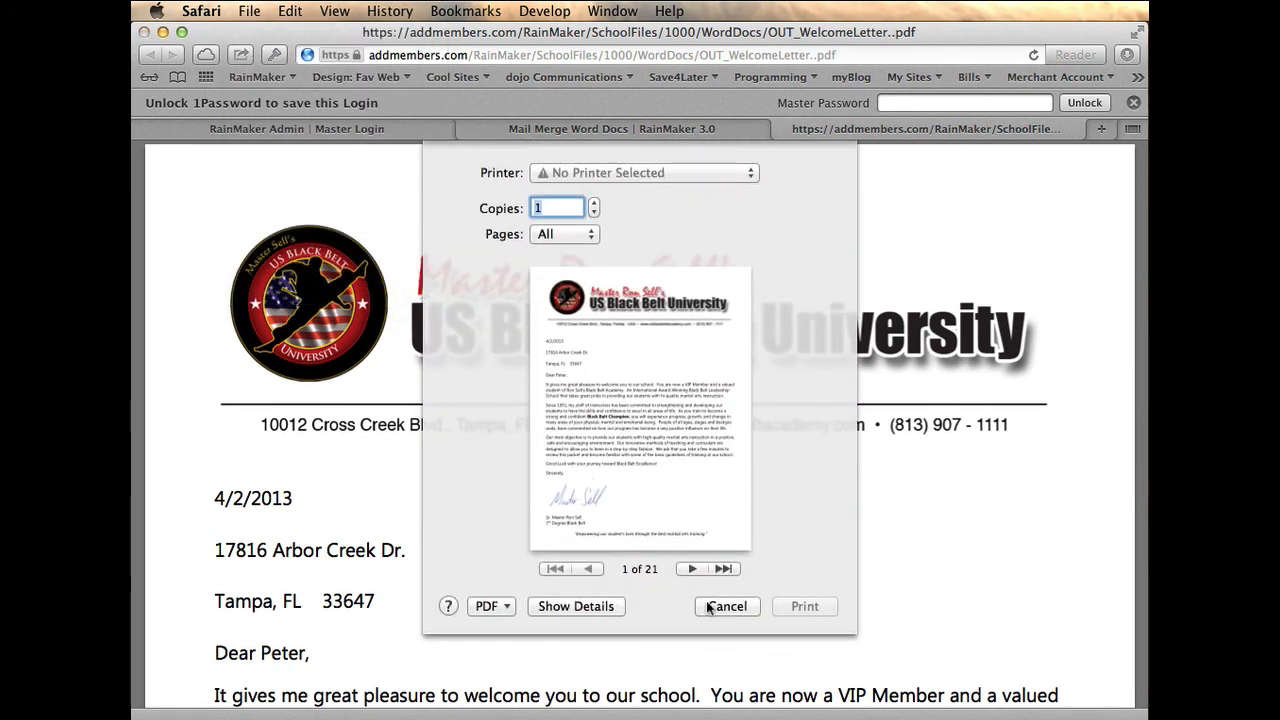
left_click(726, 606)
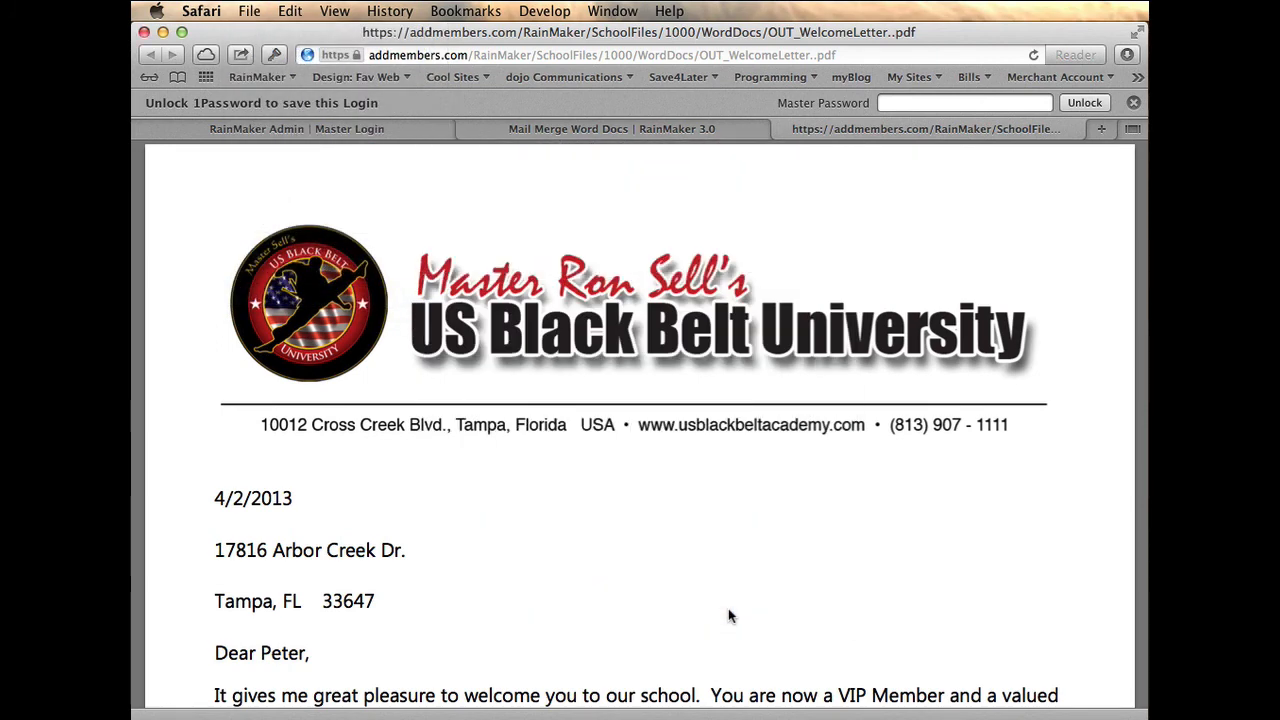